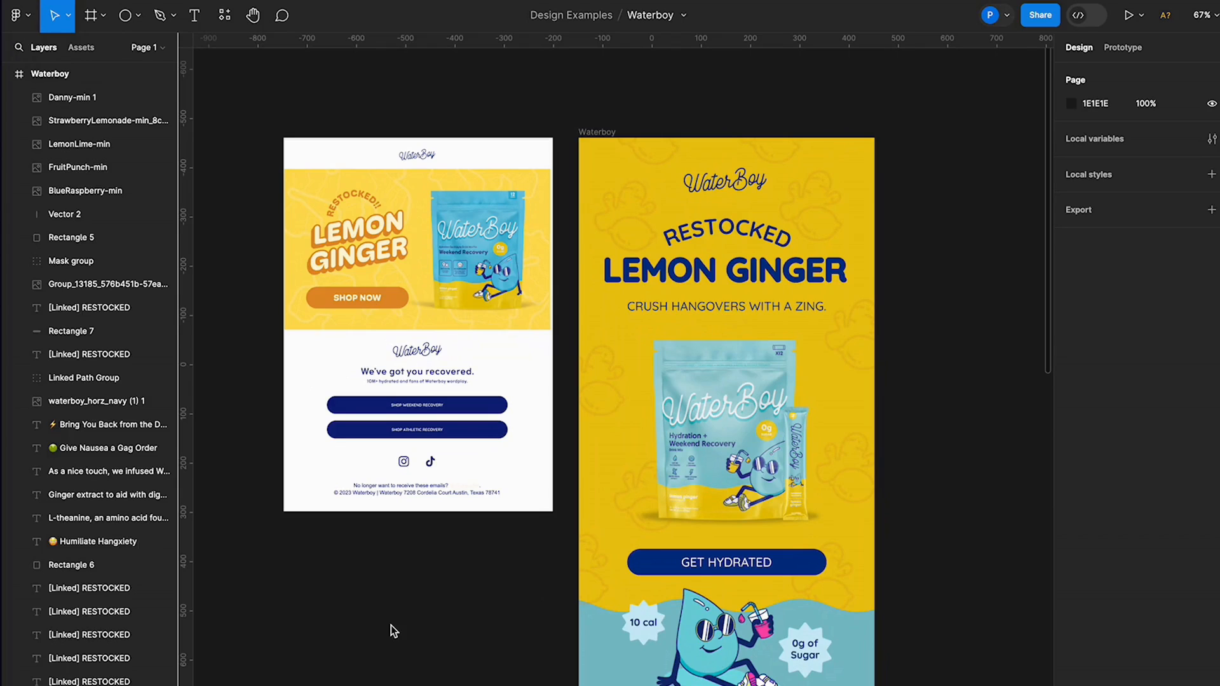
mouse_move(483, 599)
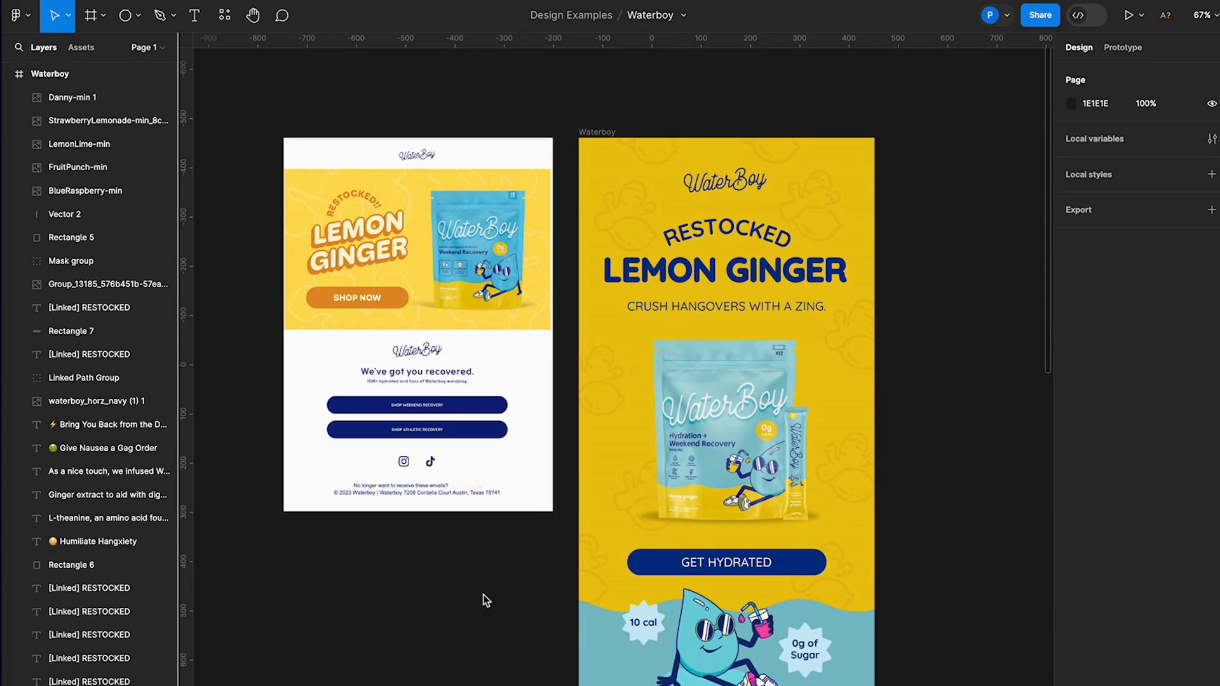
Step: Review the reference WaterBoy email, then start a new Lemon Ginger frame beside it
scroll(down, 3)
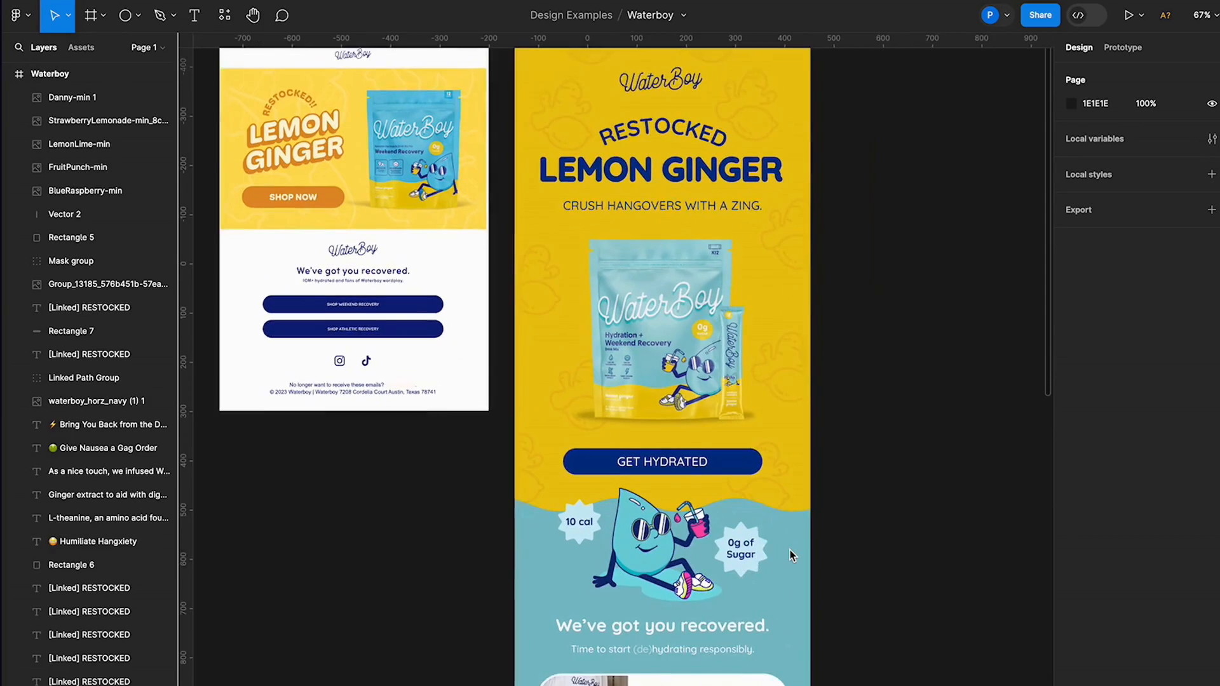
scroll(down, 3)
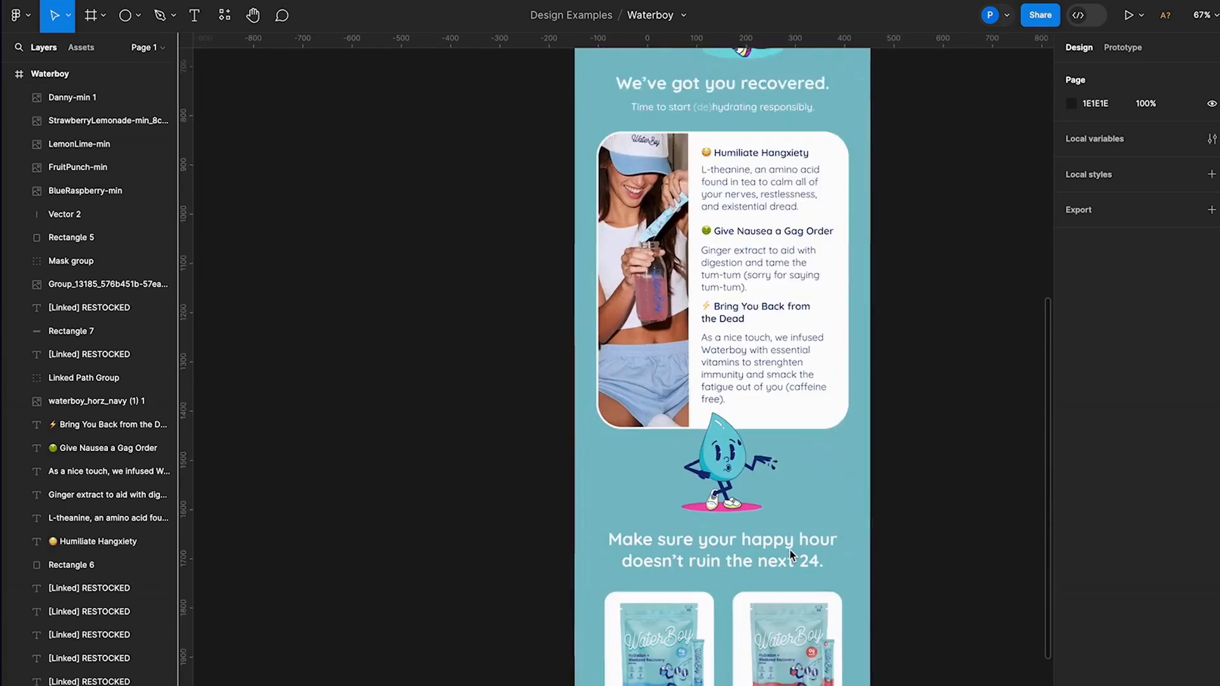
scroll(up, 3)
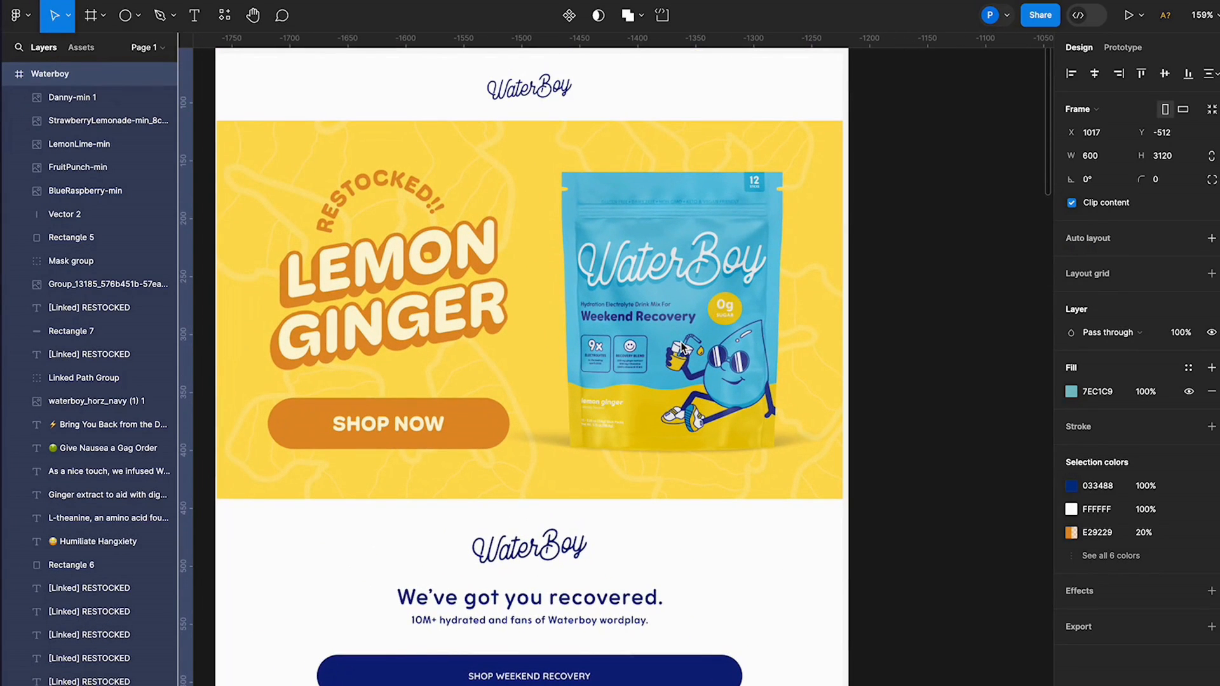
scroll(down, 3)
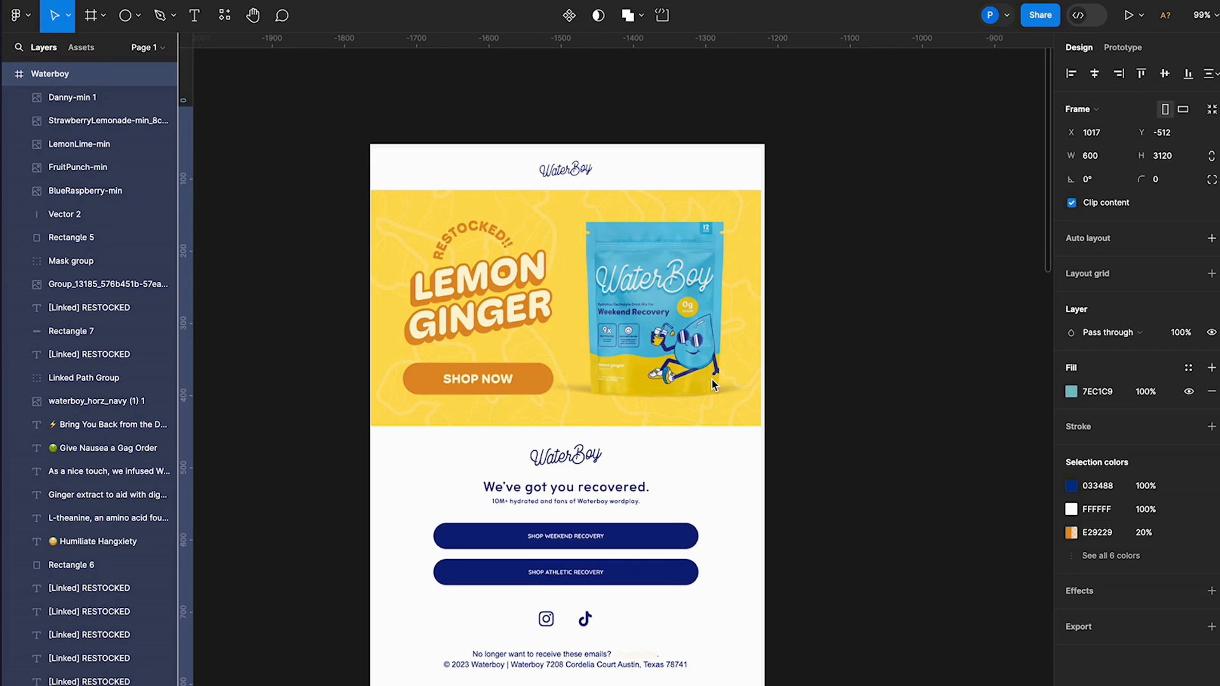
scroll(down, 3)
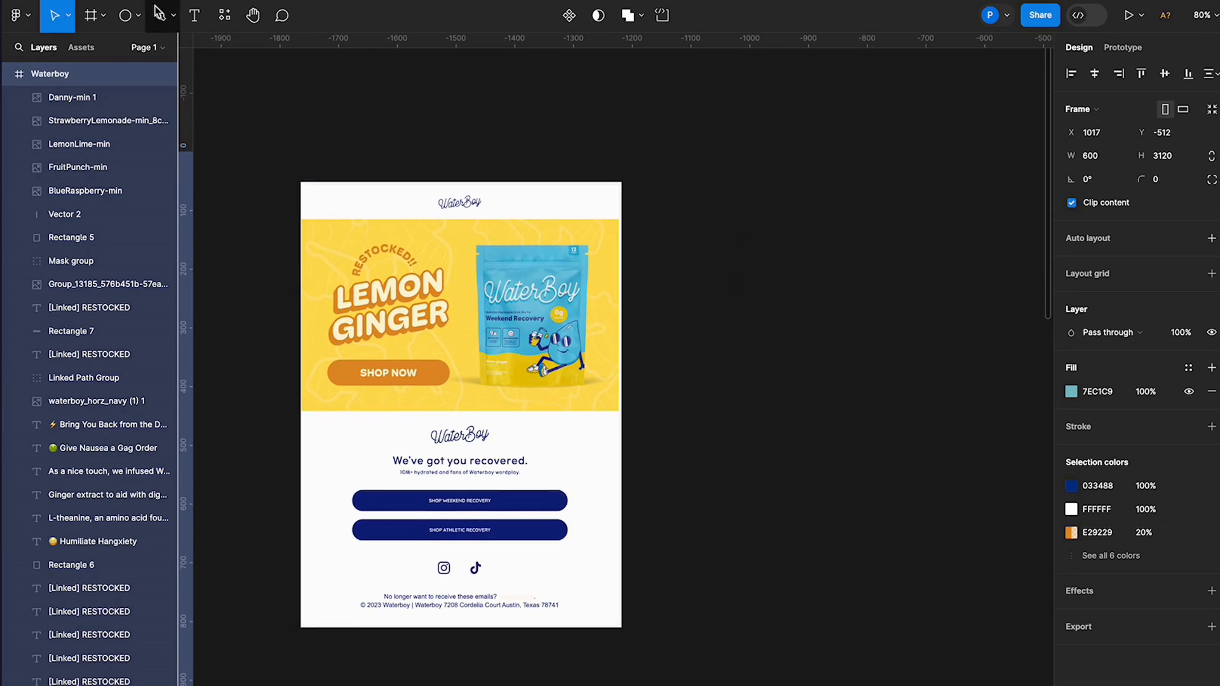
click(102, 15)
text(Lemon Ginger)
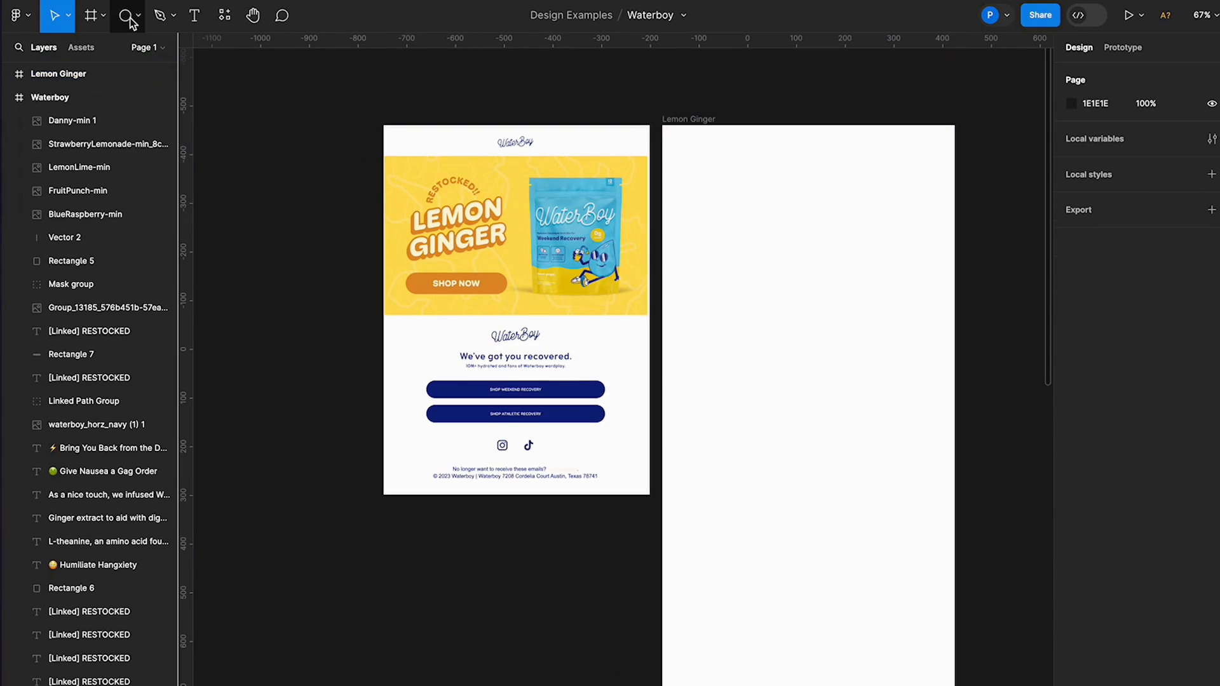
Step: Draw a 600 × 697 grey rectangle across the top of the Lemon Ginger frame
click(123, 16)
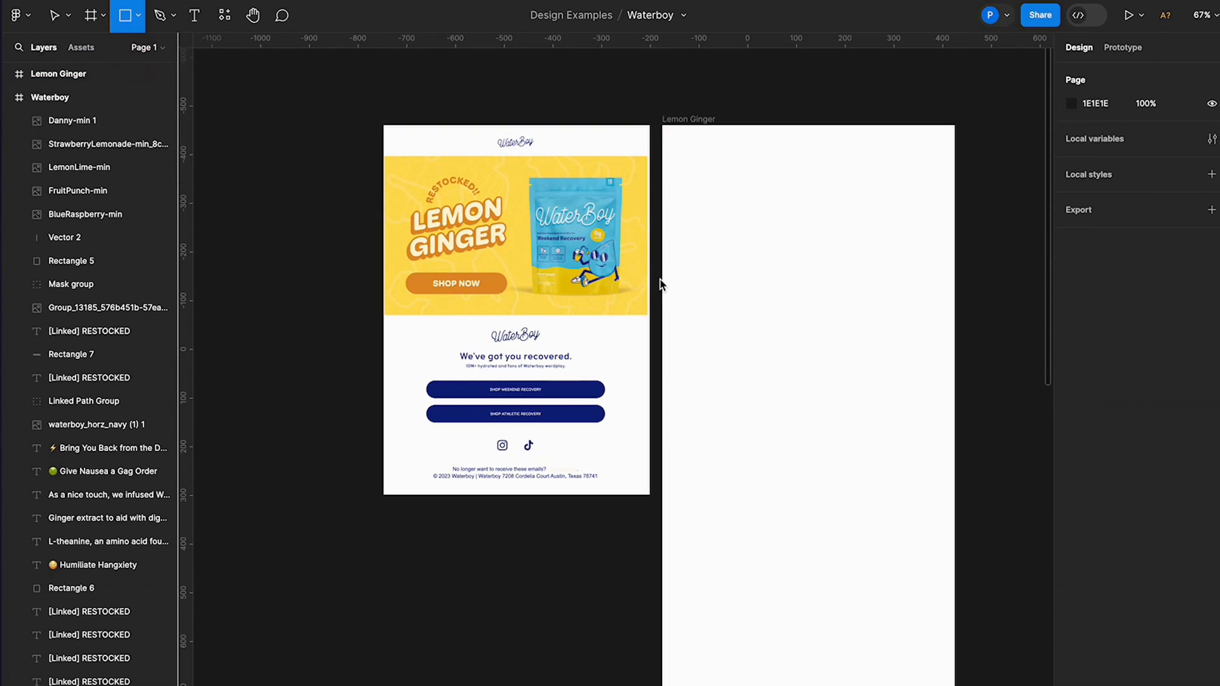
drag(661, 124, 945, 464)
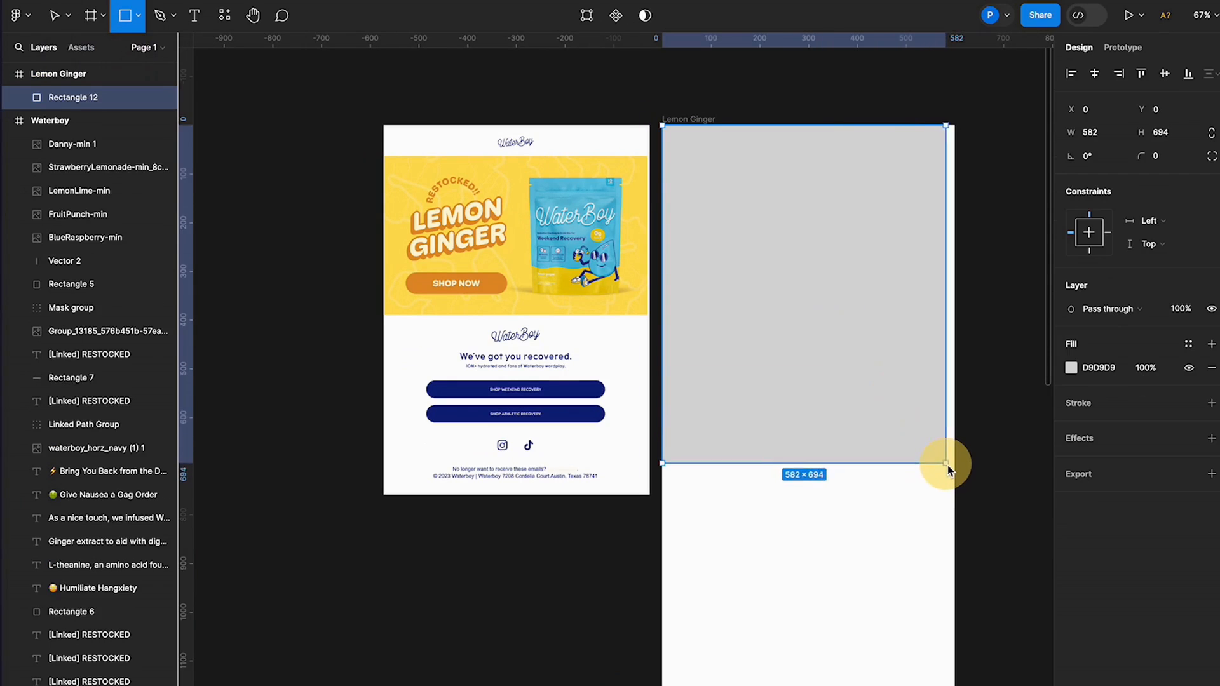
drag(946, 463, 957, 465)
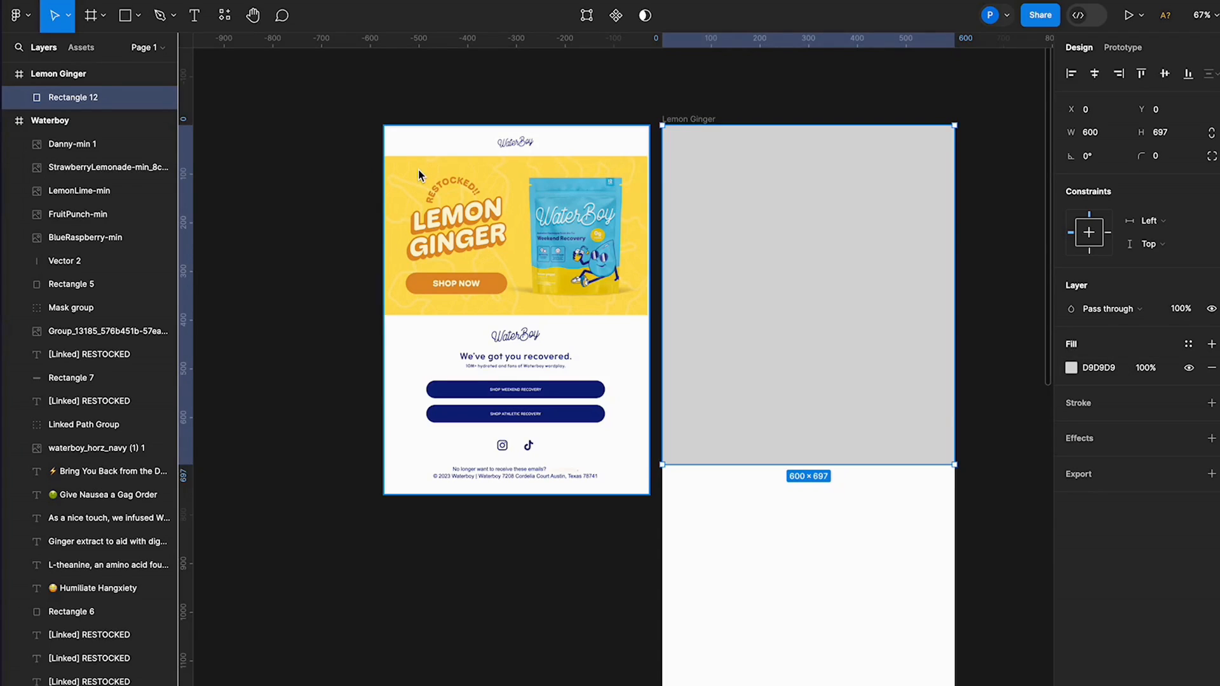
click(1076, 367)
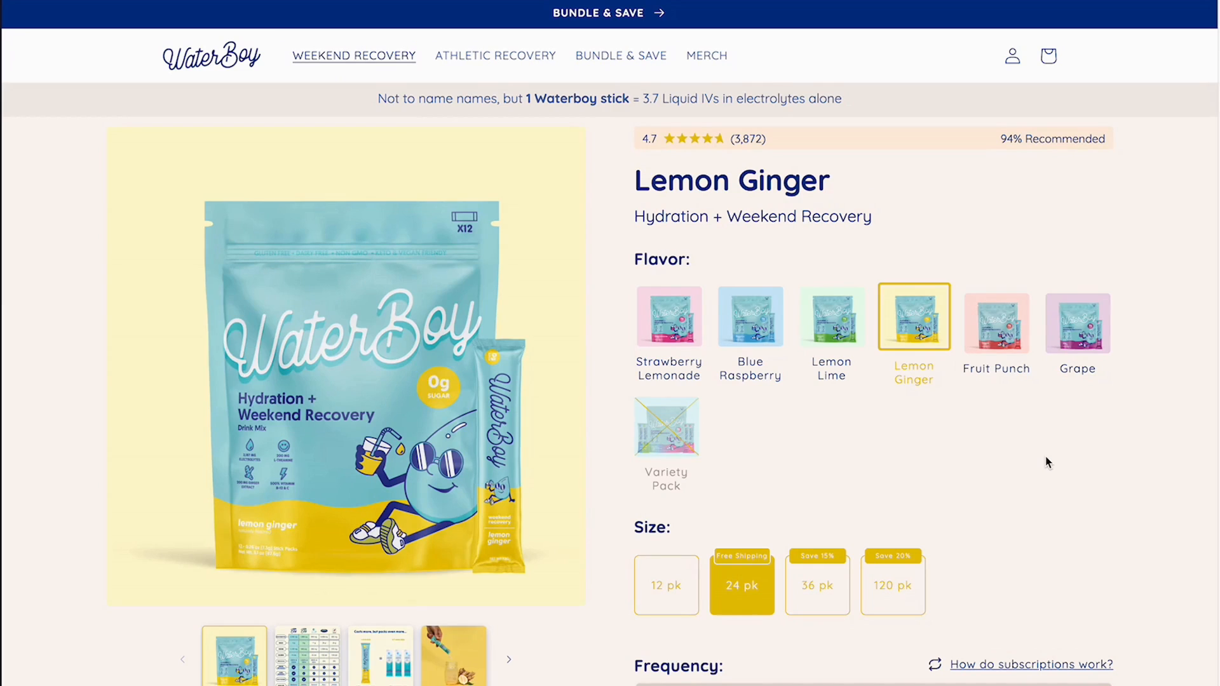
Step: Scroll down the Lemon Ginger product page to the reviews section for reference
scroll(down, 3)
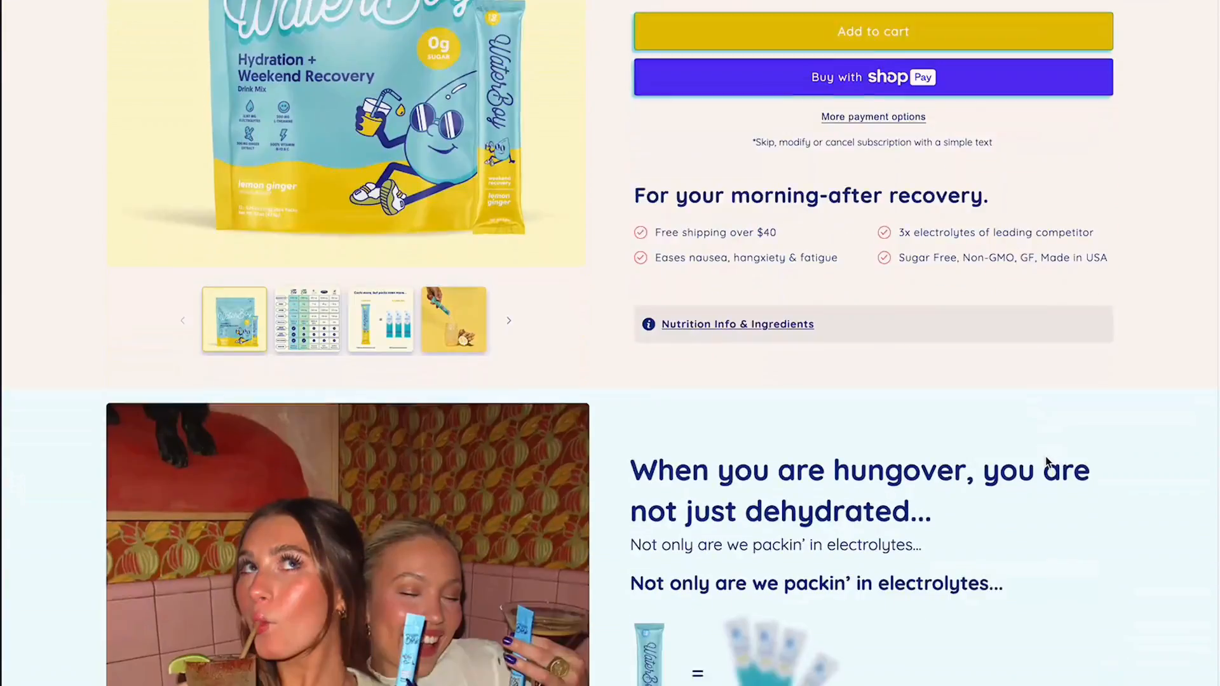
scroll(down, 3)
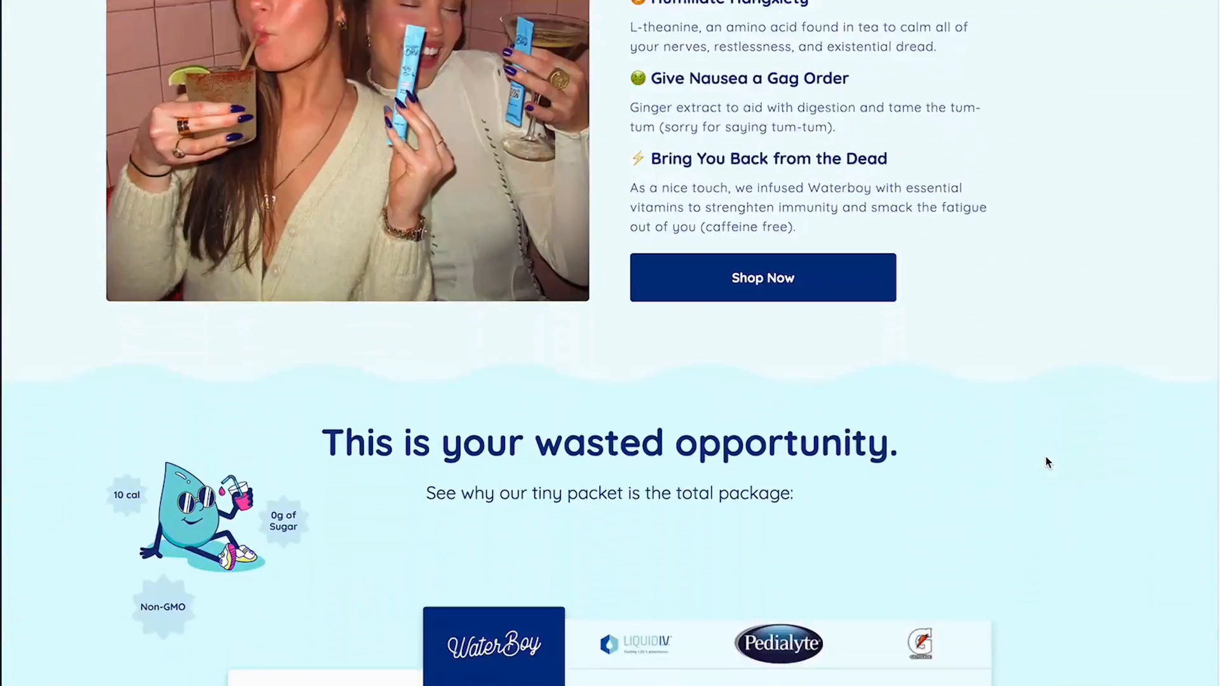
scroll(down, 3)
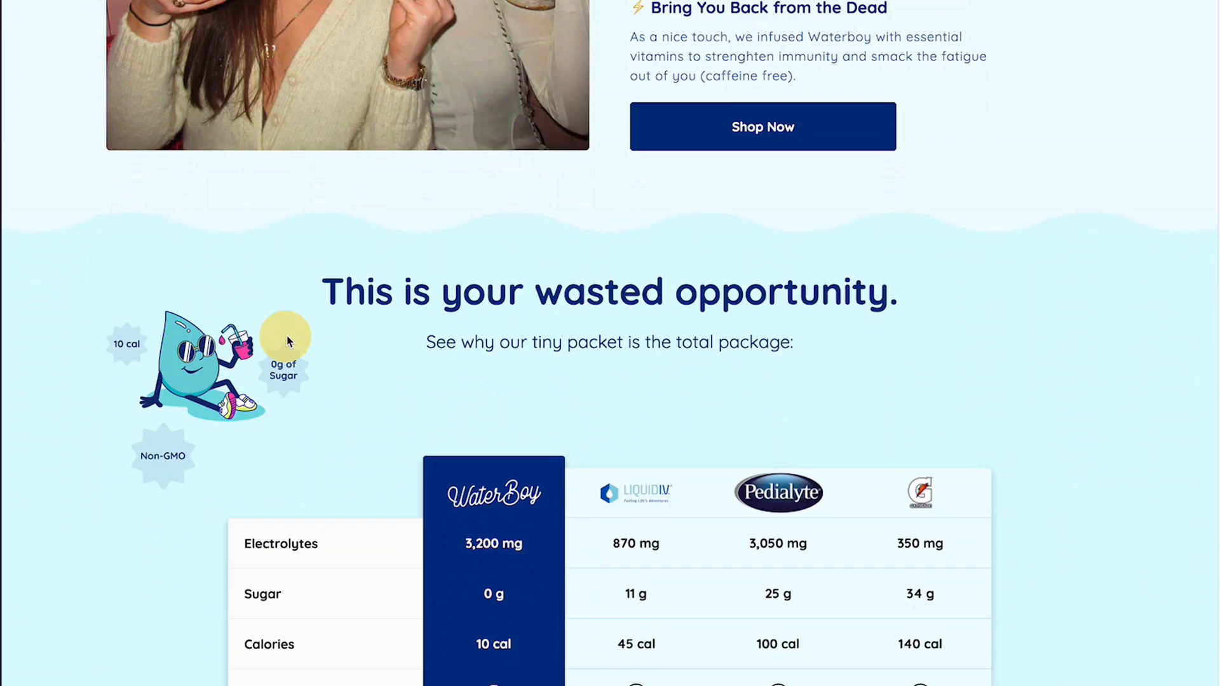
scroll(down, 3)
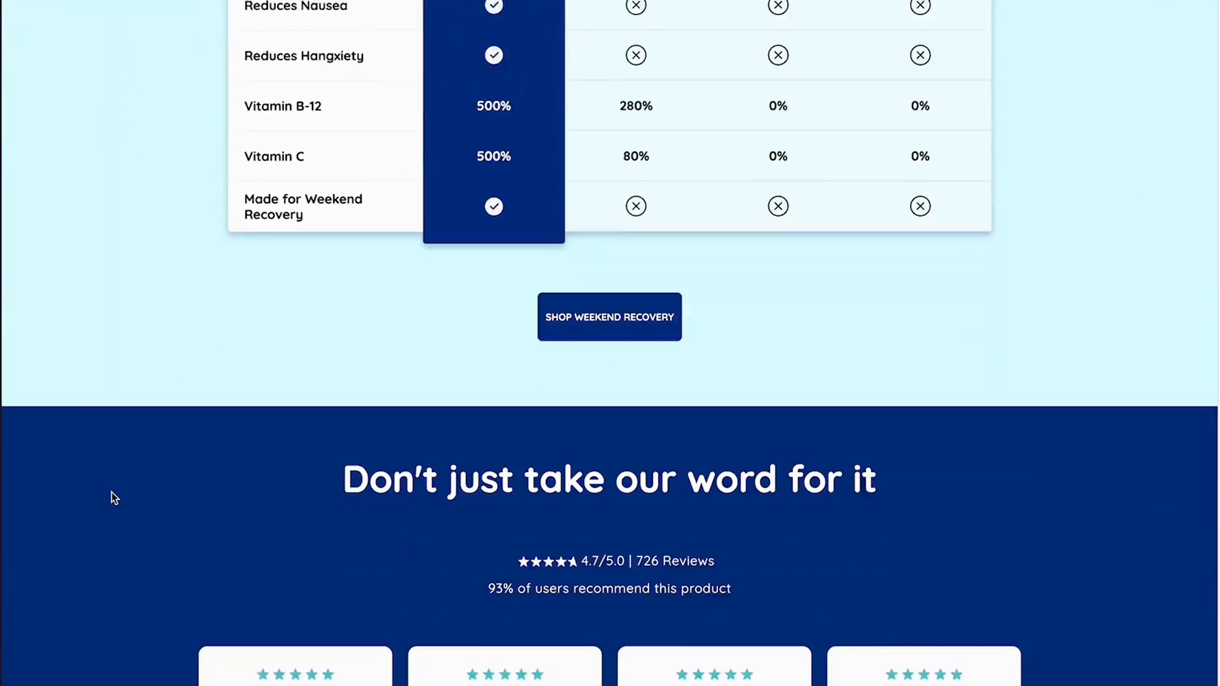
scroll(down, 3)
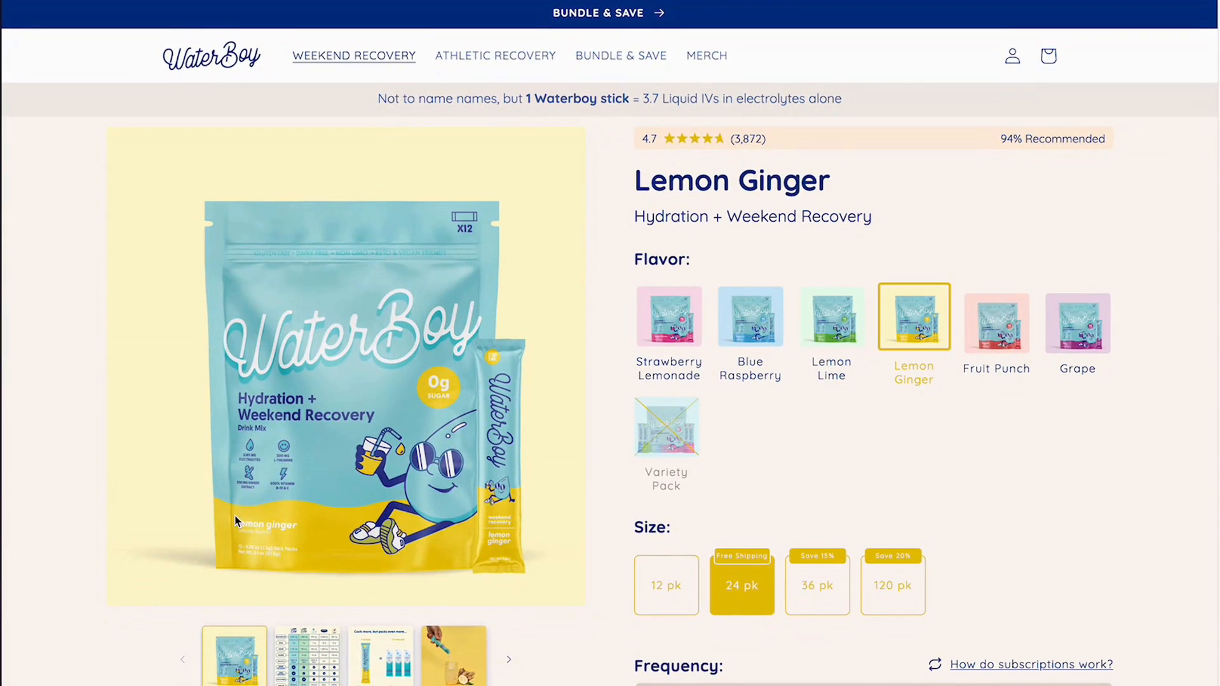
mouse_move(520, 510)
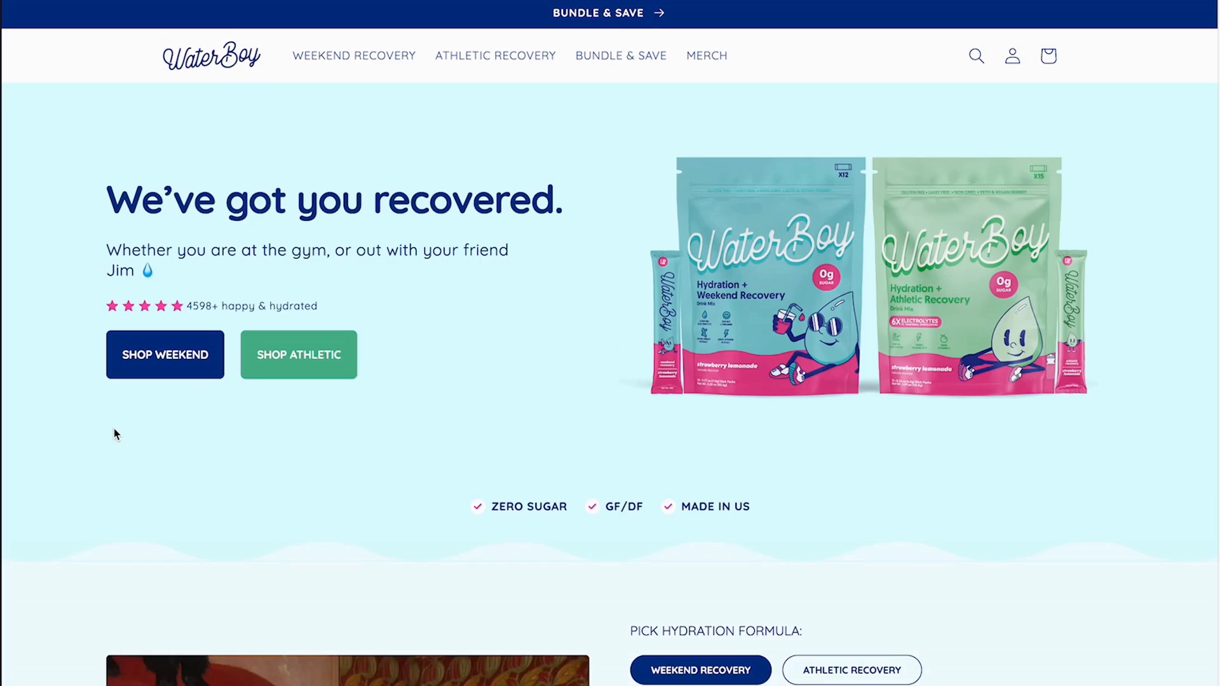
mouse_move(830, 561)
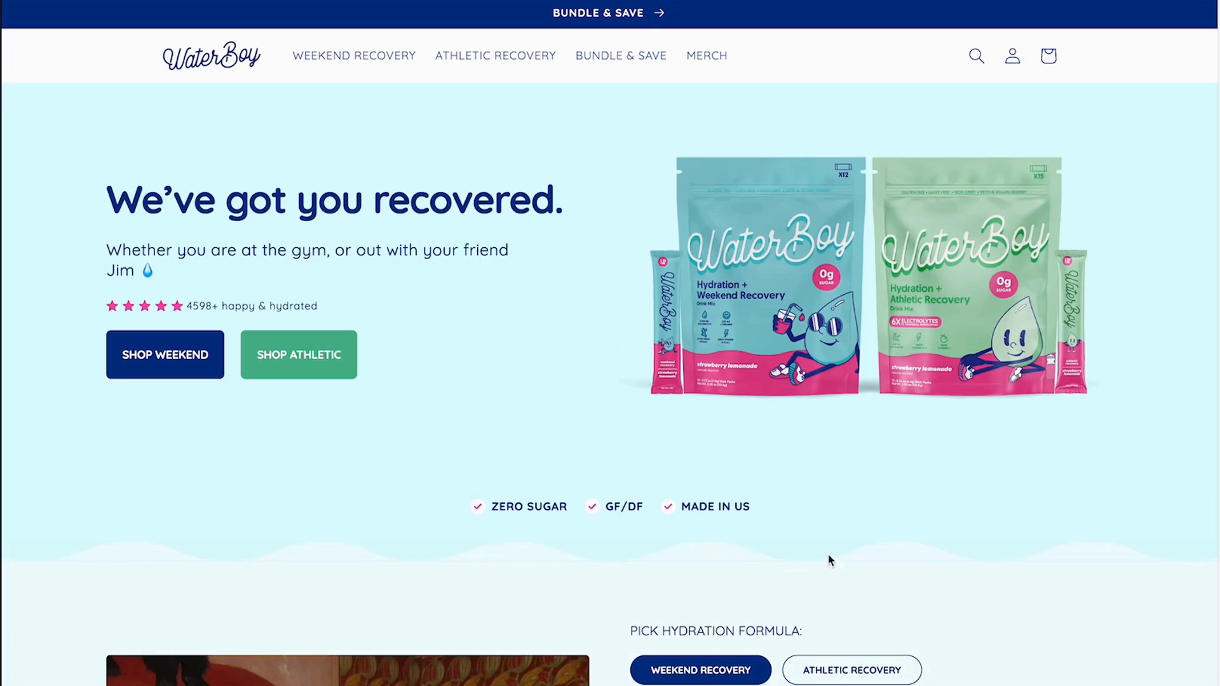
mouse_move(220, 519)
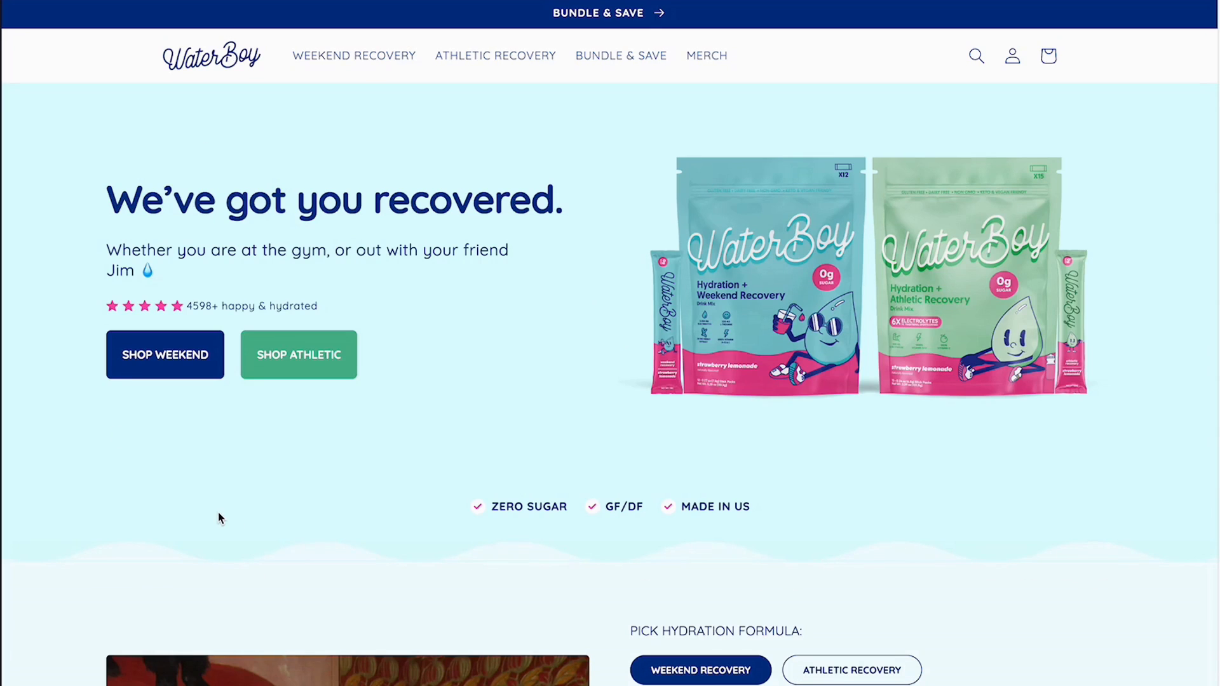
mouse_move(84, 138)
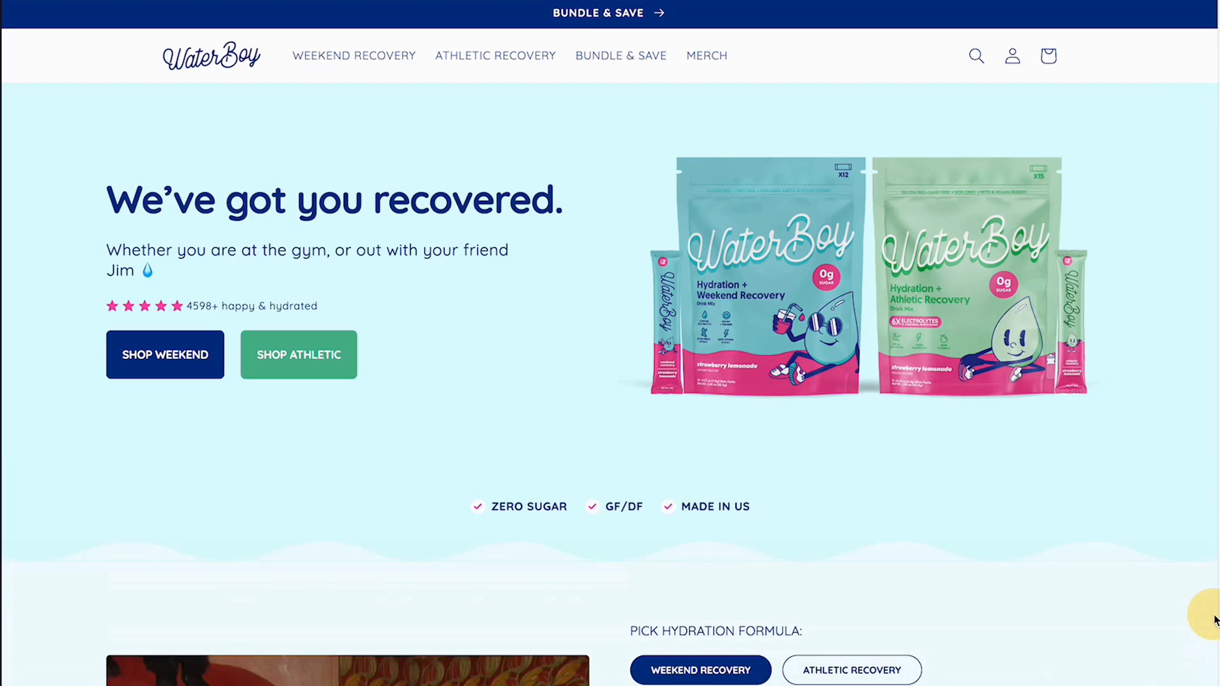
mouse_move(312, 155)
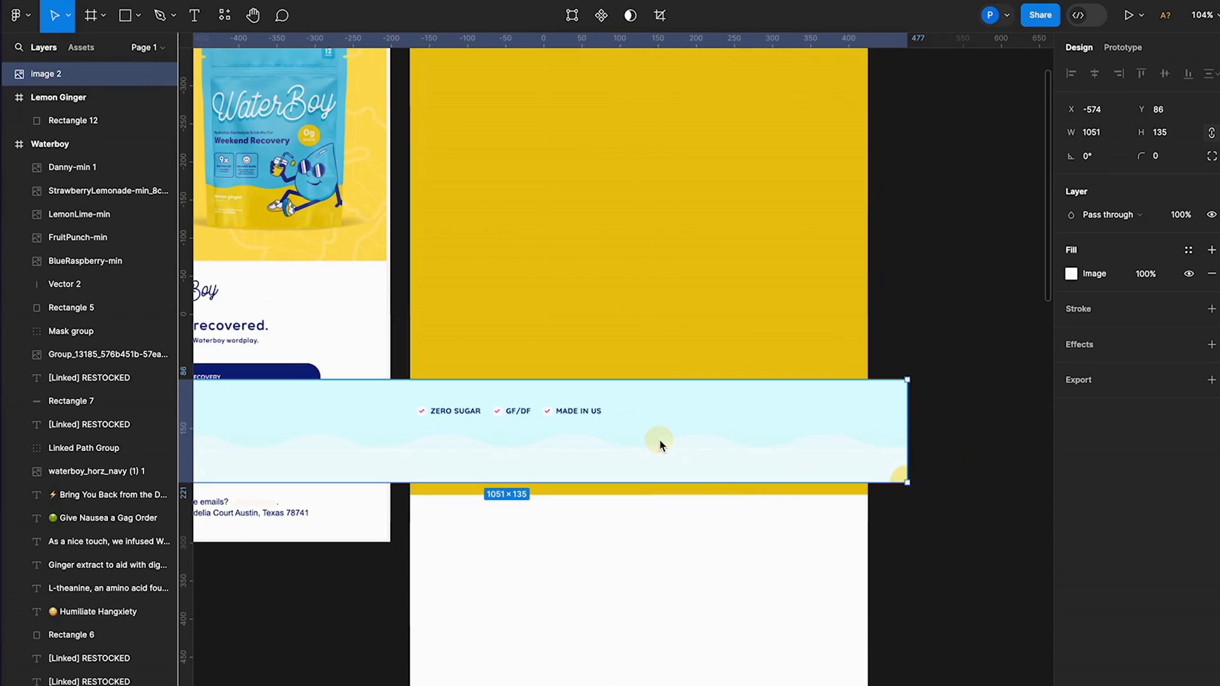
Step: Position the ZERO SUGAR wave strip screenshot over the yellow hero's bottom edge
drag(660, 439, 770, 469)
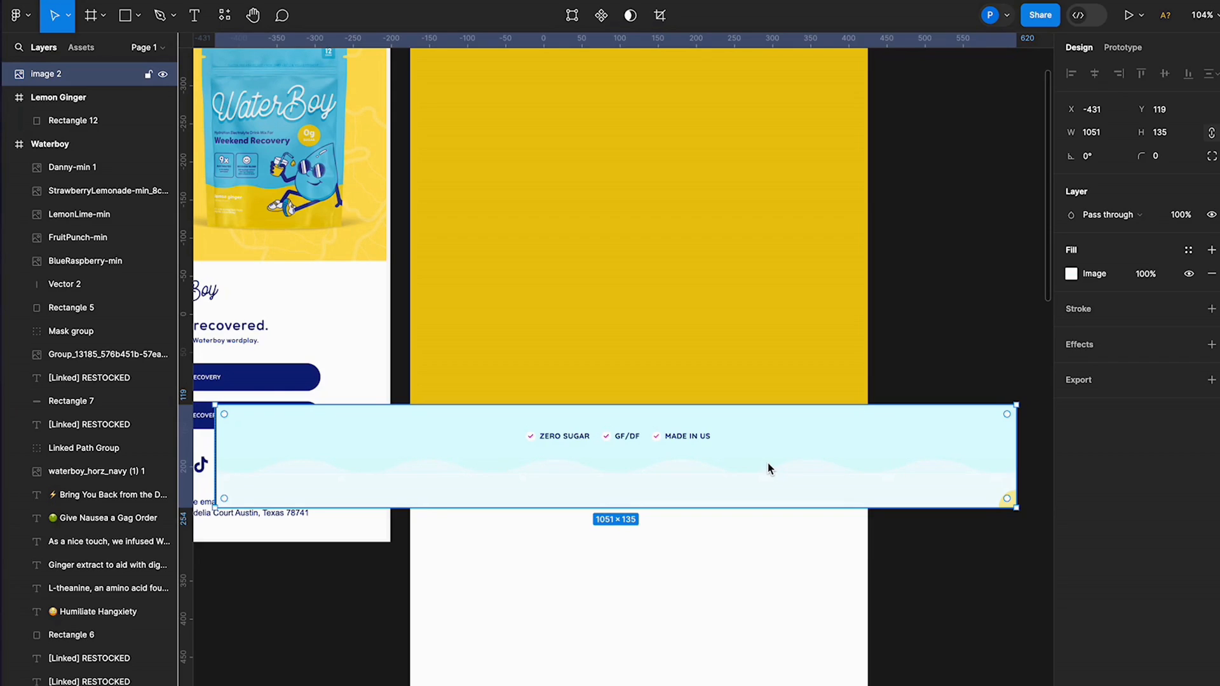
mouse_move(369, 208)
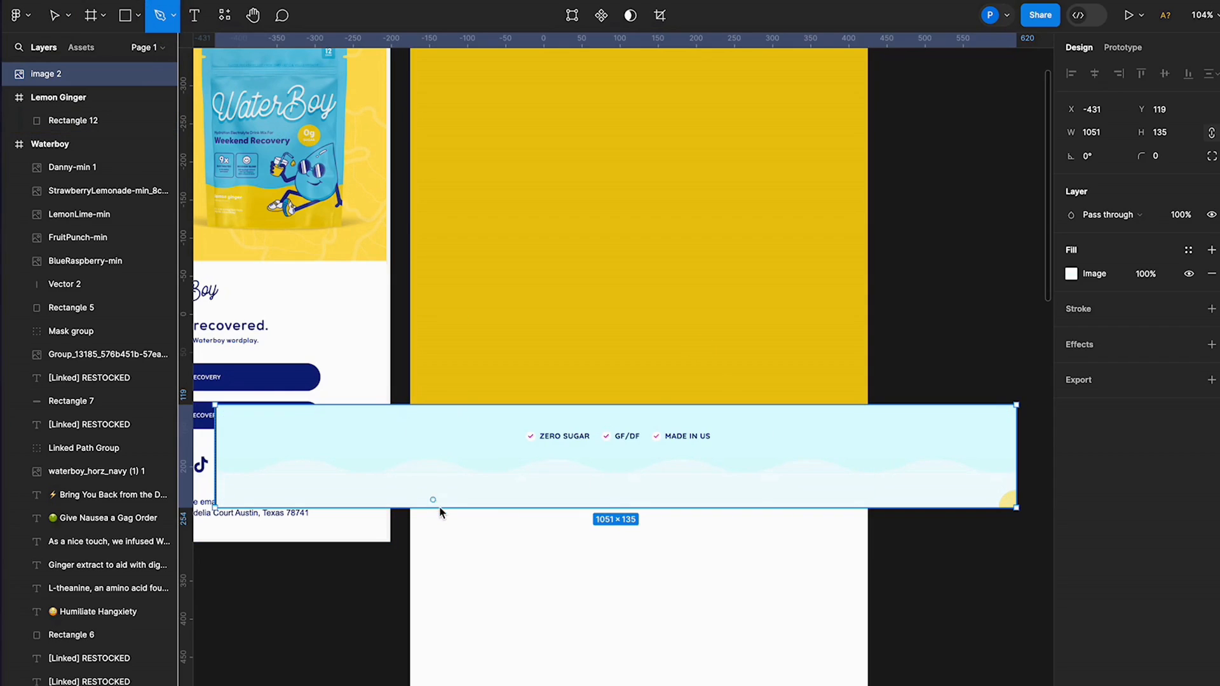
scroll(down, 3)
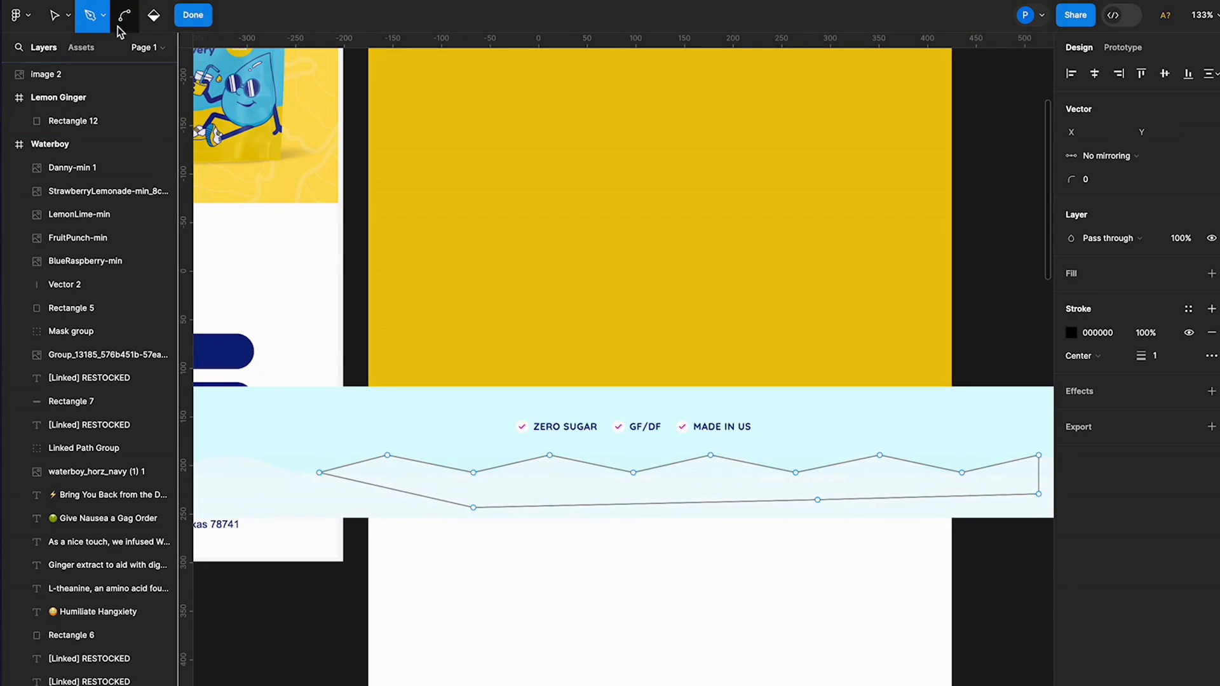
Step: Curve the traced wave points and fill the wave shape with teal 7EC1C9
click(123, 15)
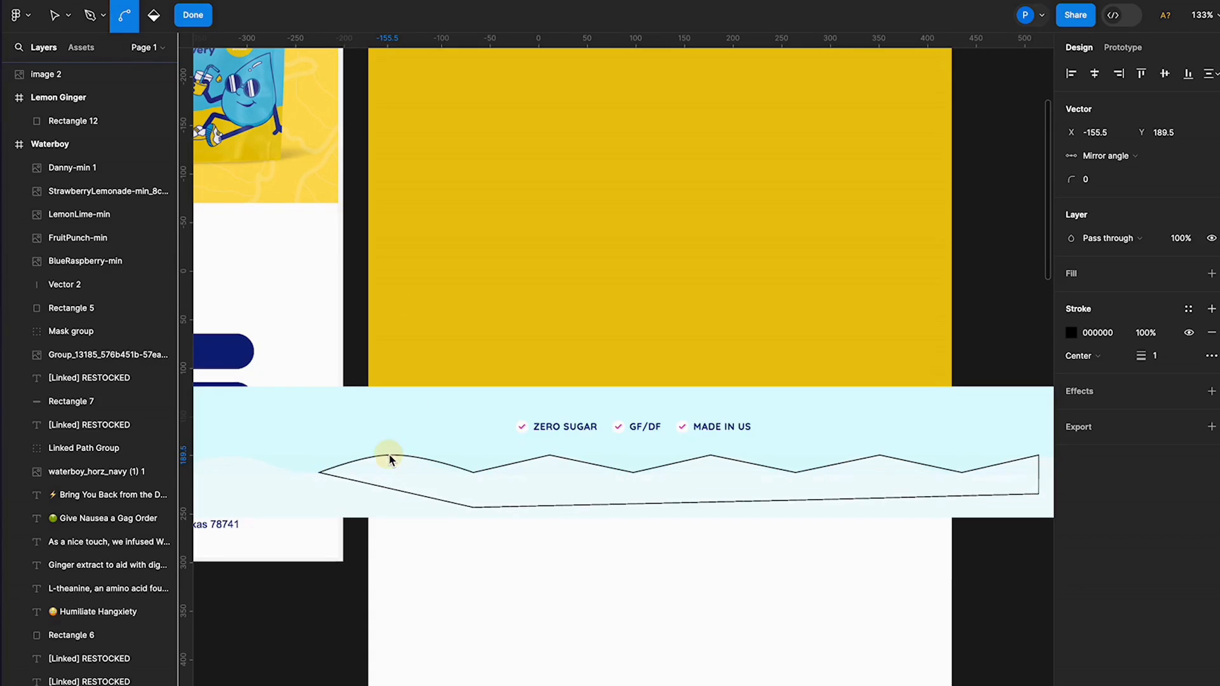
drag(389, 455, 549, 455)
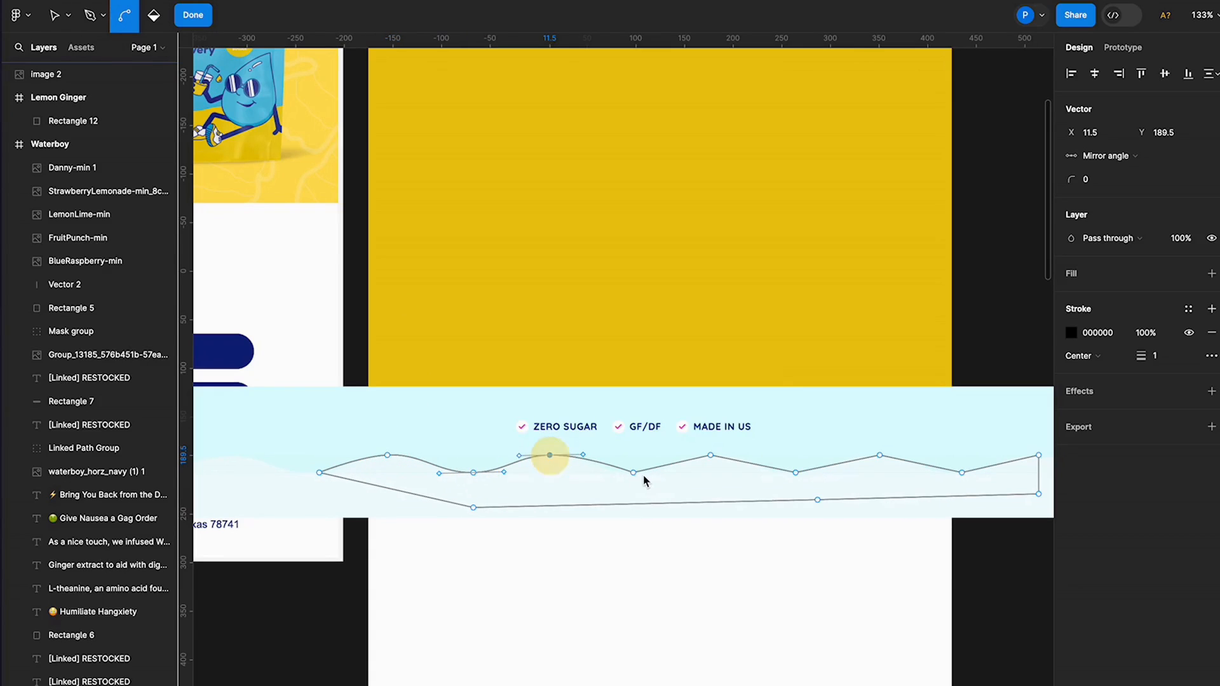
drag(549, 455, 796, 473)
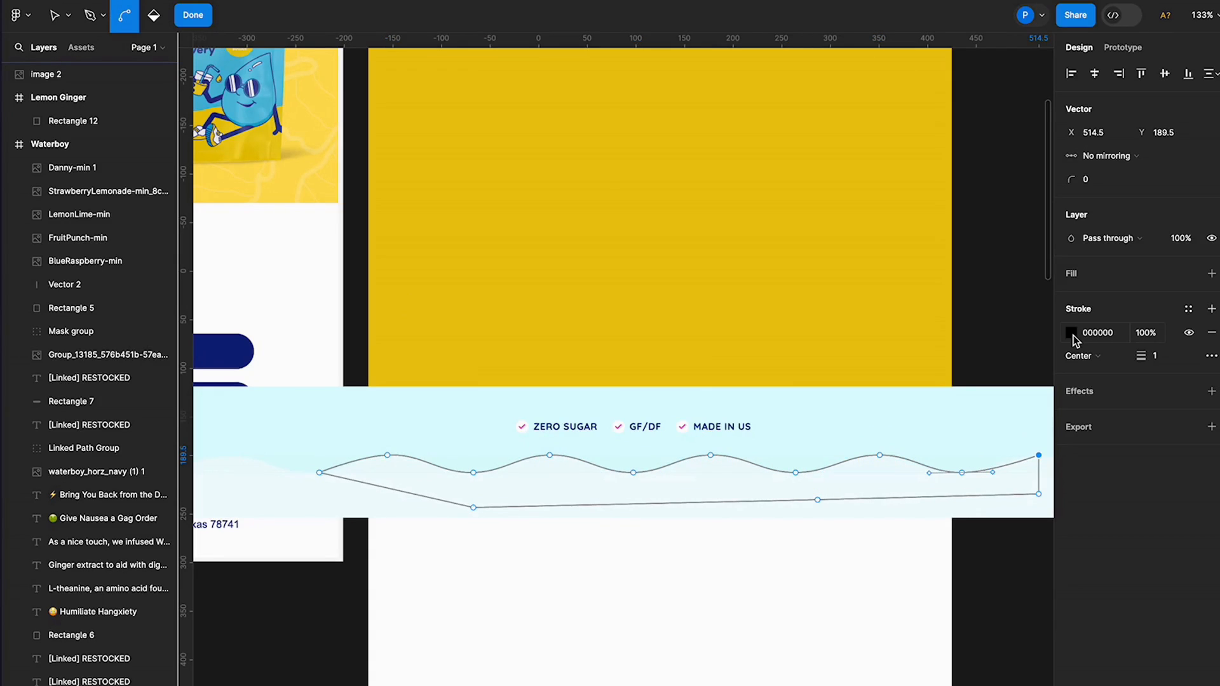
scroll(down, 3)
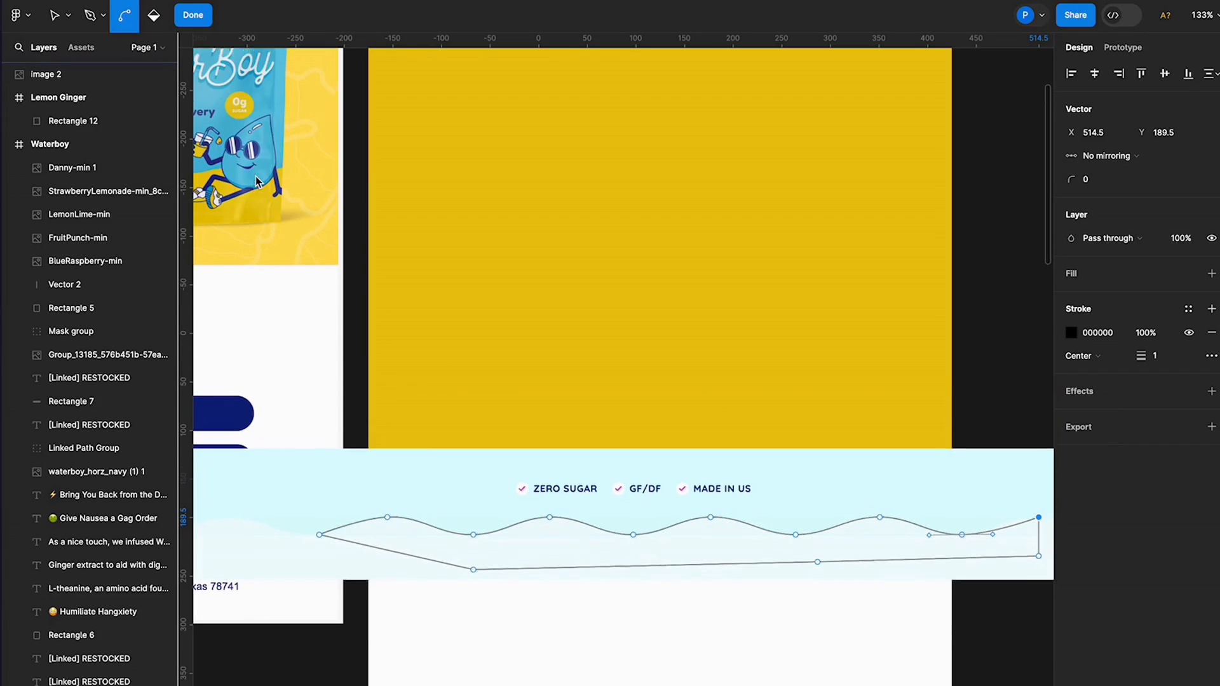
scroll(down, 3)
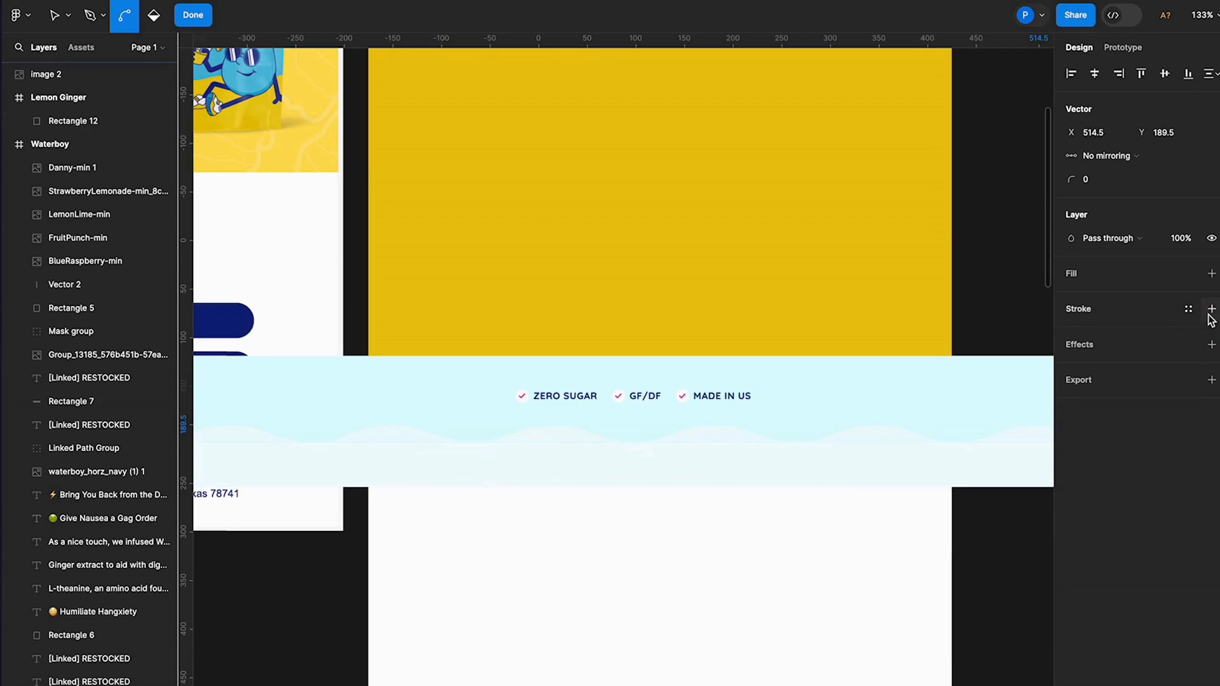
click(1212, 273)
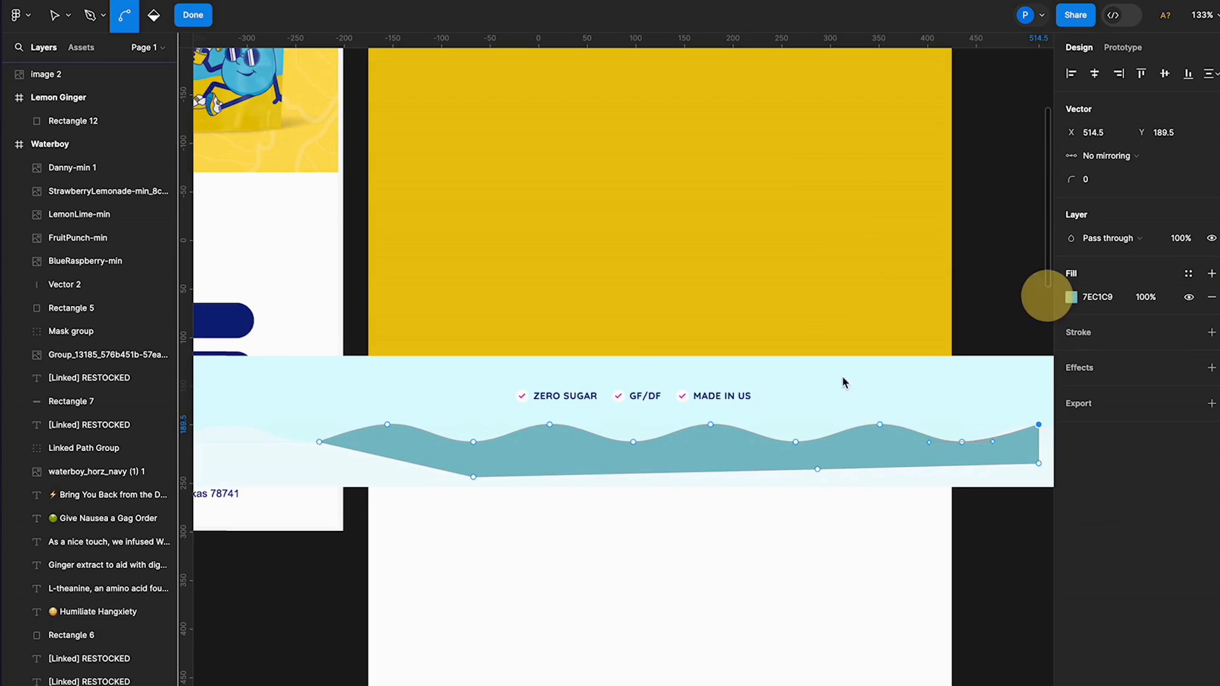
click(192, 15)
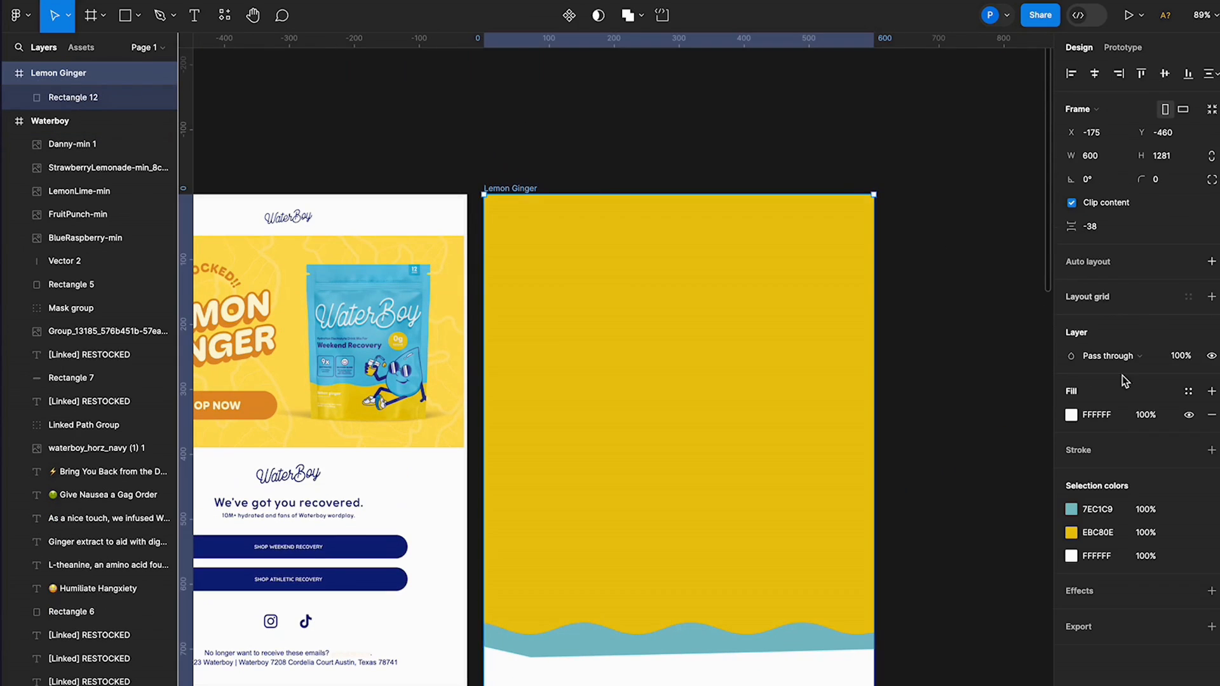
Step: Change the Lemon Ginger frame background from white to teal 7EC1C9
click(1072, 415)
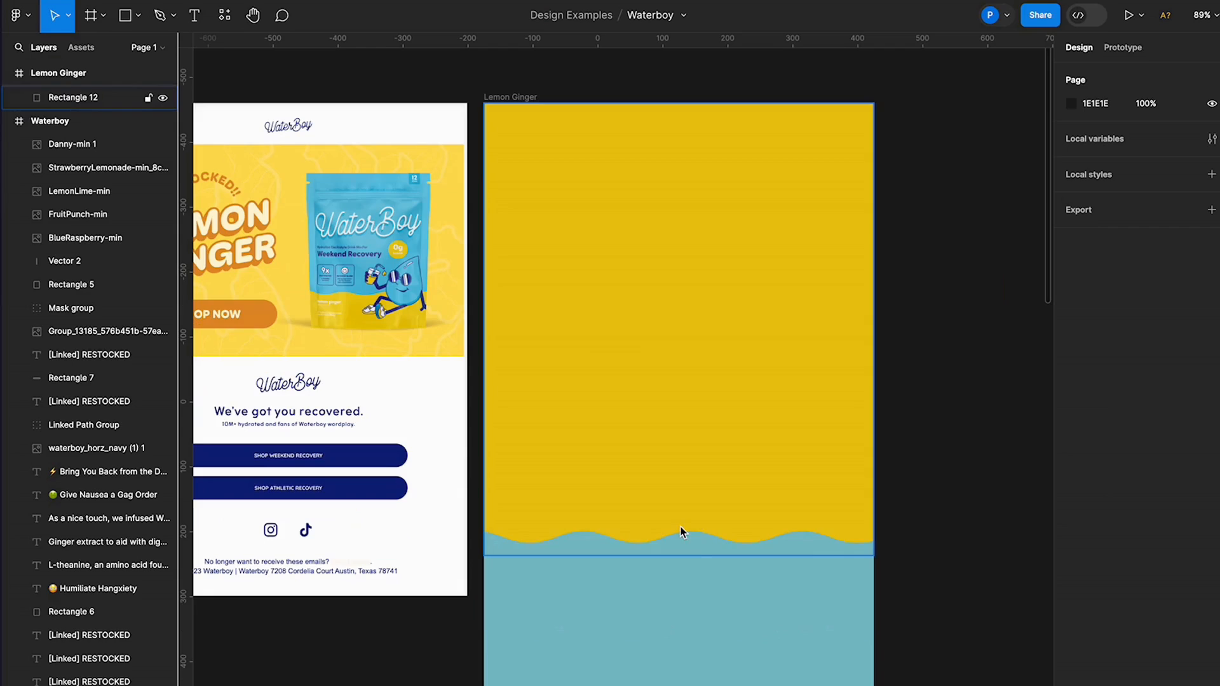
click(682, 536)
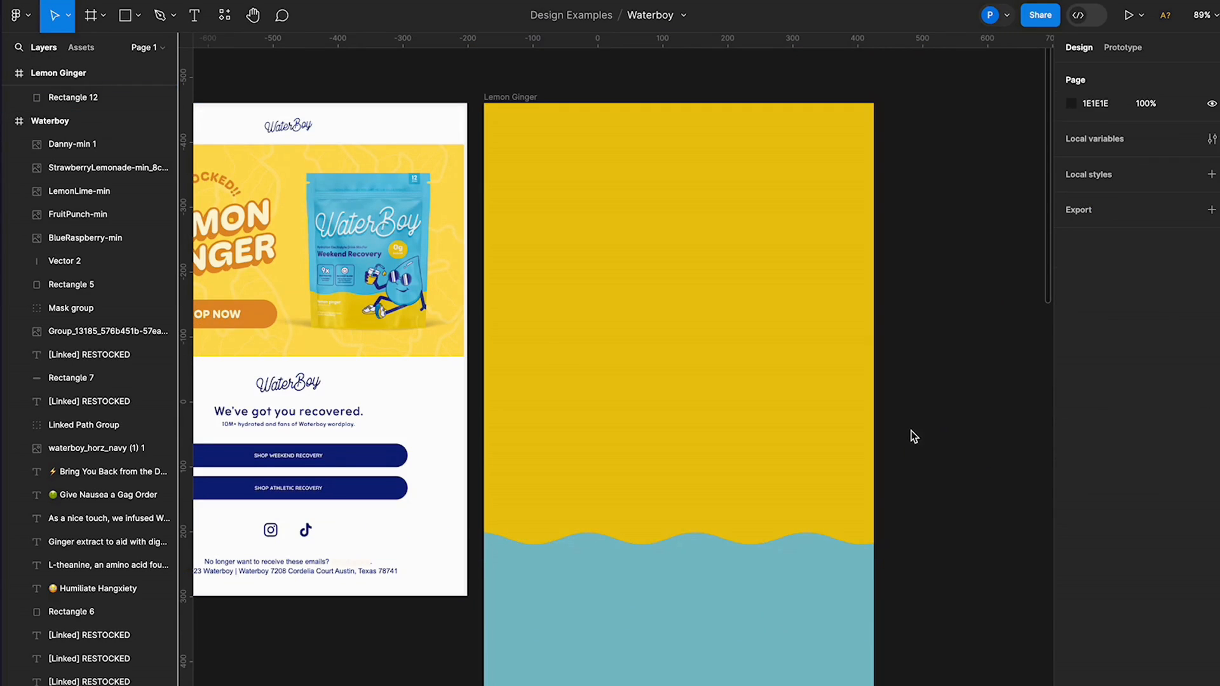
scroll(down, 3)
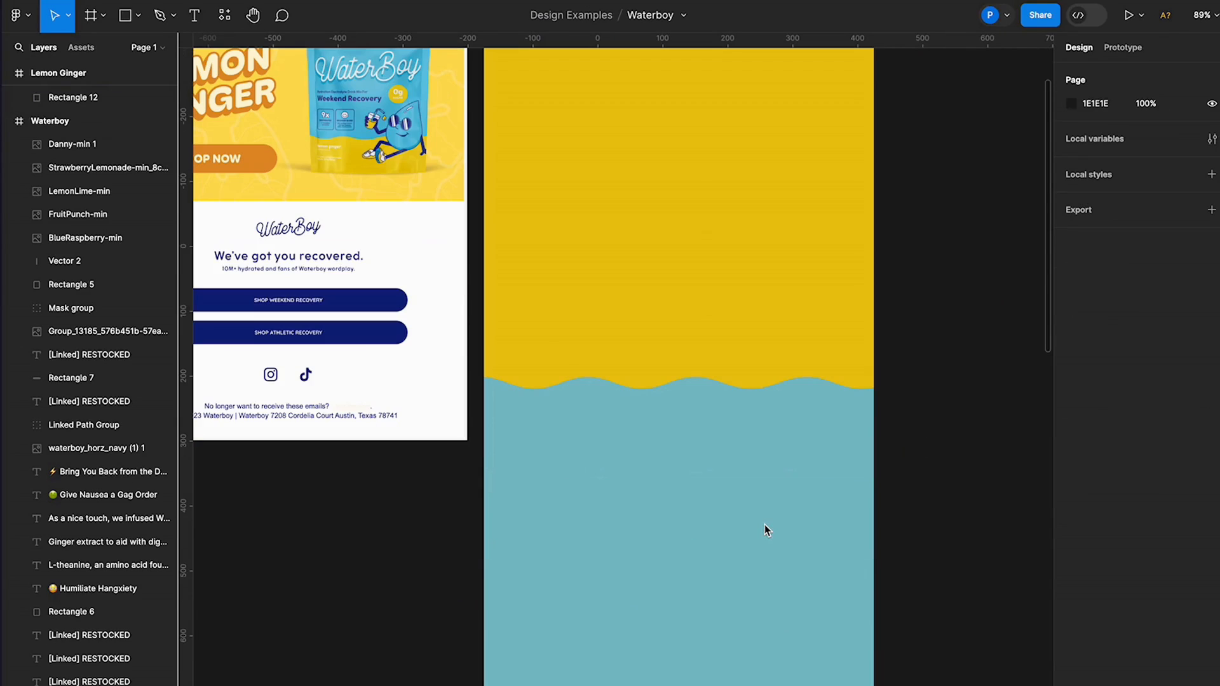
scroll(down, 3)
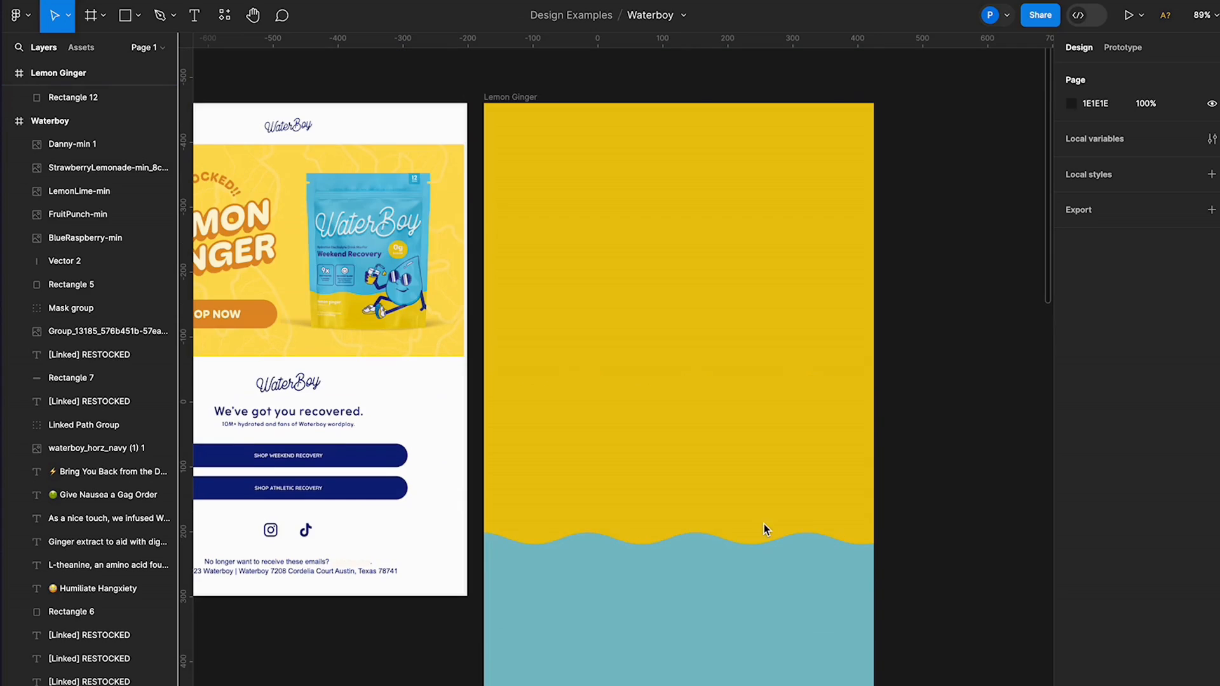
click(678, 312)
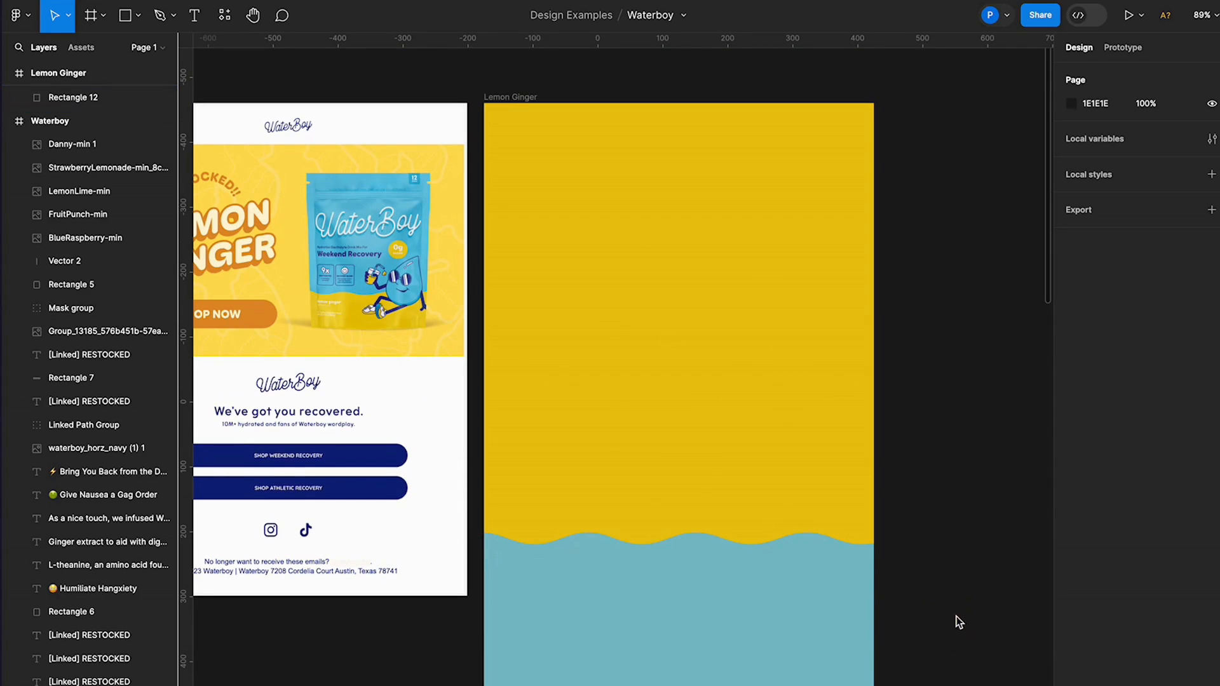
click(393, 313)
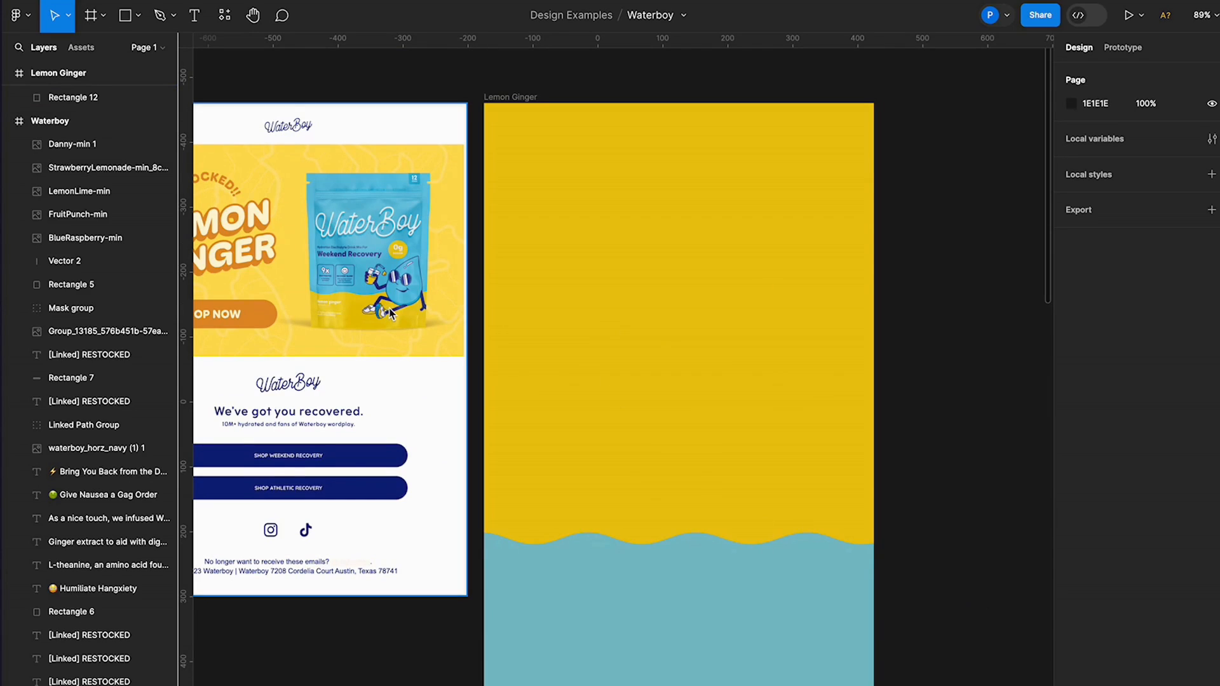
mouse_move(404, 342)
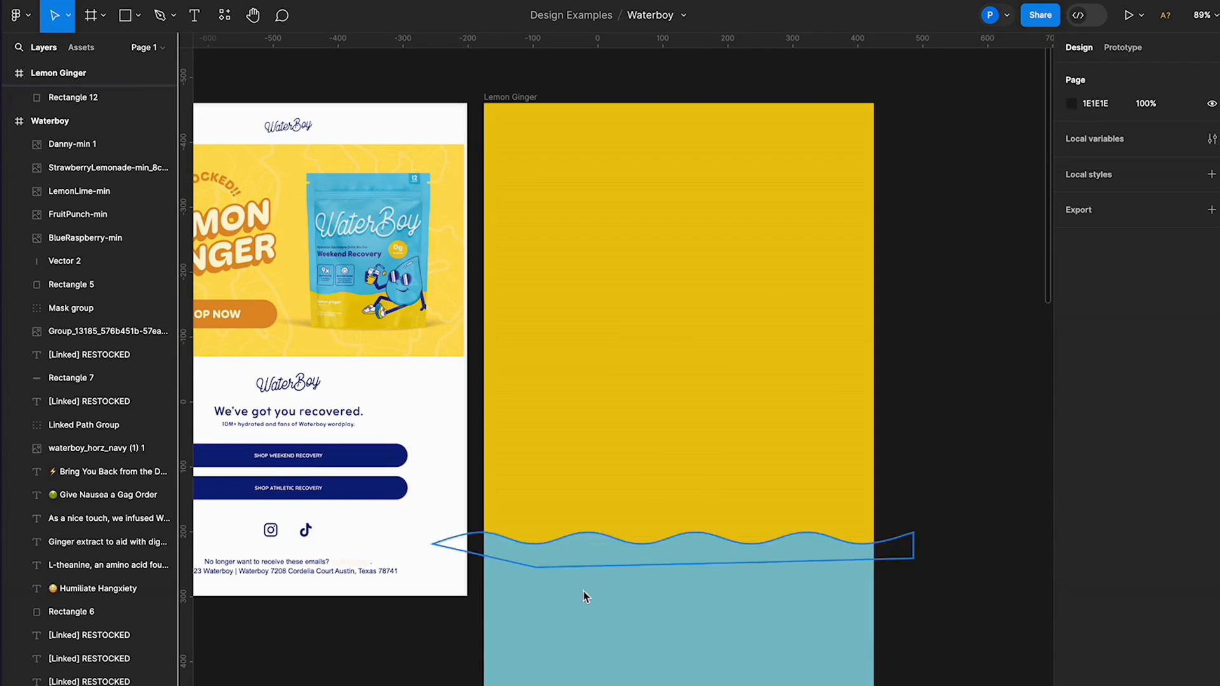
Step: Place the LemonGinger-min pouch image and move it up into the yellow hero around X 52, Y 177
click(727, 483)
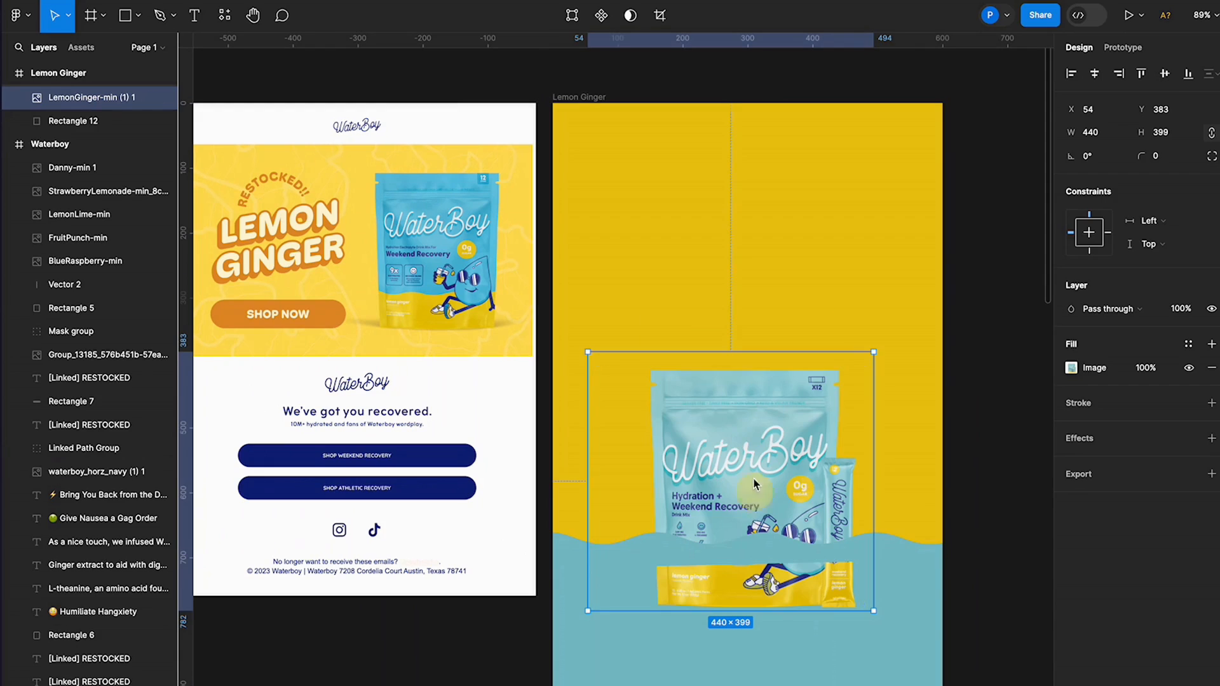
drag(755, 483, 759, 330)
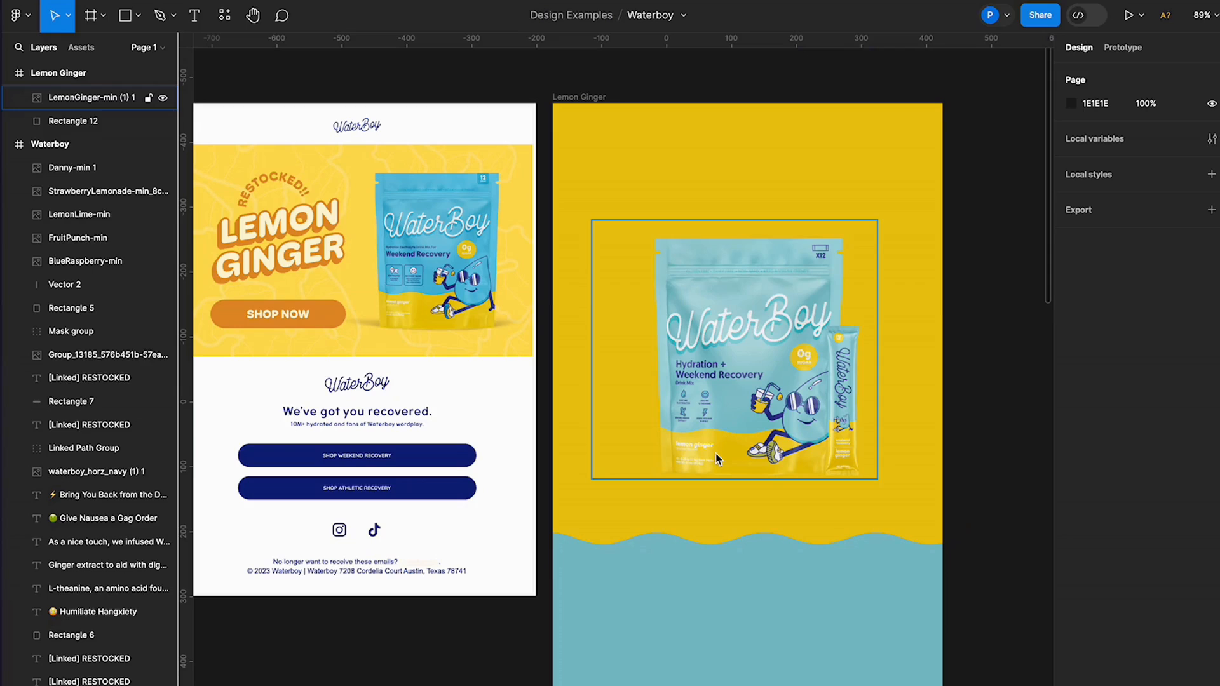
mouse_move(754, 450)
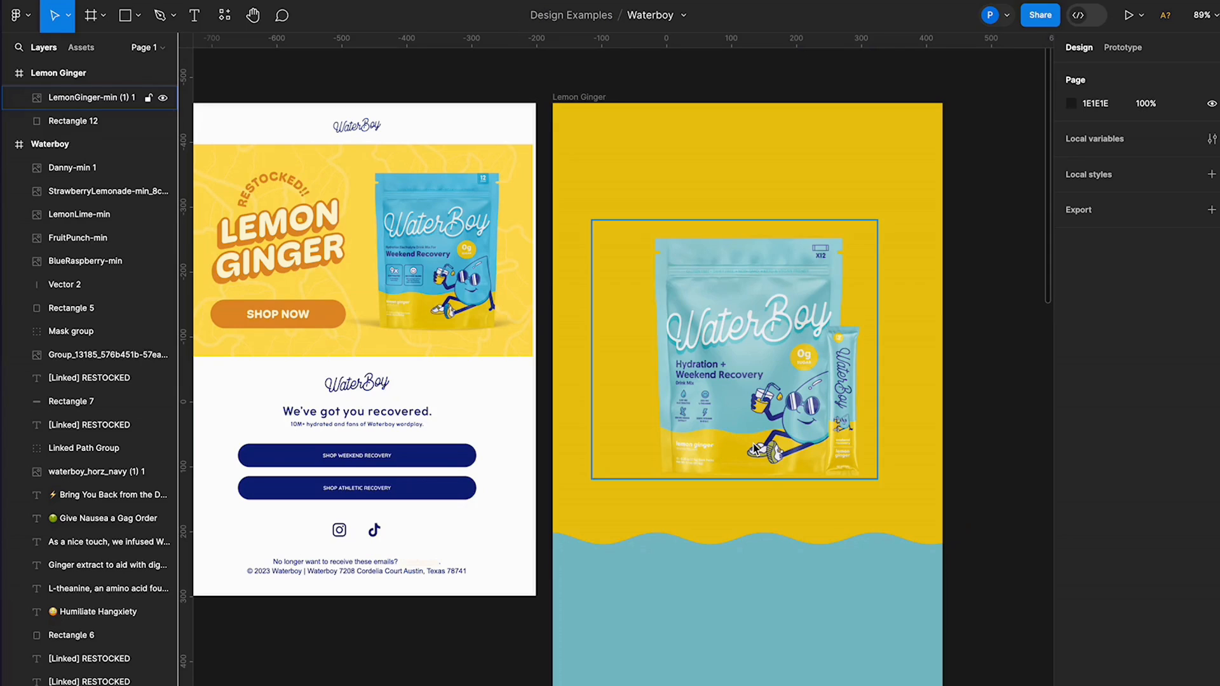
click(733, 348)
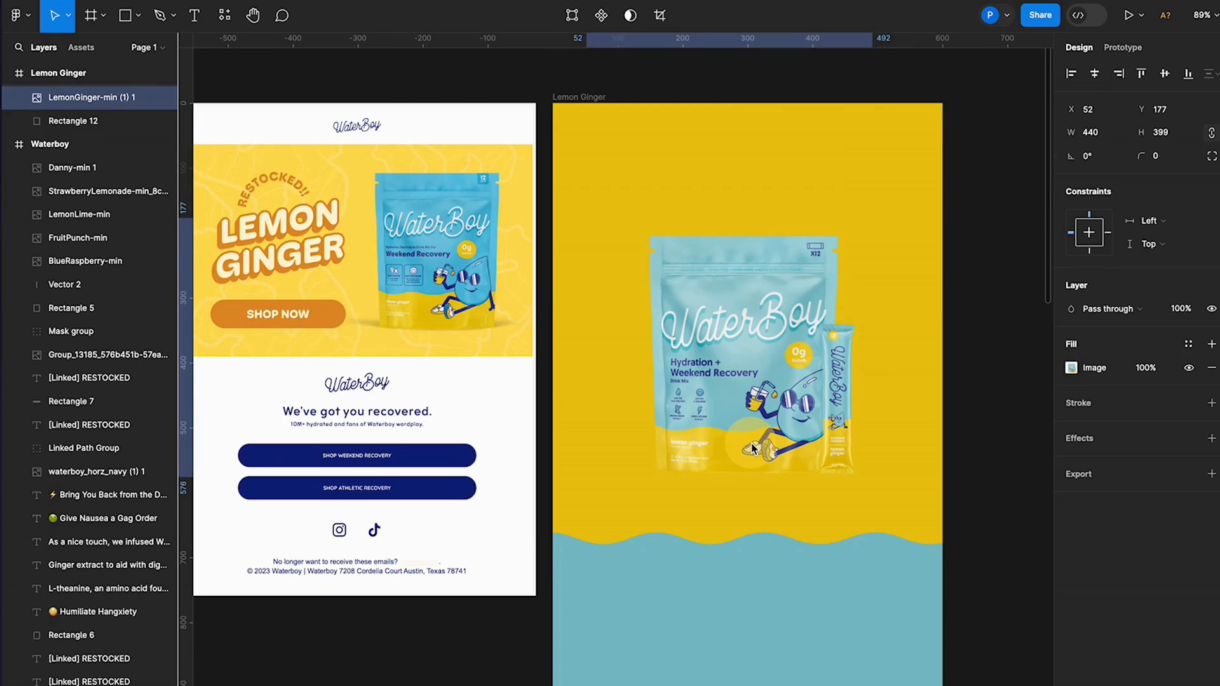
click(124, 15)
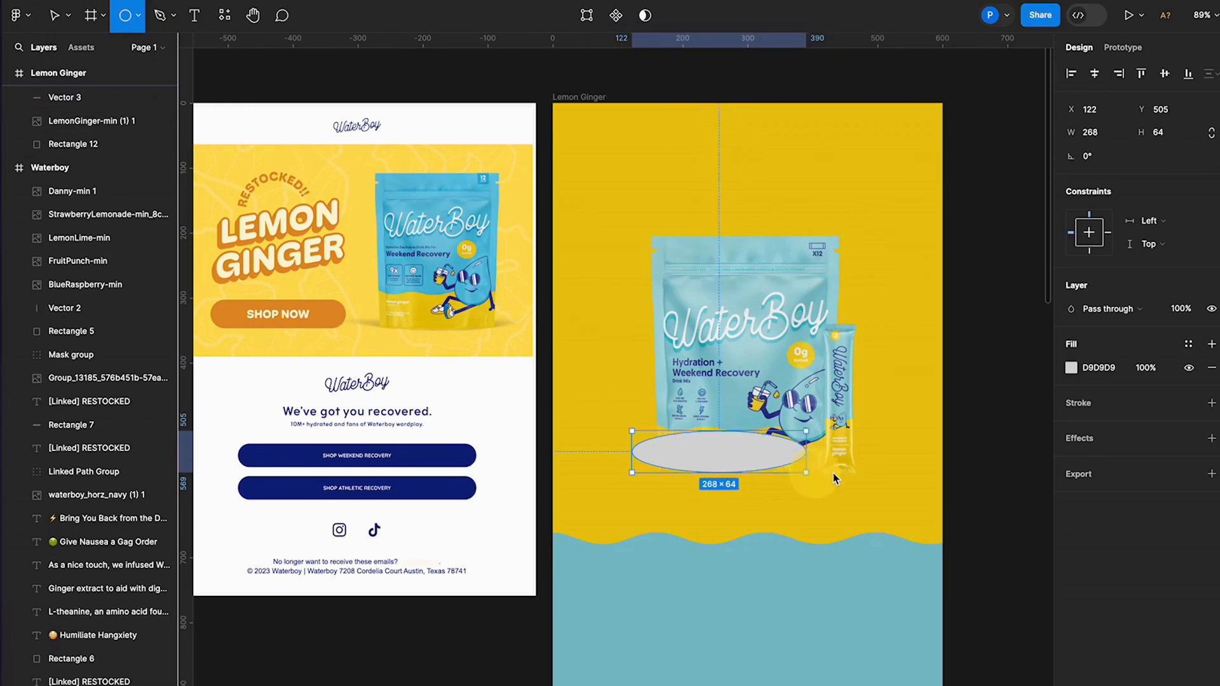
Step: Make the ellipse a black, layer-blurred shadow at about 20.9% fill opacity under the pouch
click(1071, 367)
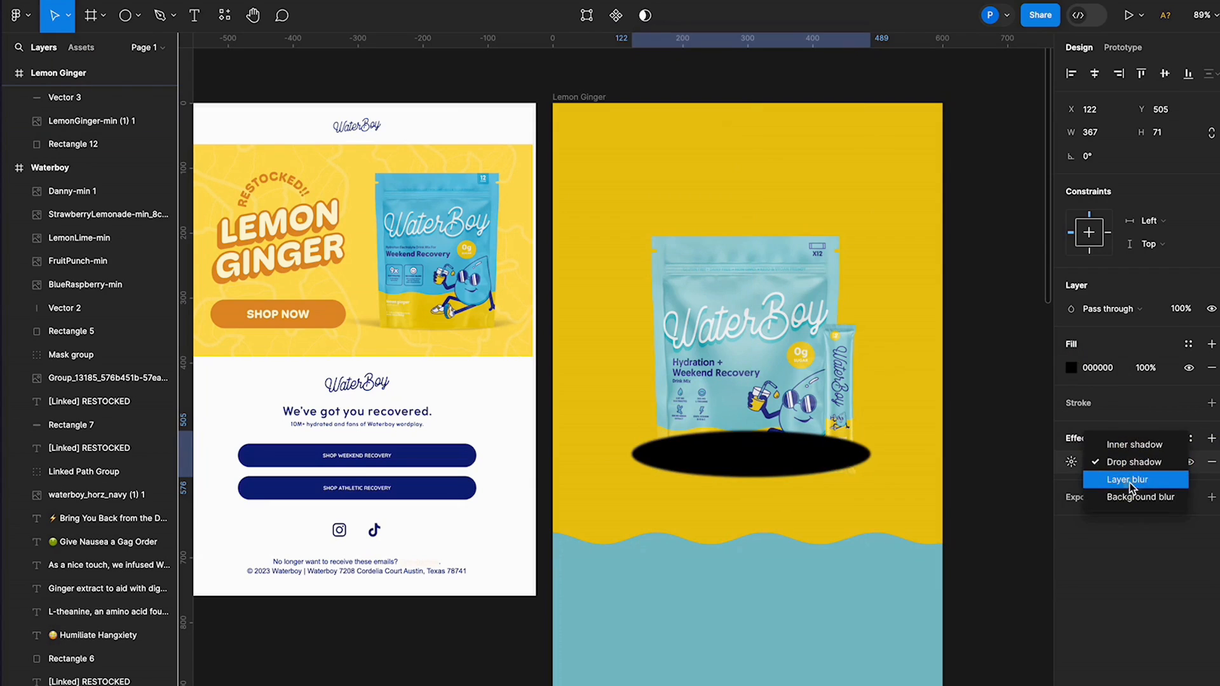
click(64, 121)
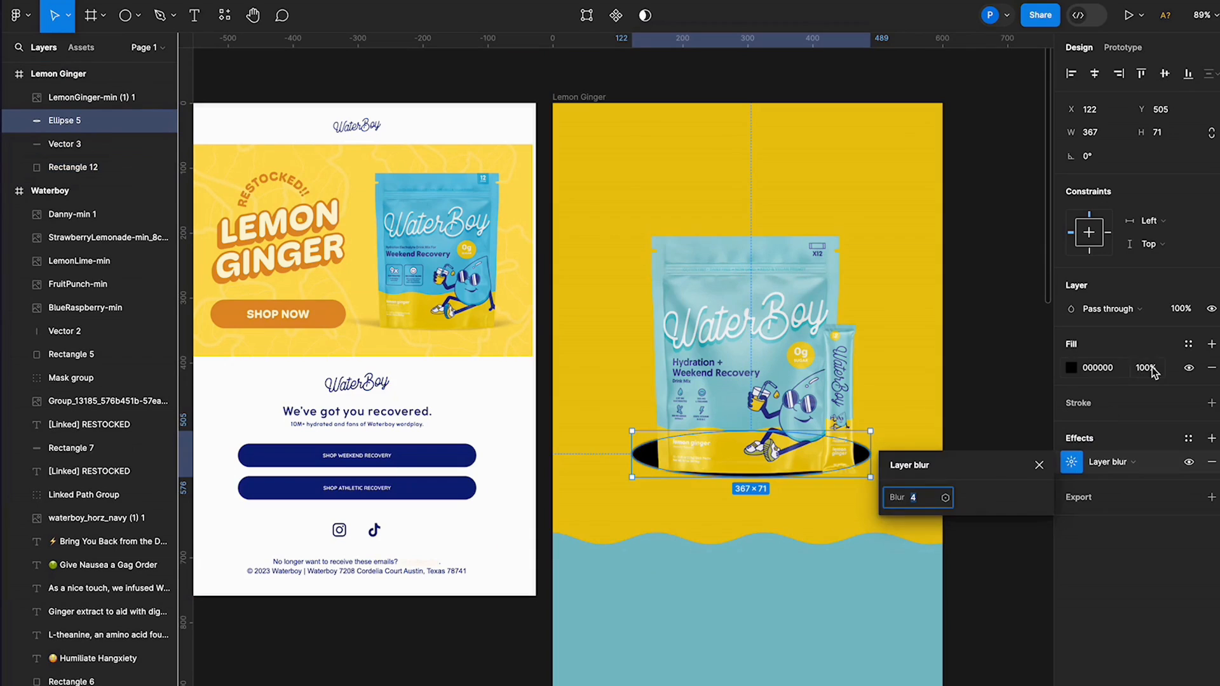
click(1146, 367)
text(30)
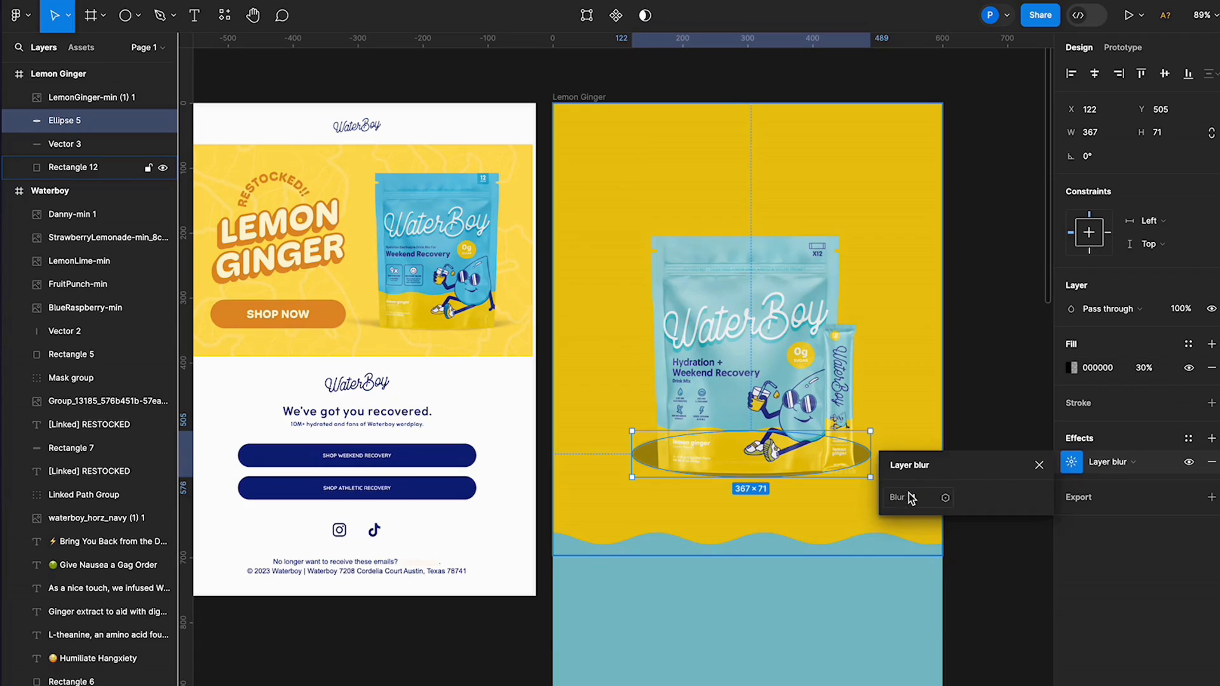
text(20.9)
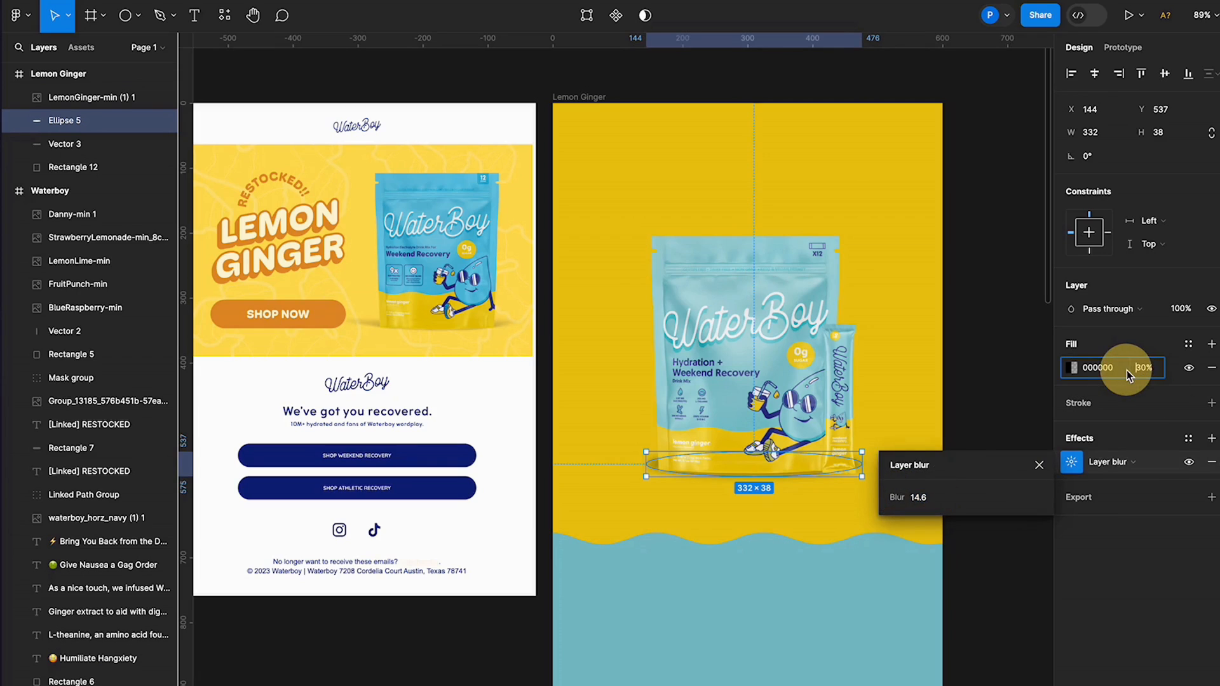
drag(1144, 367, 1128, 367)
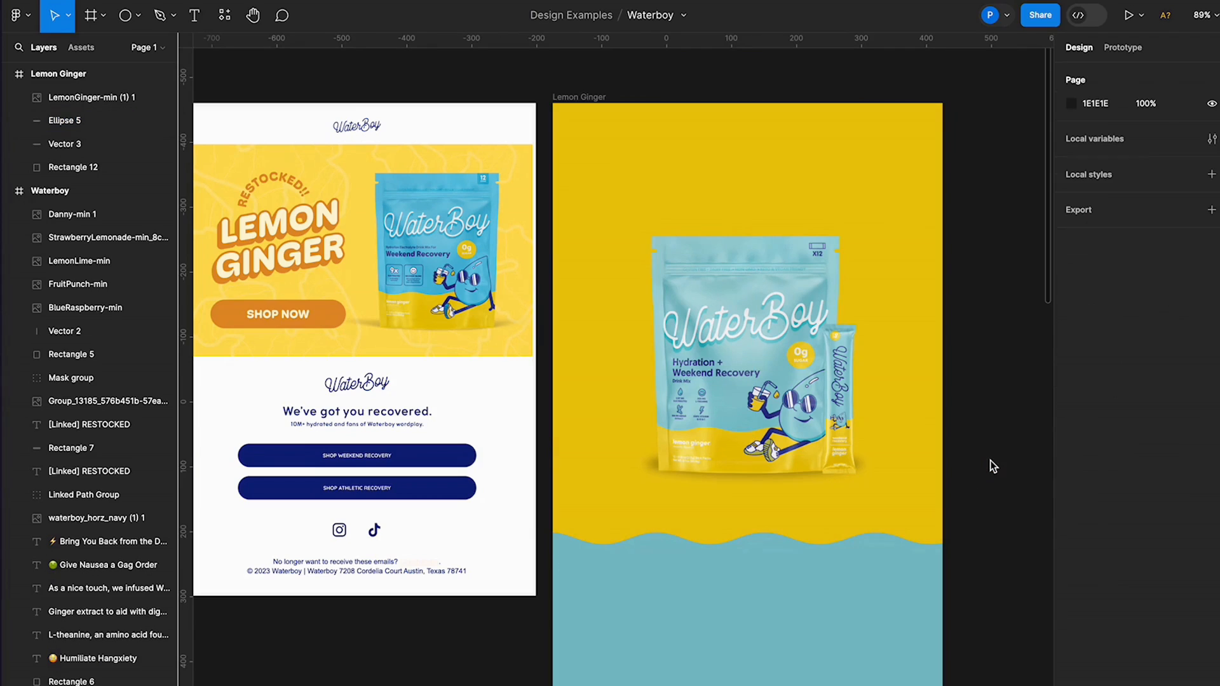
mouse_move(953, 462)
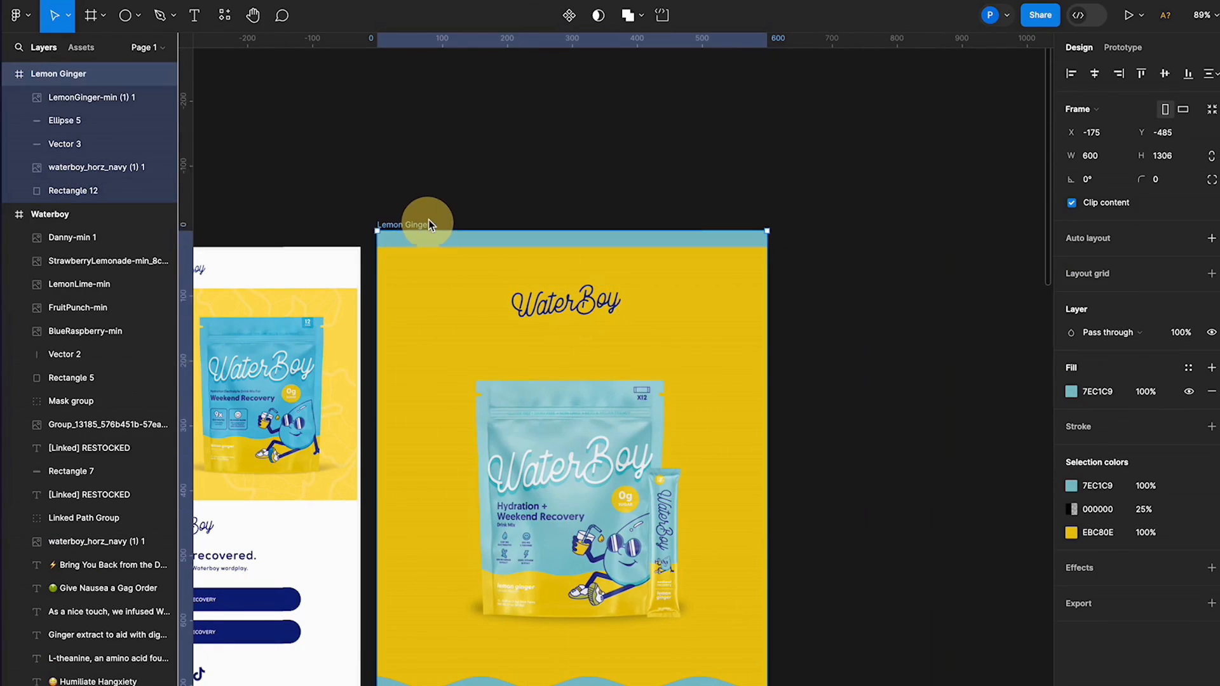
Step: Place the waterboy_horz_navy logo (168×50) at the top centre of the Lemon Ginger frame
click(74, 190)
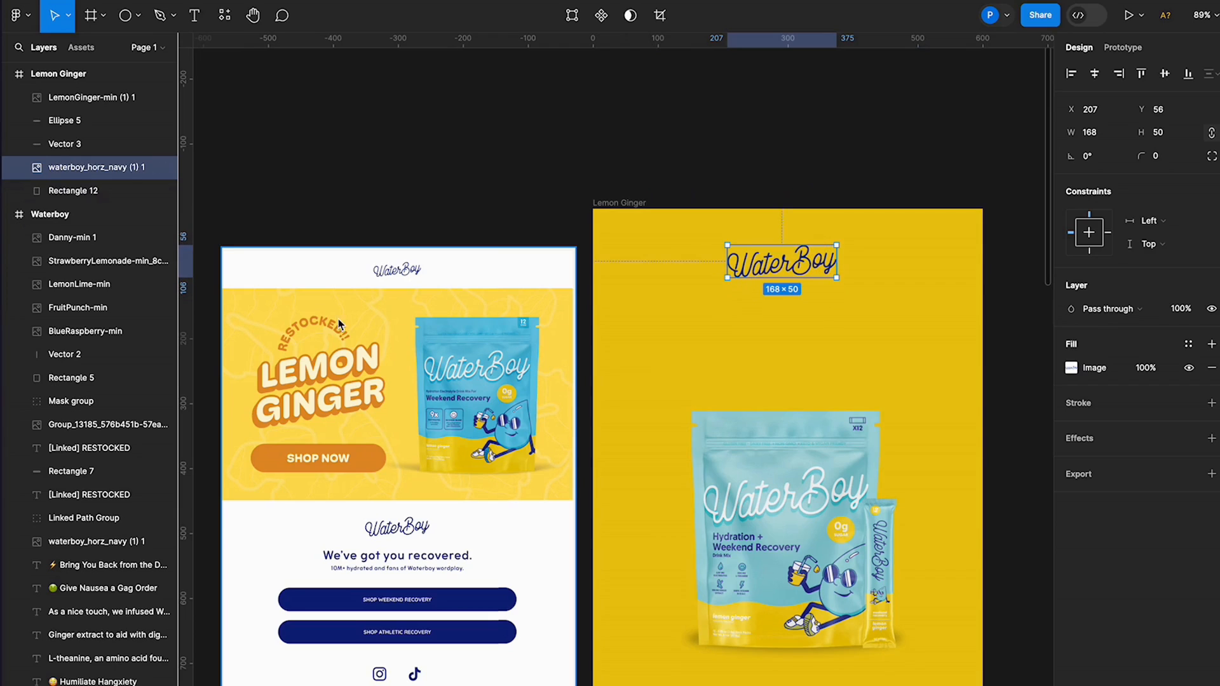
mouse_move(519, 175)
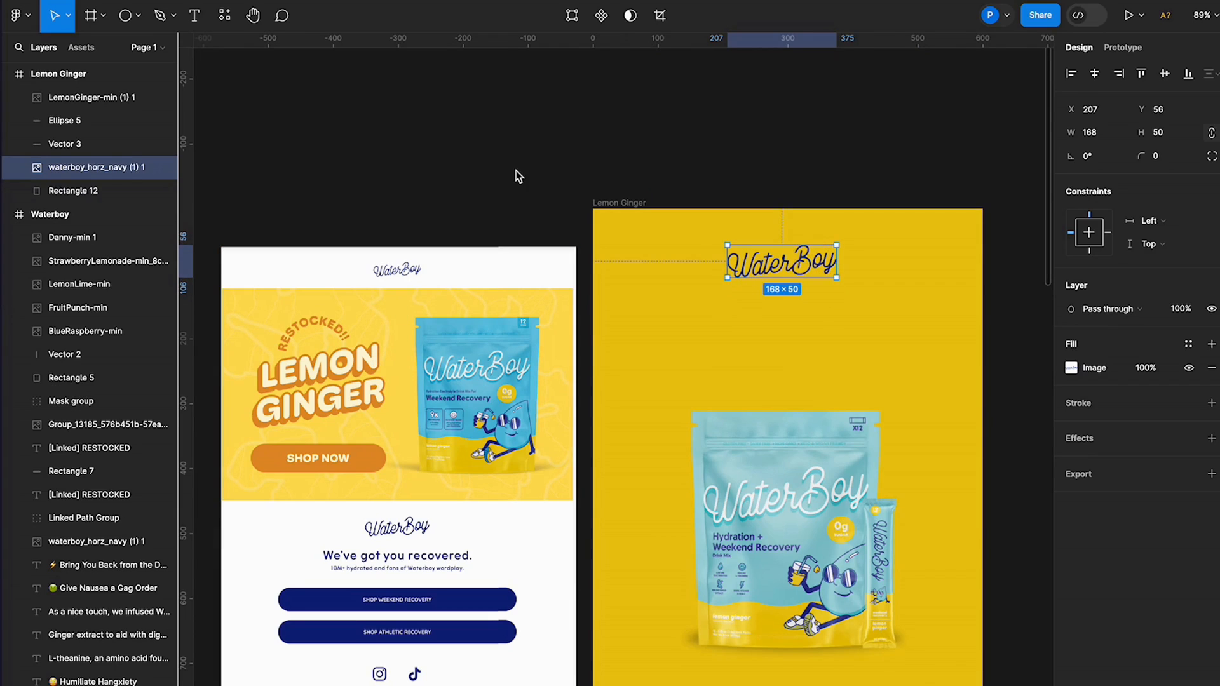
click(119, 15)
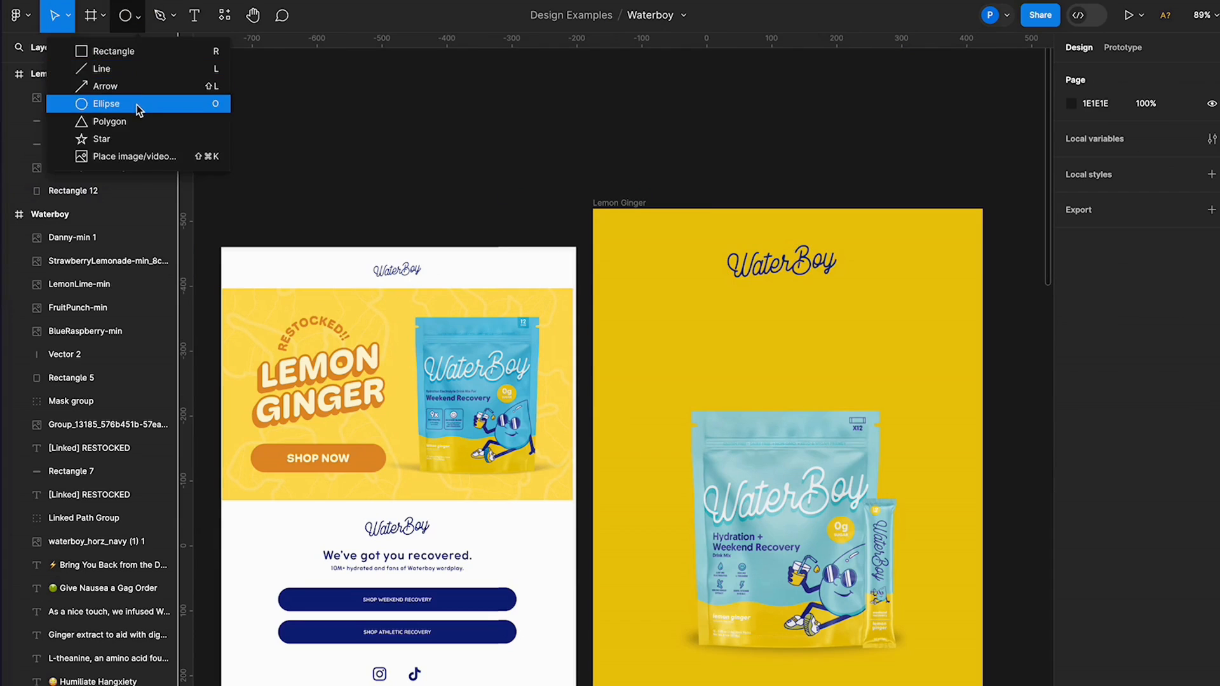
Step: Draw a stroked circle around the pouch and add bold navy RESTOCKED text above it
drag(644, 333, 948, 638)
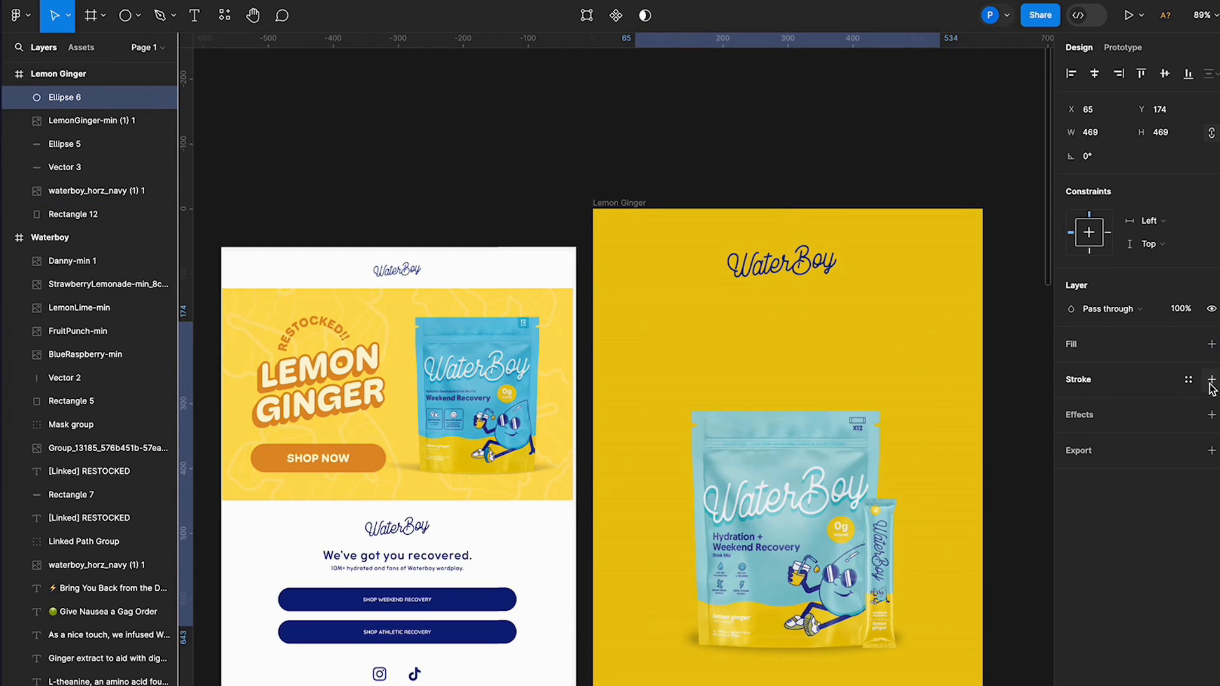
click(1211, 380)
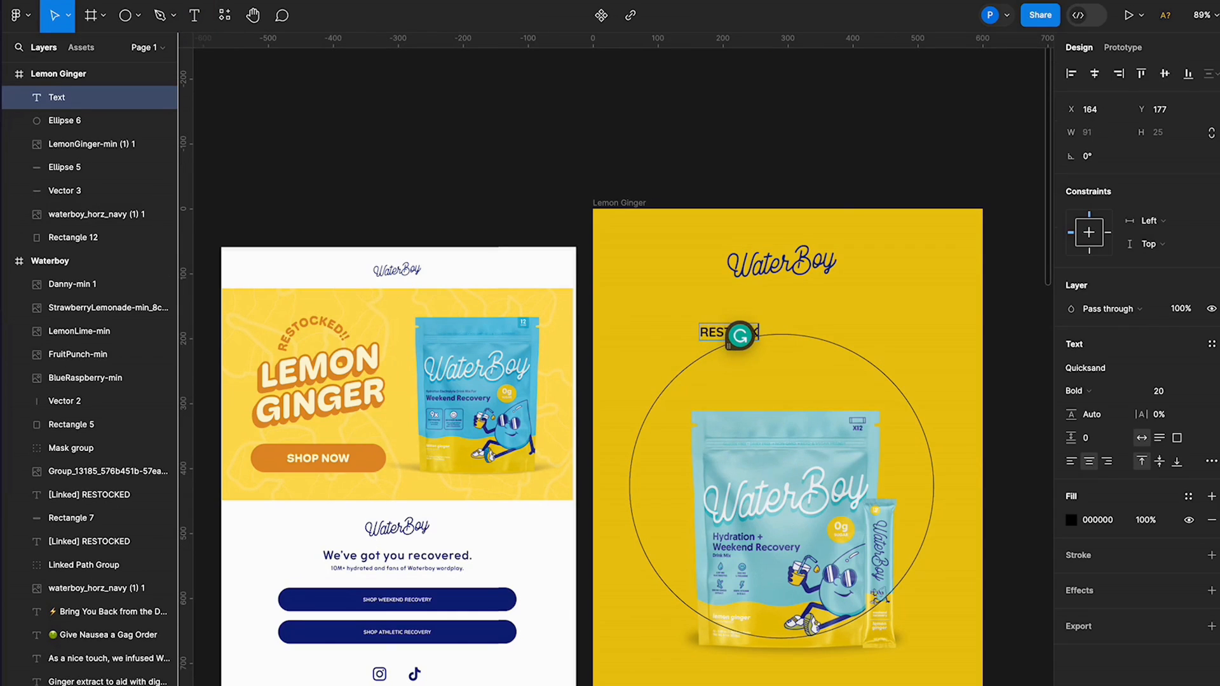
click(1071, 520)
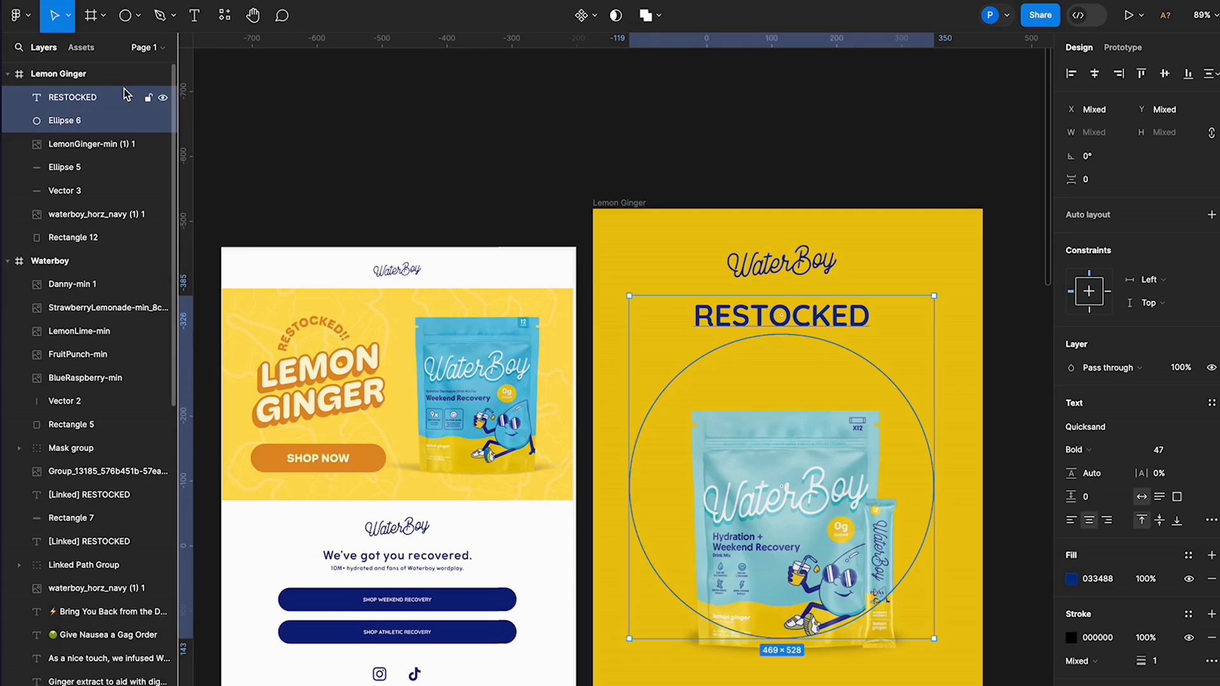
click(122, 16)
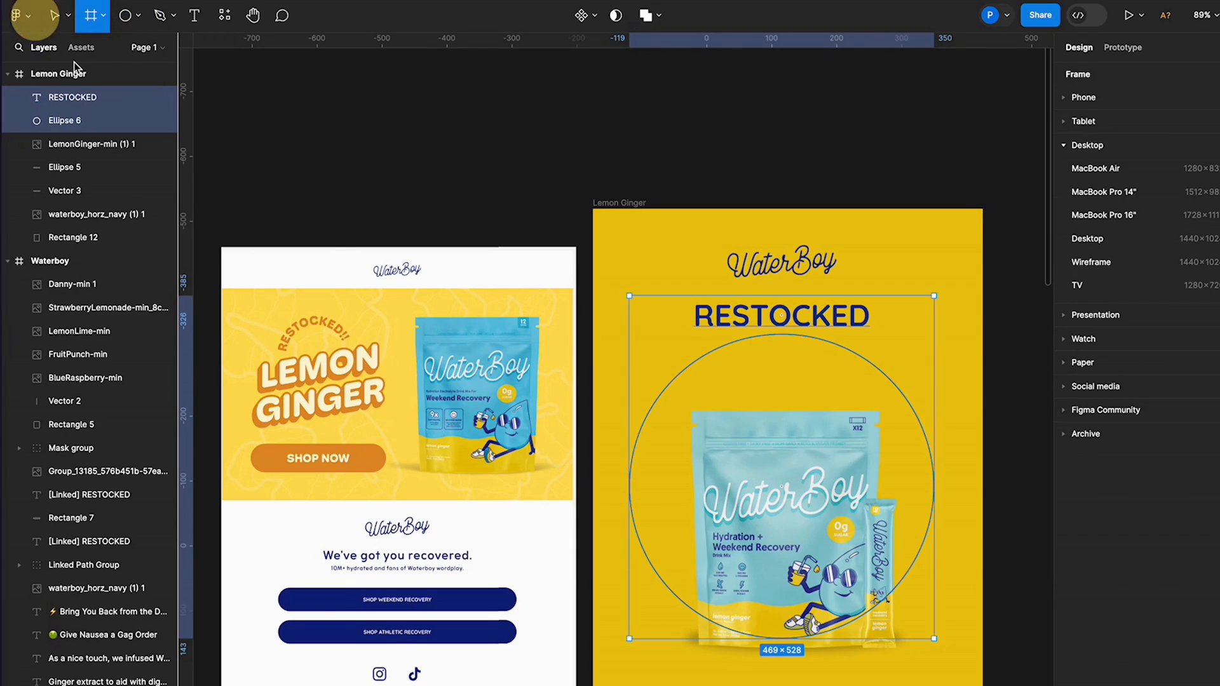
Step: Run the arc-text plugin, hide the straight RESTOCKED layer and select the curved path group
click(22, 15)
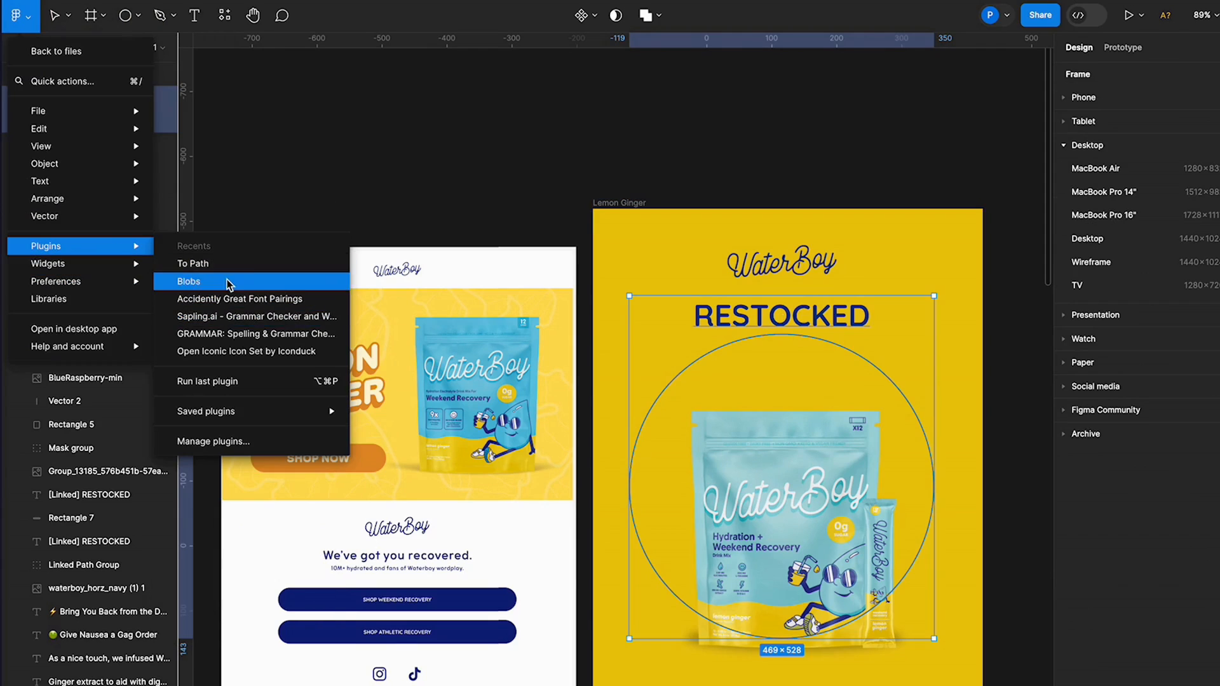
click(192, 264)
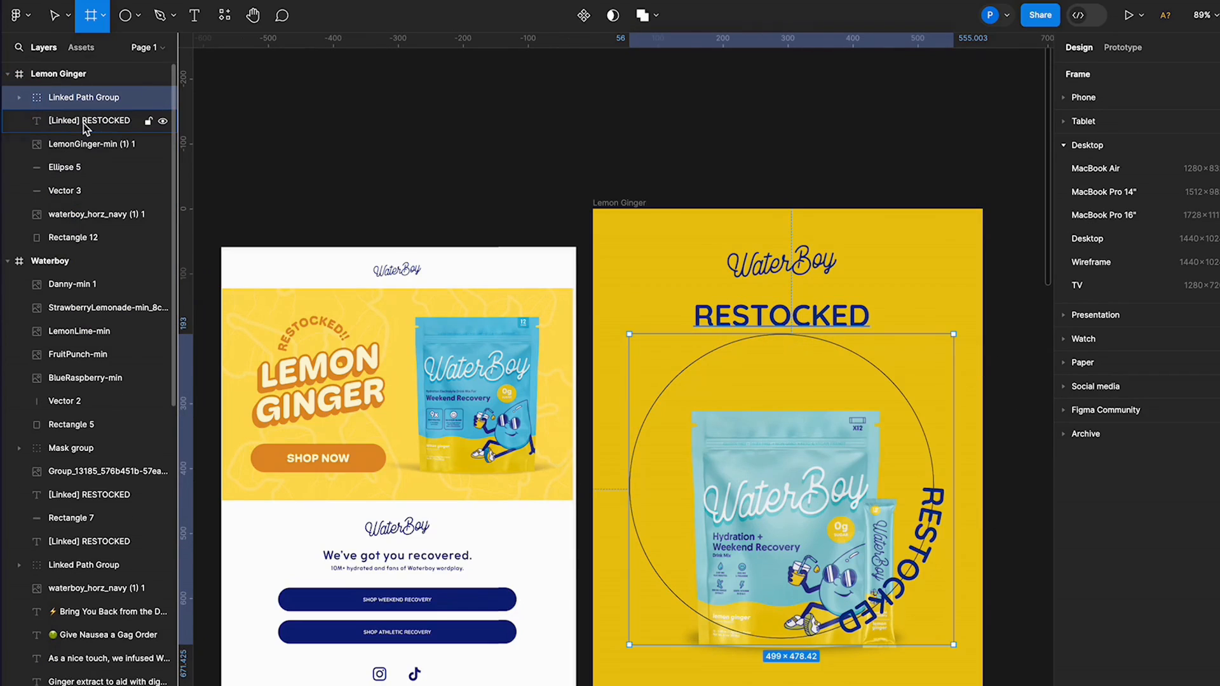
click(89, 119)
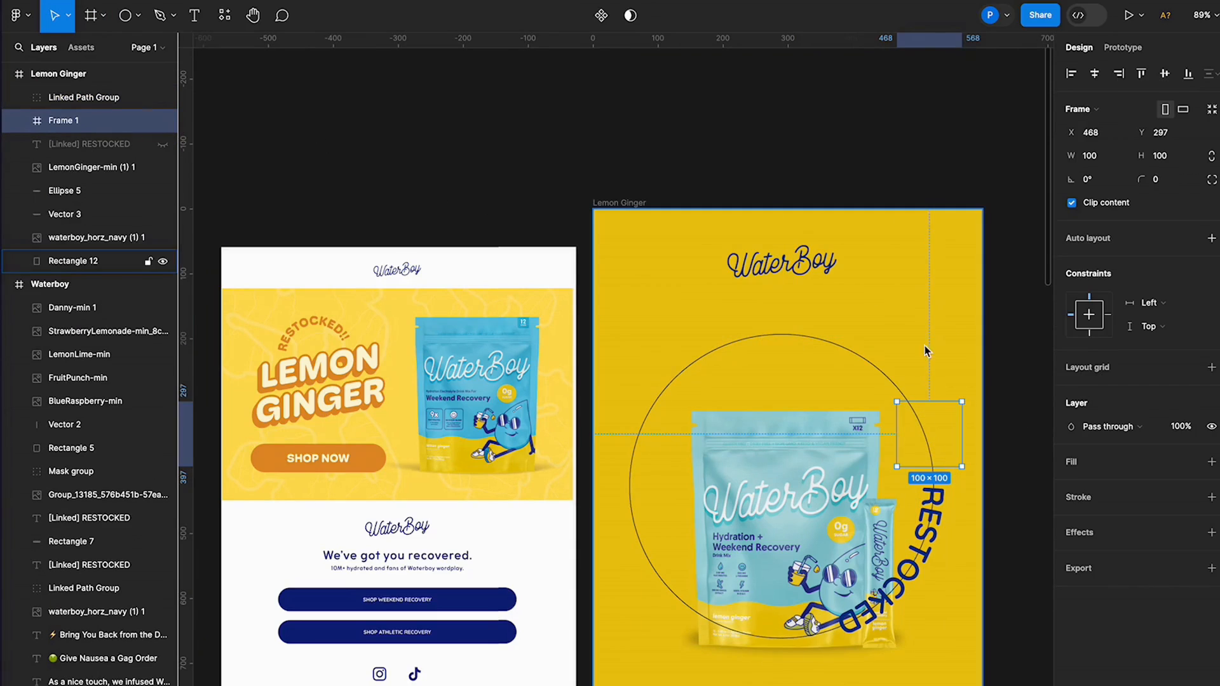
click(84, 98)
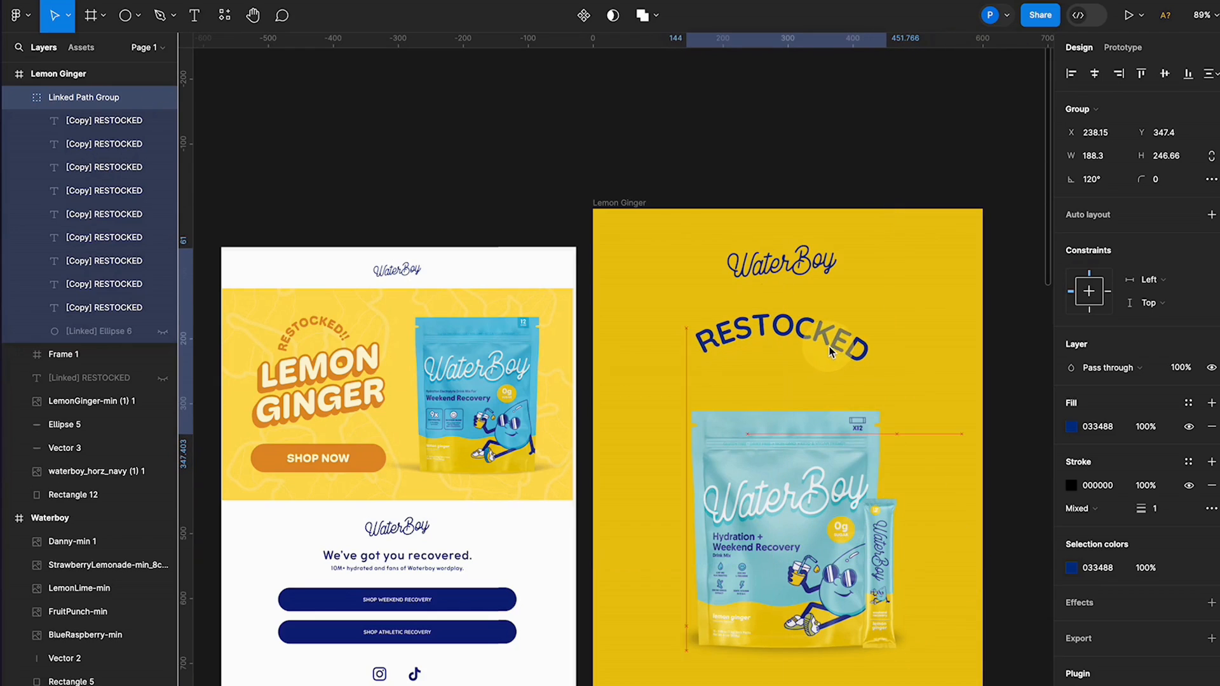
Step: Rotate and nudge the curved RESTOCKED so it arcs centred over the pouch
drag(833, 352, 879, 355)
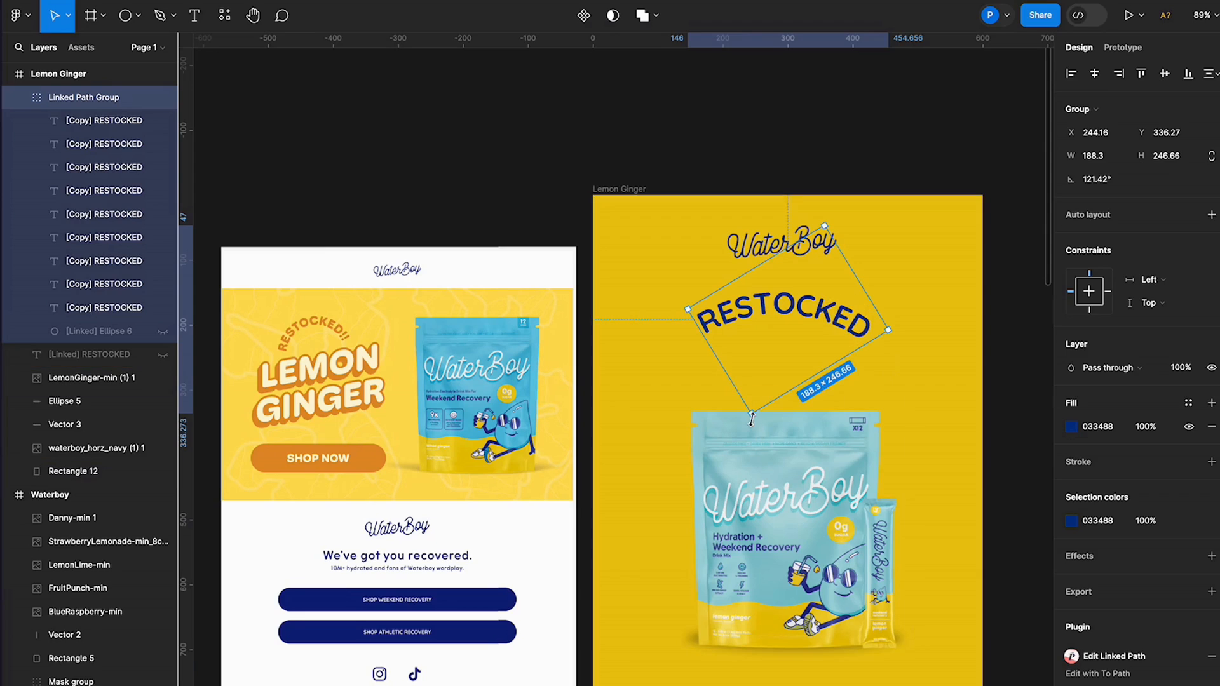
drag(751, 417, 760, 427)
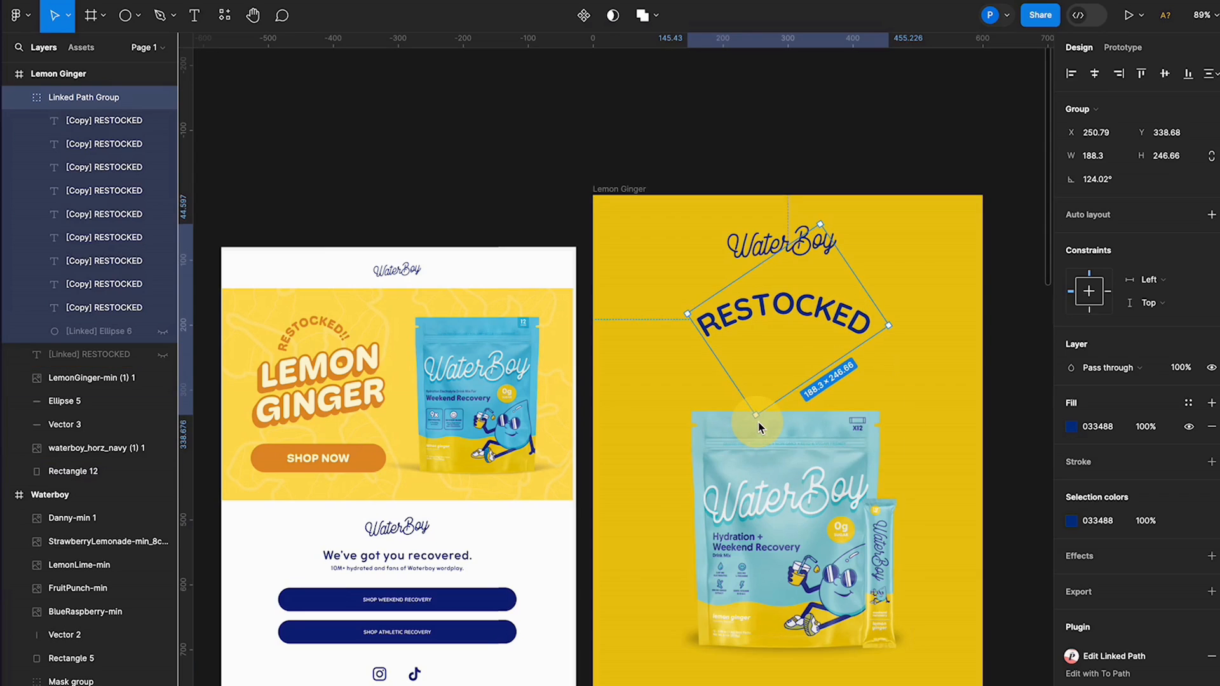
click(74, 472)
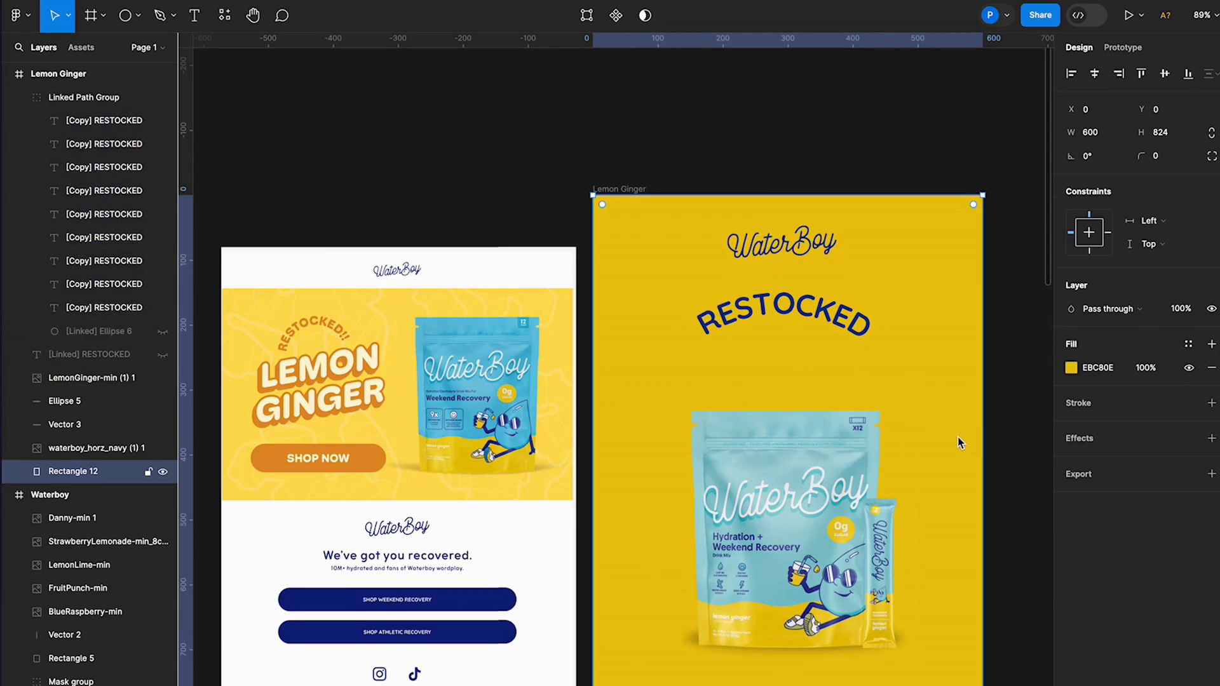
Step: Duplicate the LEMON GINGER title and make the copy smaller with Regular weight
scroll(down, 3)
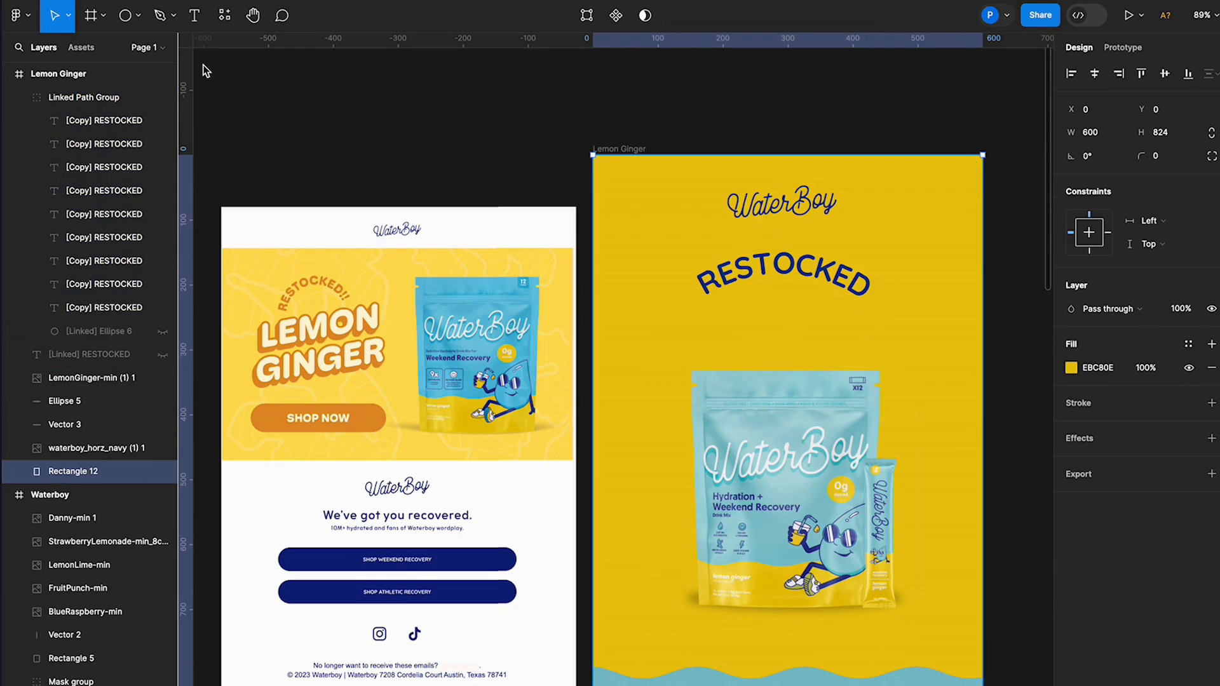
click(195, 15)
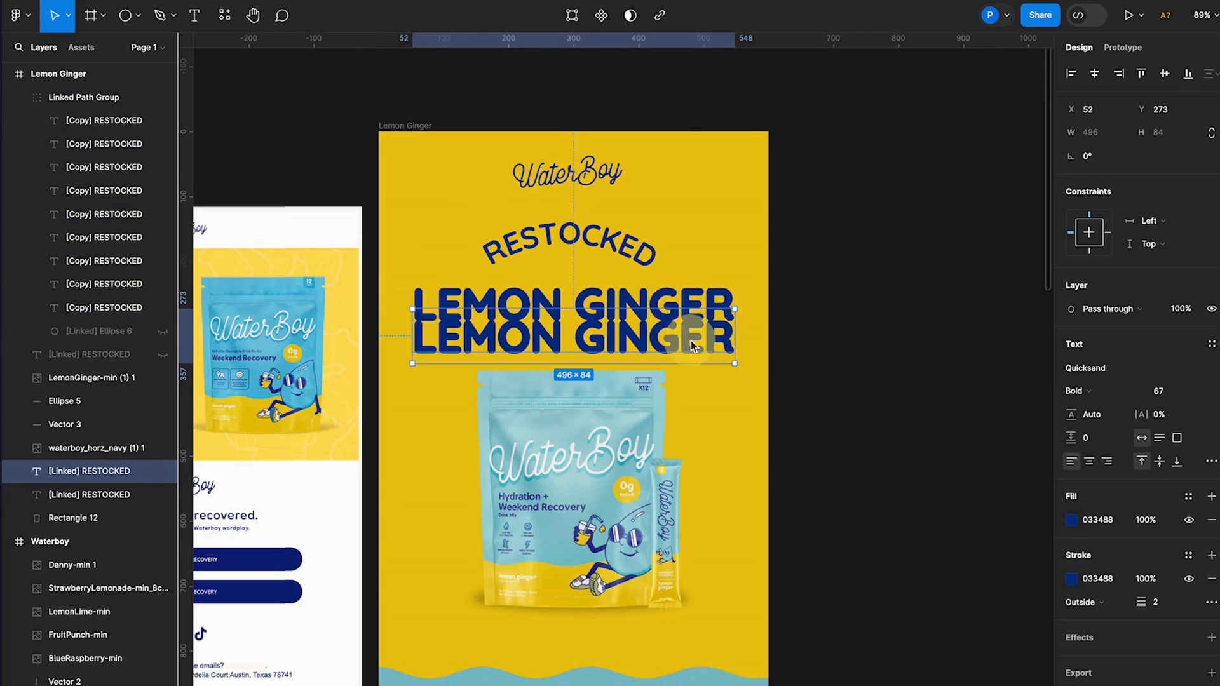
click(1169, 390)
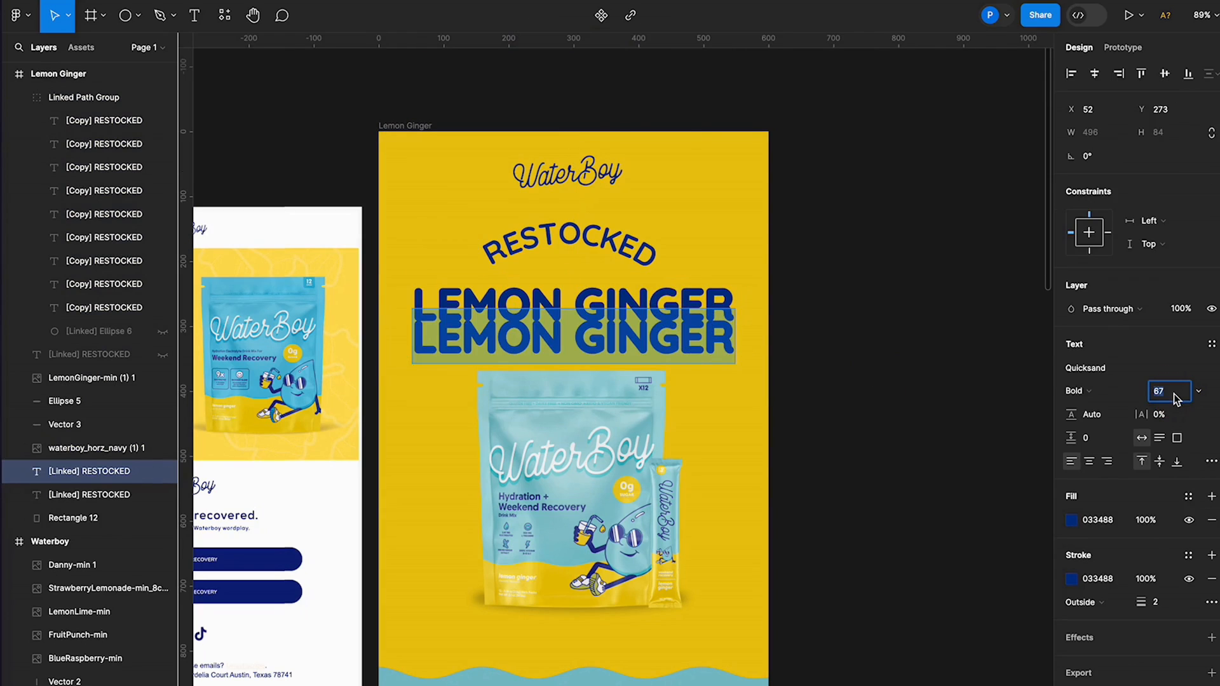
click(1076, 392)
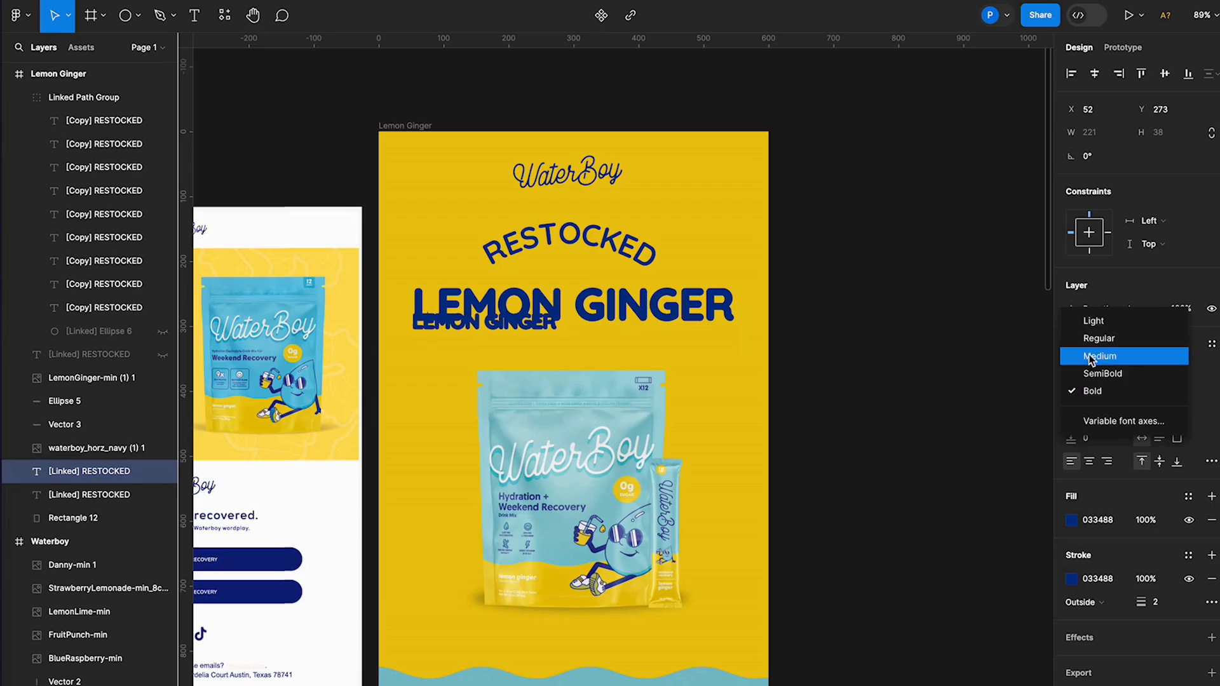
click(1099, 356)
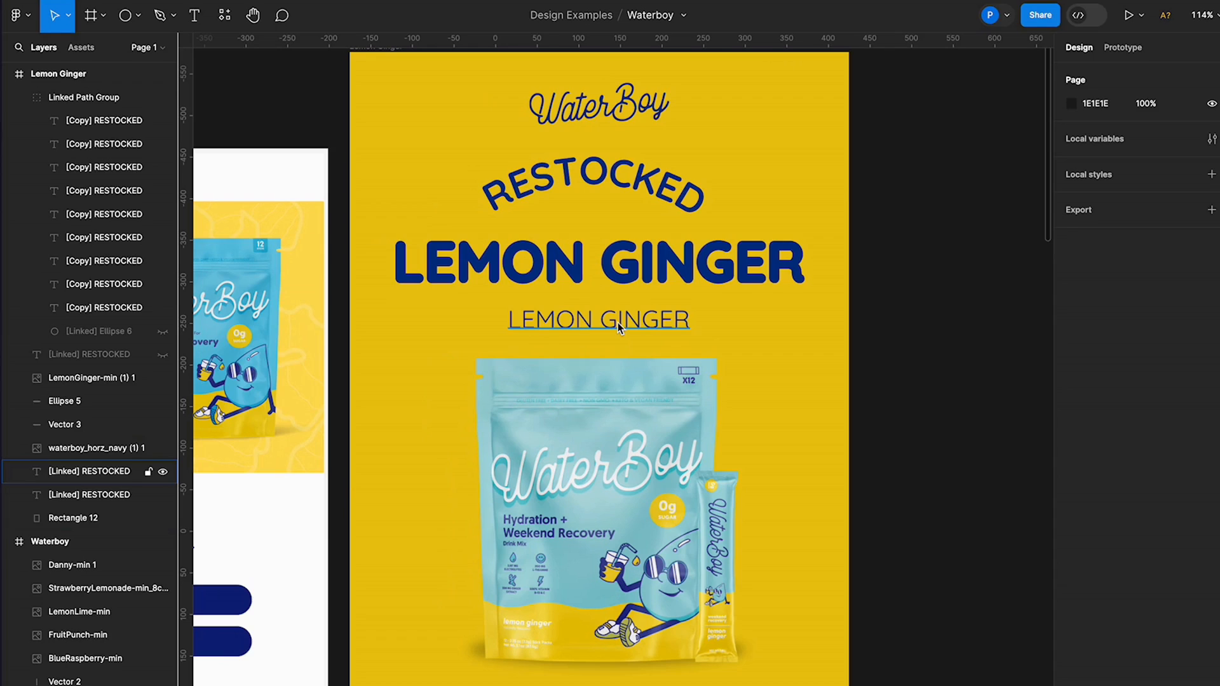
Step: Rewrite the smaller copy as the tagline CRUSH HANGOVERS WITH A ZING
click(599, 320)
text(CRUSH YOUR HNAGOVE)
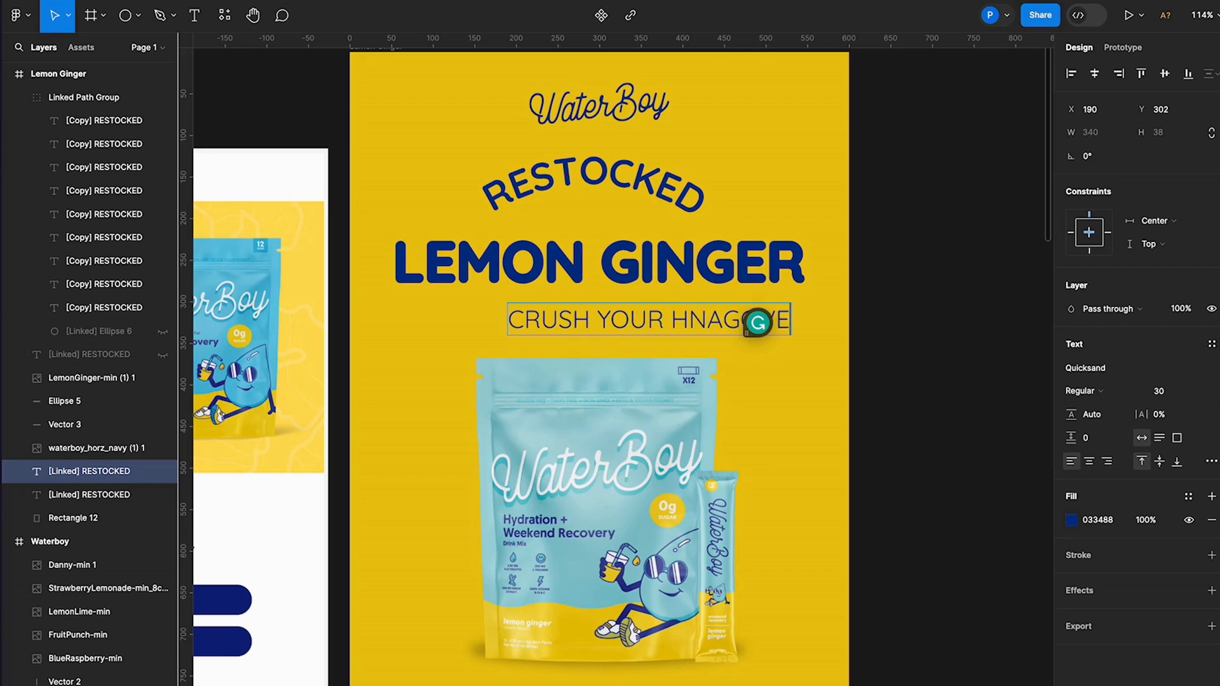
text(HANGOVERS WITH A ZING.)
click(1177, 390)
text(25)
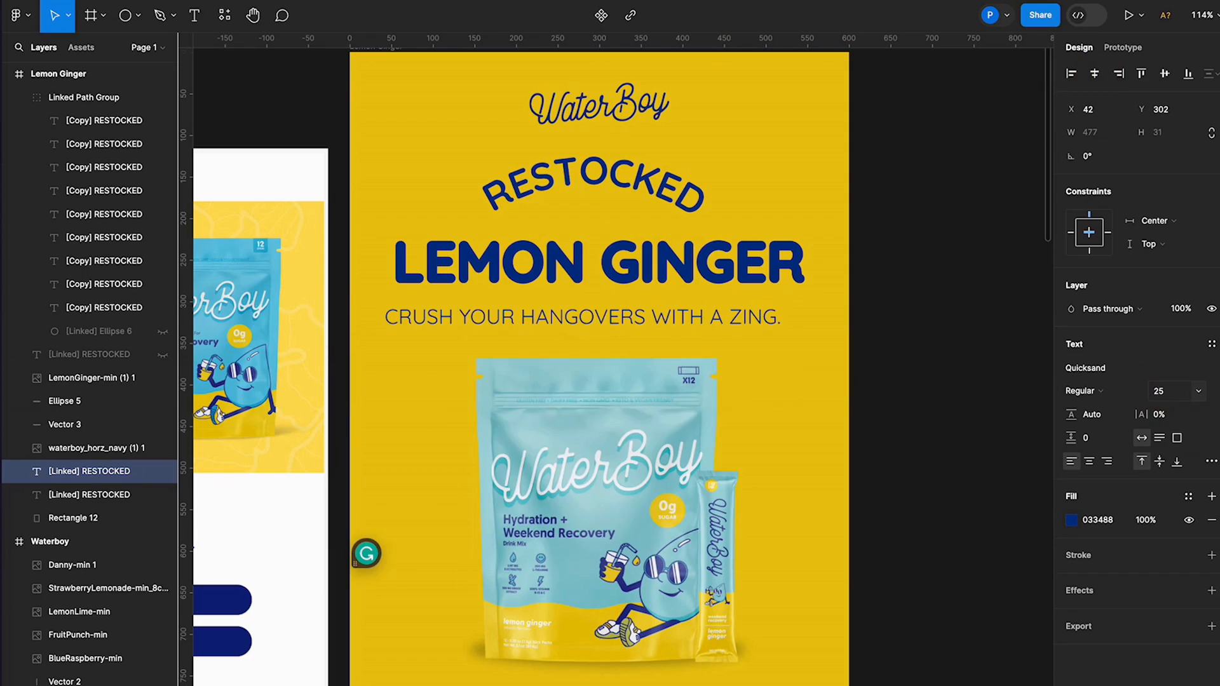
click(597, 316)
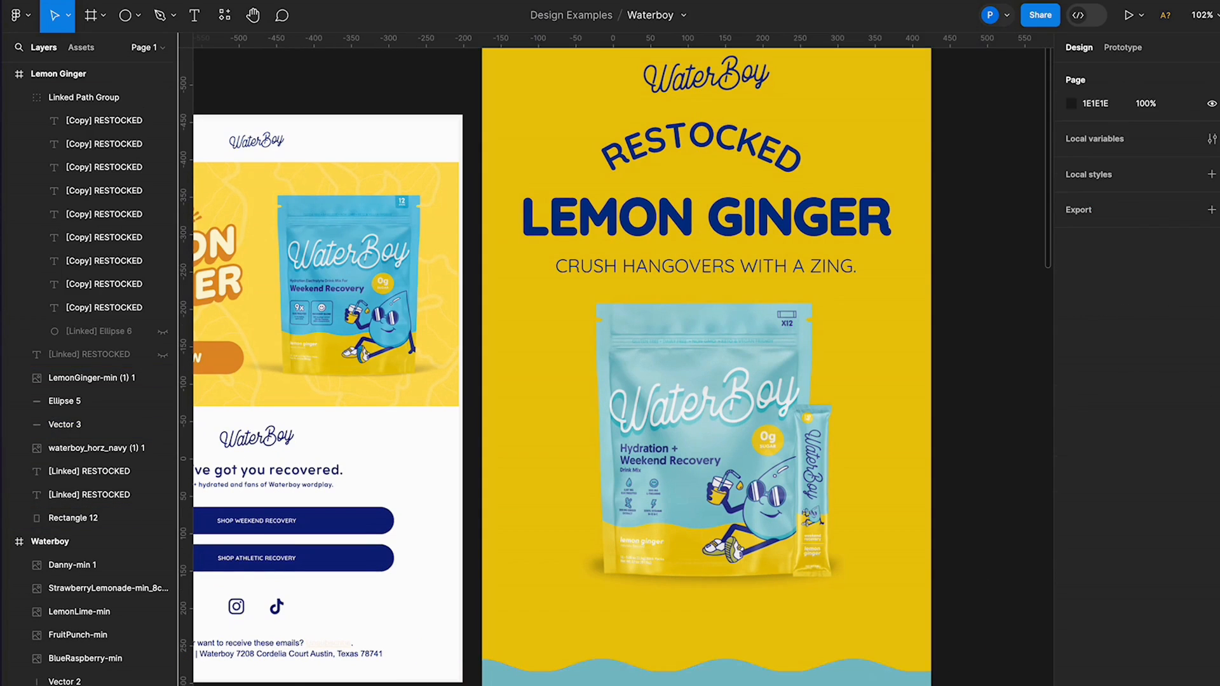
Step: Draw a navy rounded rectangle below the pouch as the GET HYDRATED button
click(65, 424)
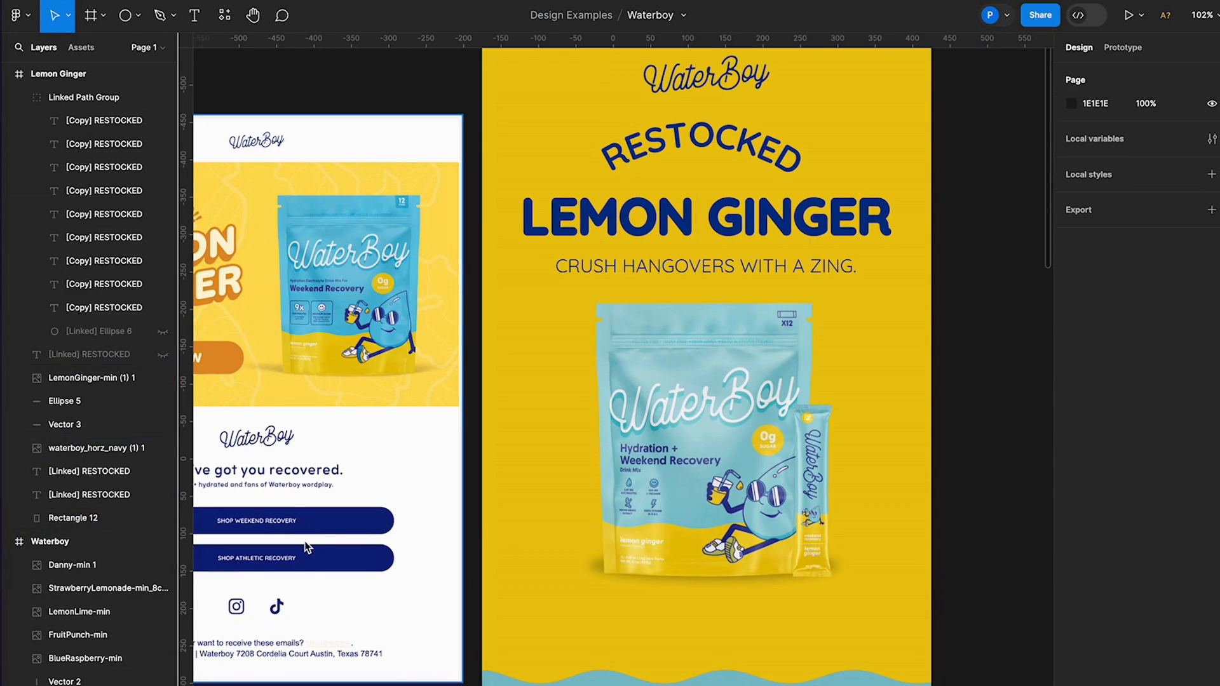
click(123, 15)
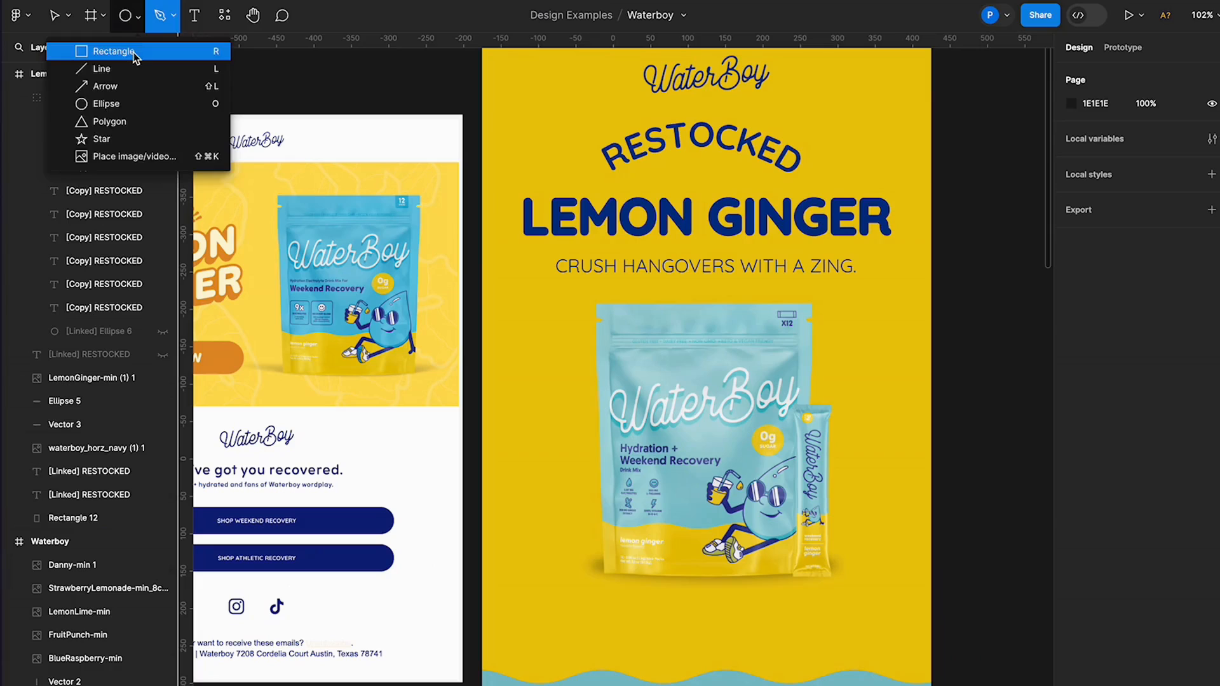
drag(599, 614, 862, 649)
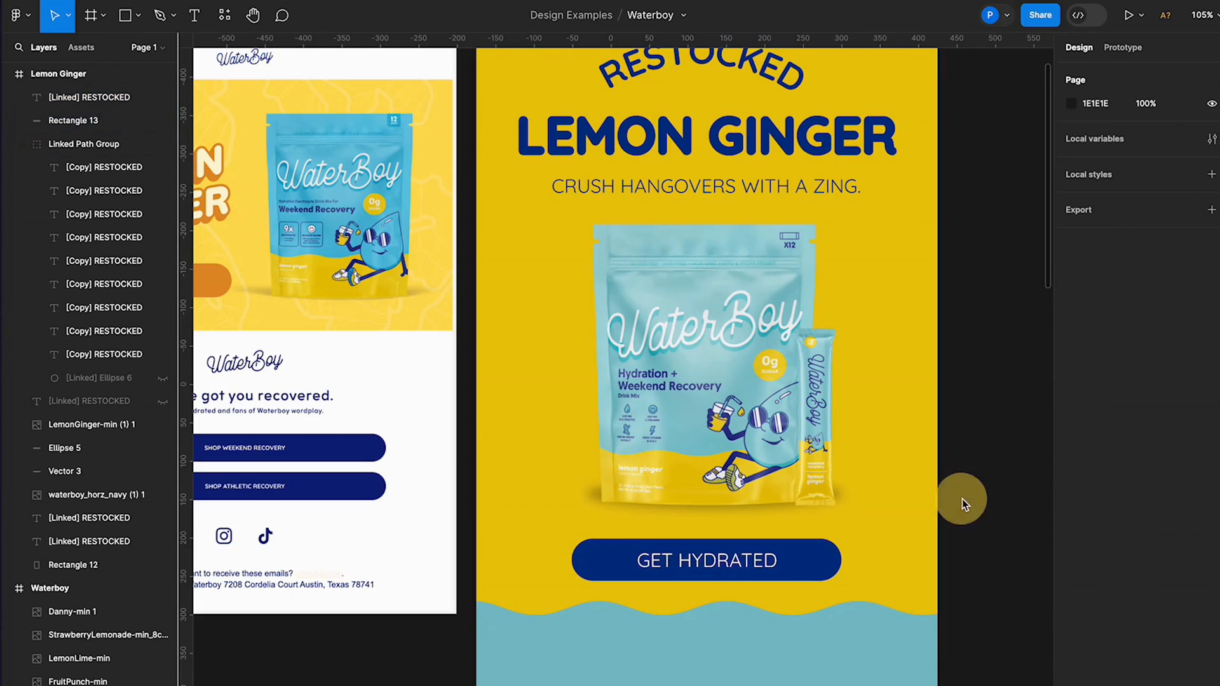
scroll(down, 3)
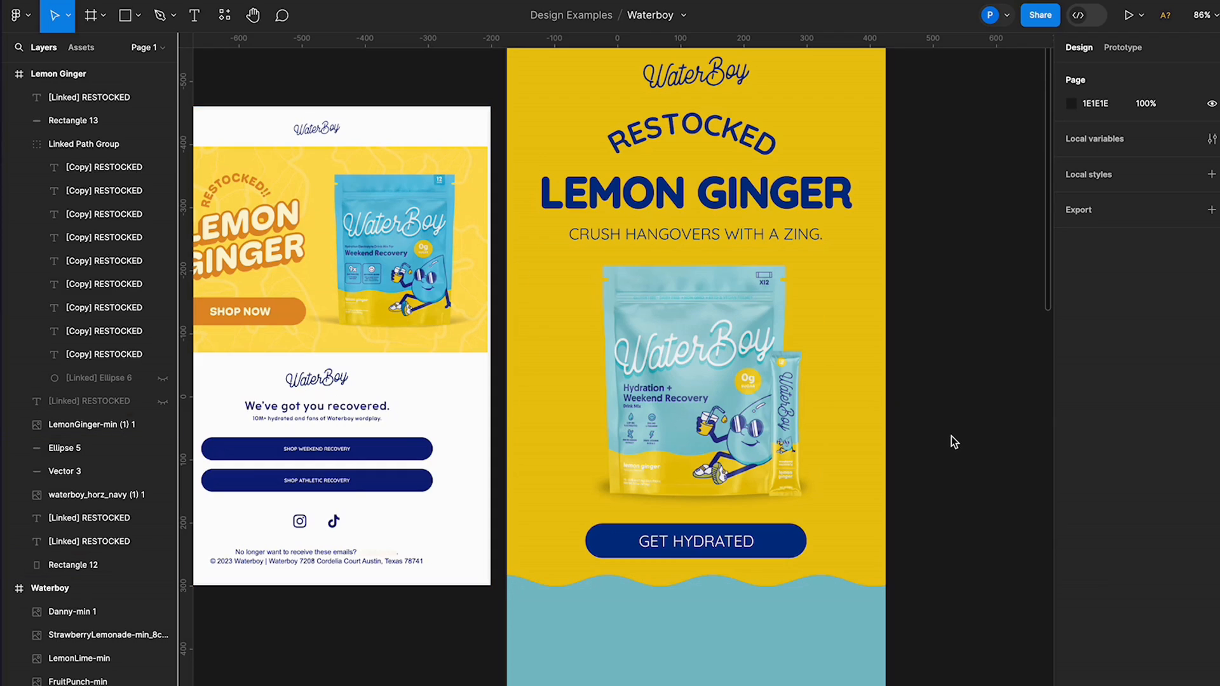
mouse_move(955, 436)
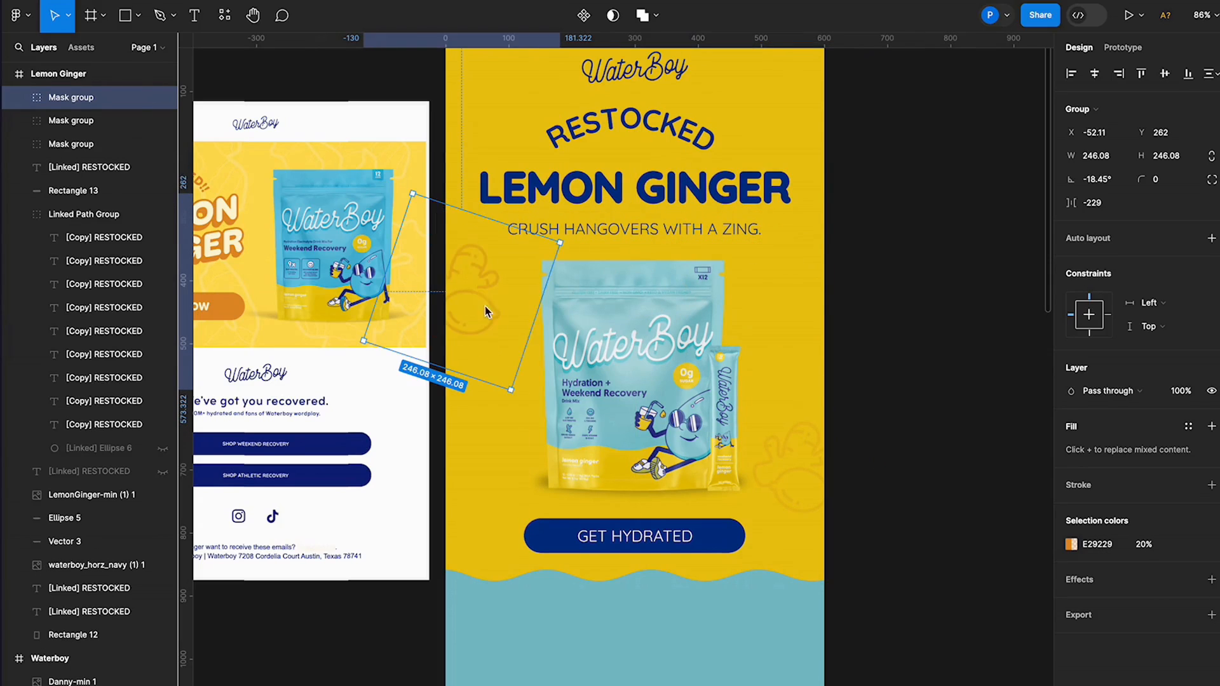
Step: Drag the faint lemon and ginger doodles around the yellow hero background and review the pattern
drag(487, 311, 505, 555)
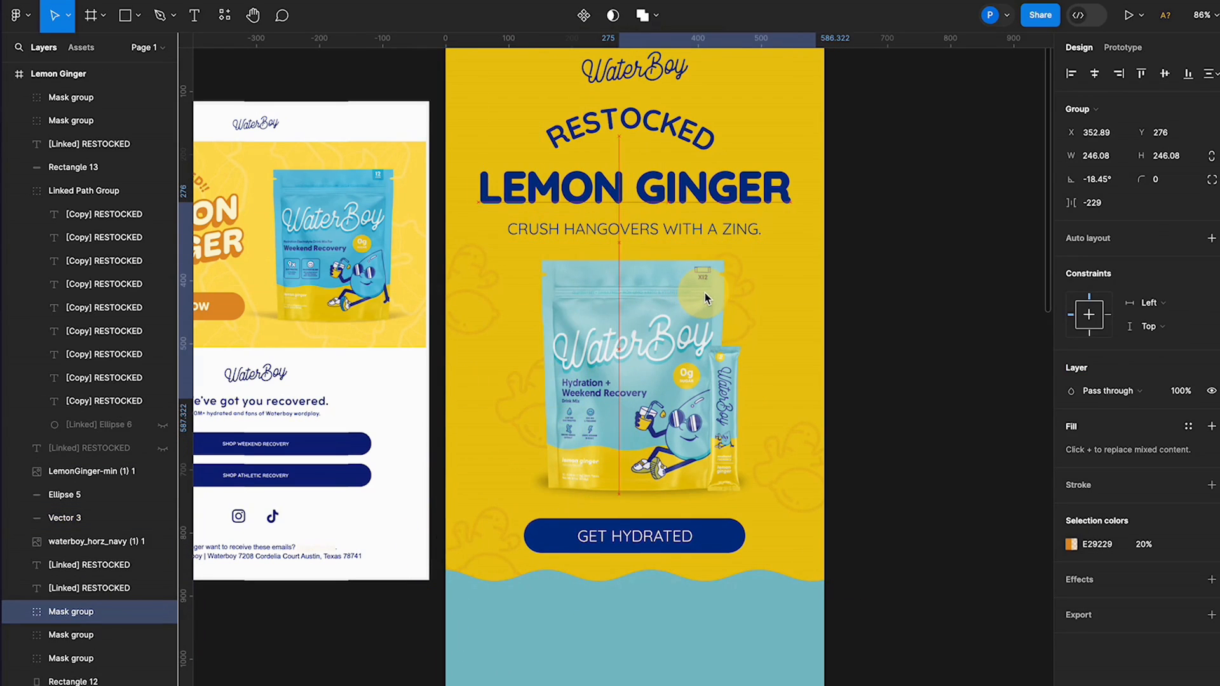
drag(705, 298, 708, 282)
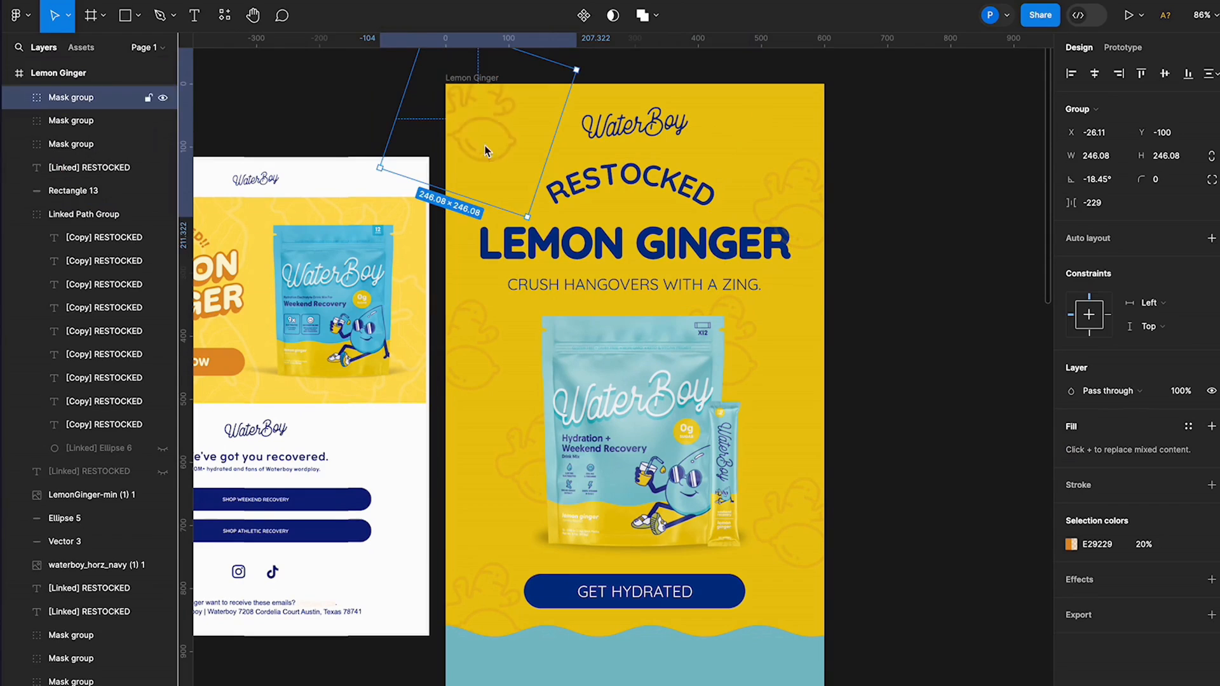
drag(487, 151, 557, 304)
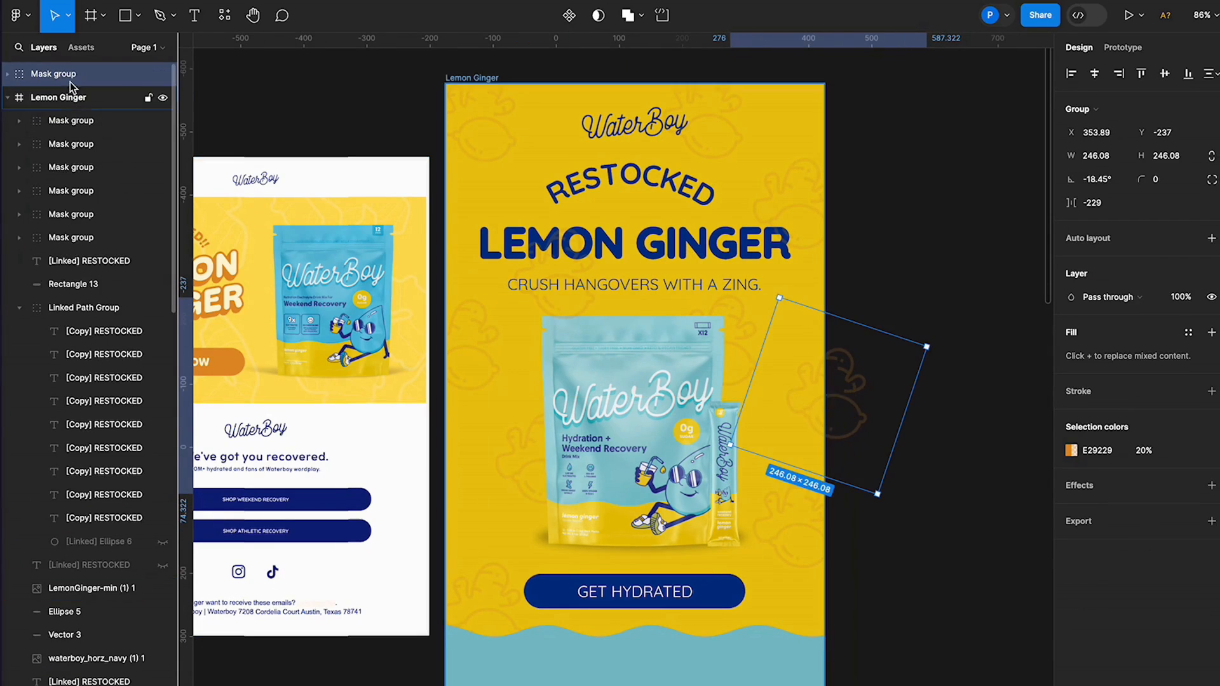
click(920, 488)
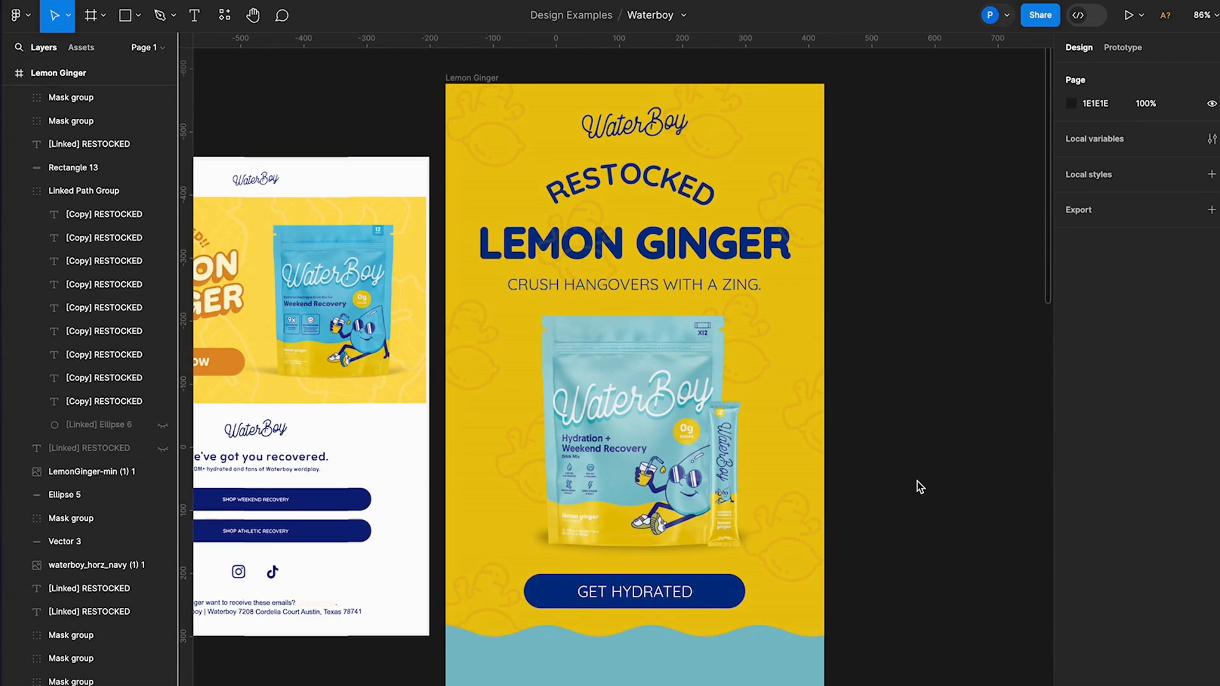
mouse_move(861, 548)
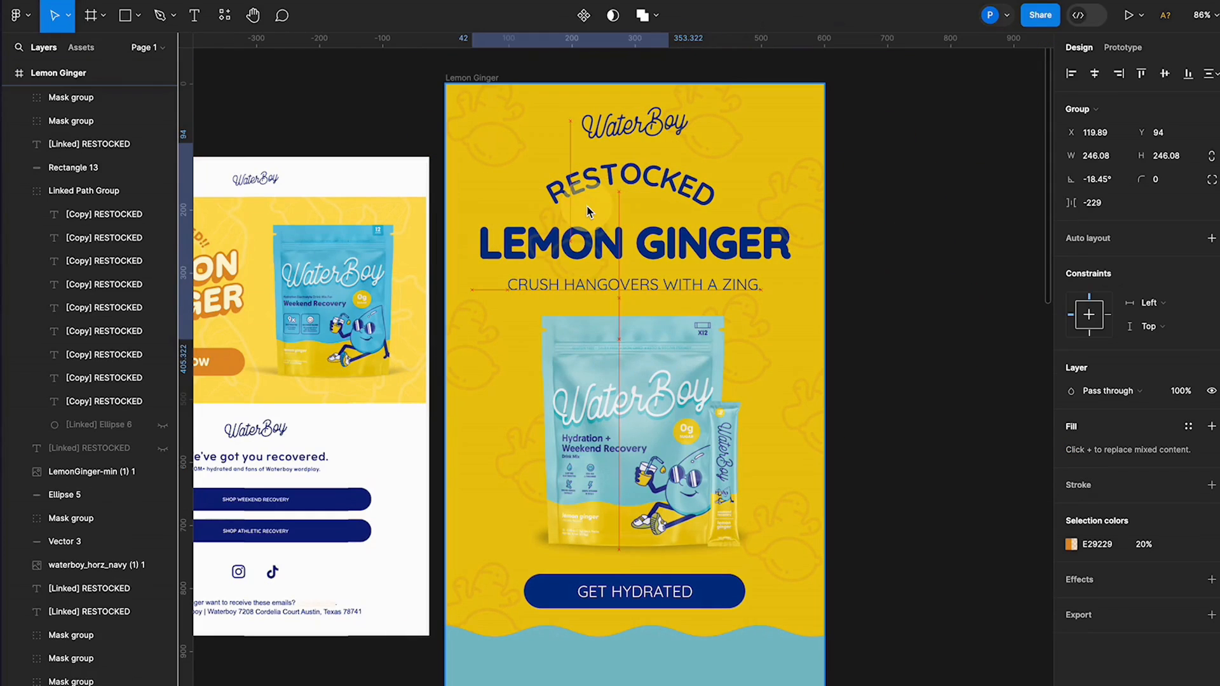
click(882, 410)
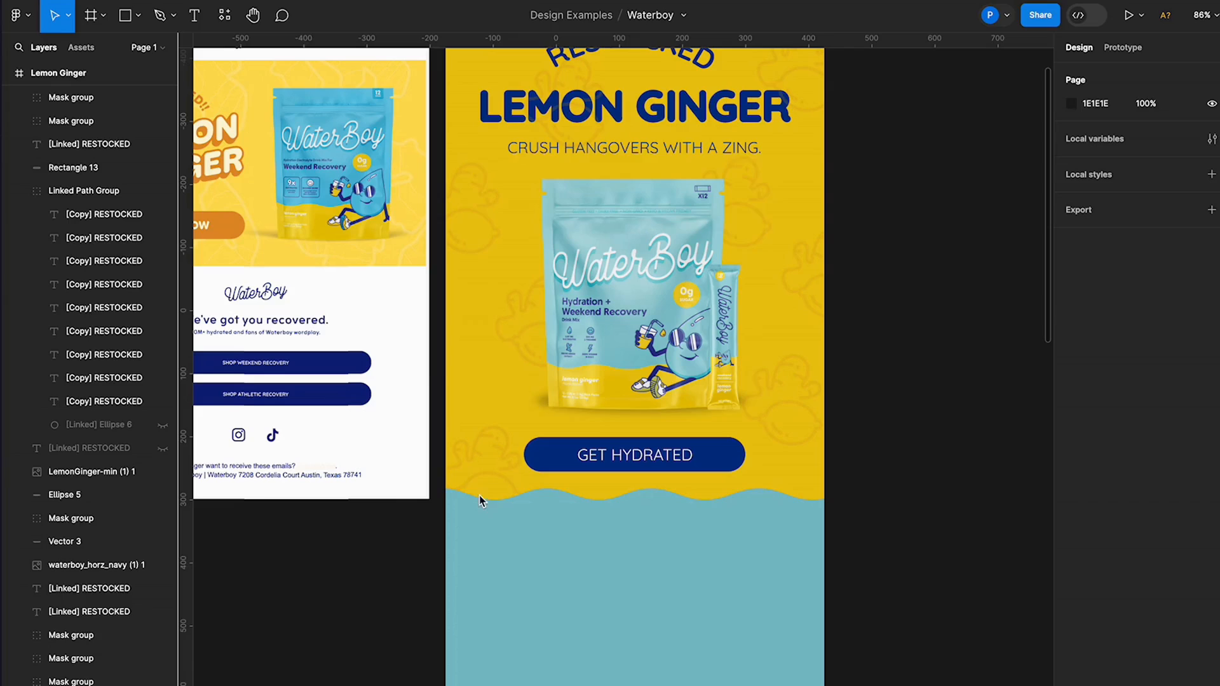
Step: Change the blue section's LEMON GINGER copy to TBD, centre it and set font size 47
click(633, 107)
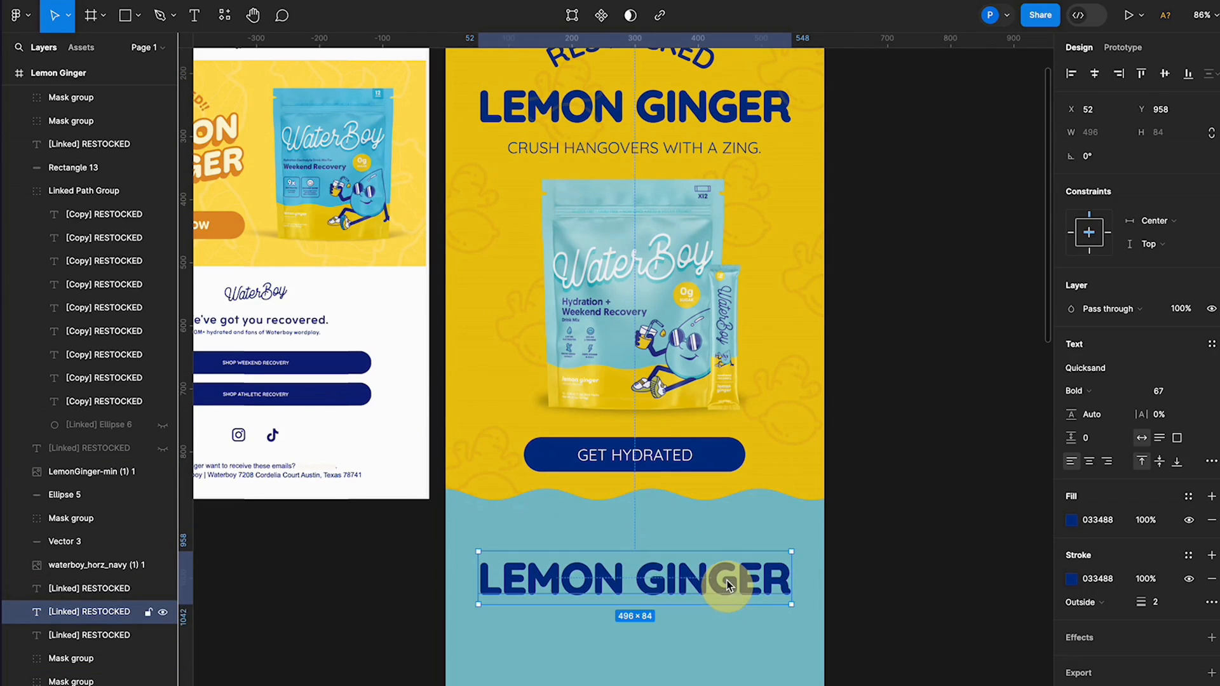
text(TBD)
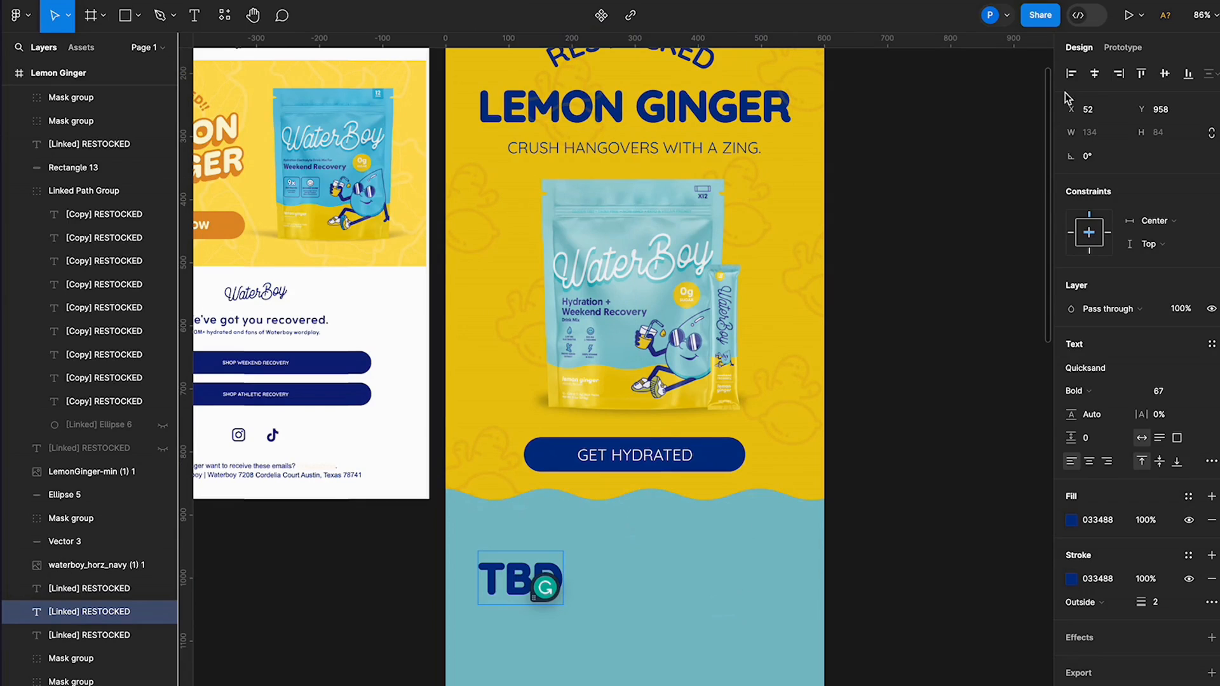
drag(519, 577, 633, 578)
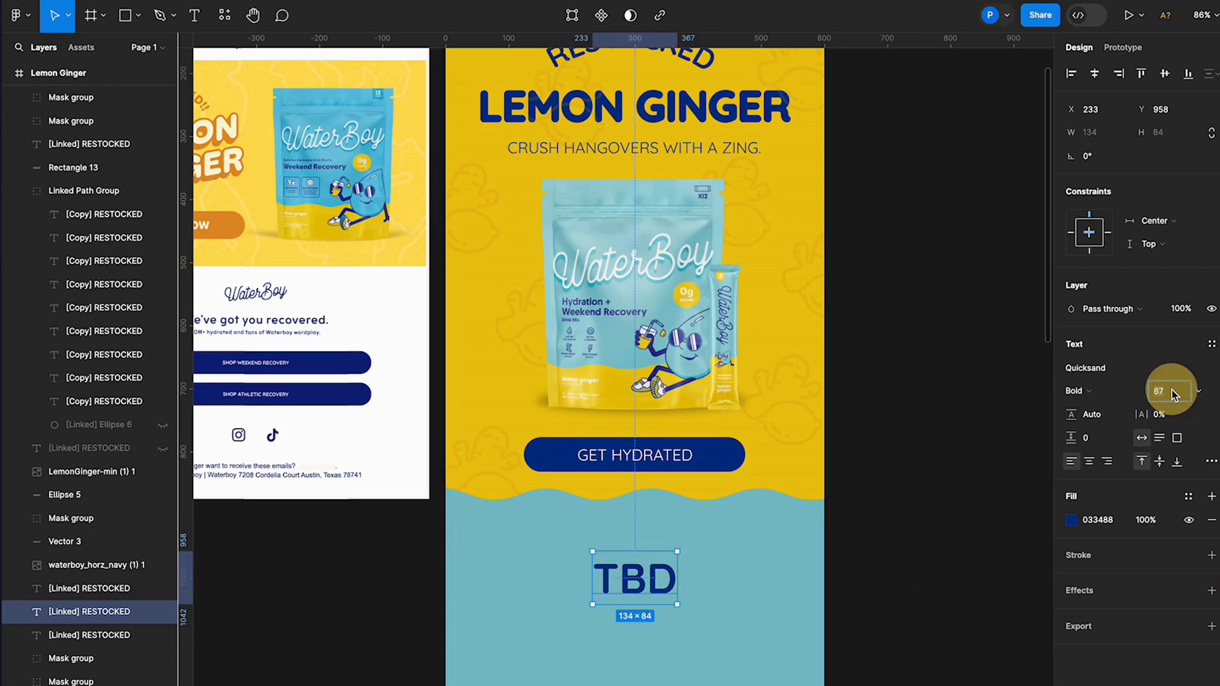
click(1171, 391)
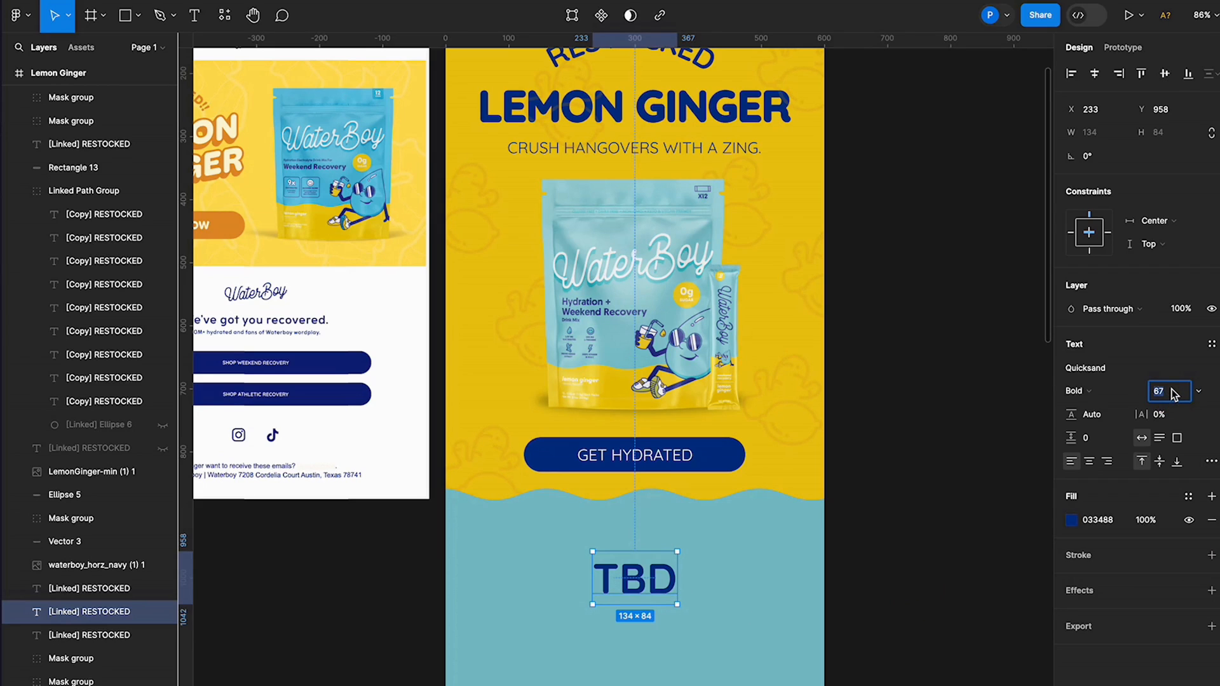
text(47)
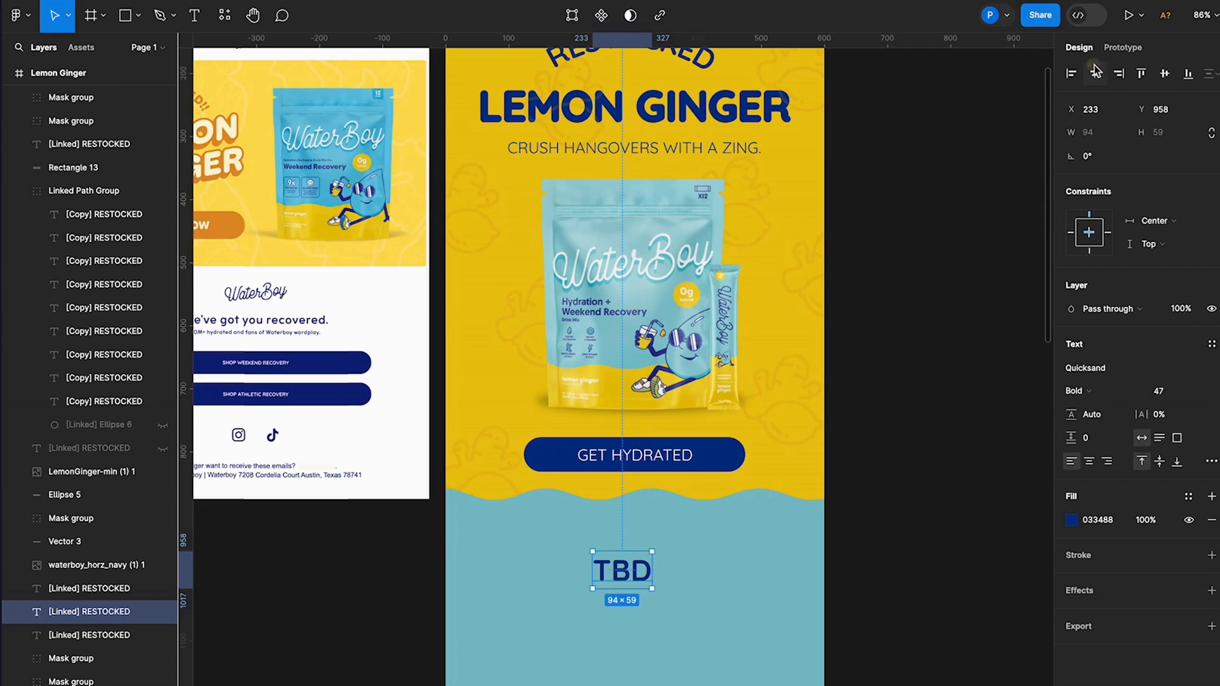
Step: Move the CRUSH HANGOVERS WITH A ZING. tagline beneath the TBD heading
click(633, 147)
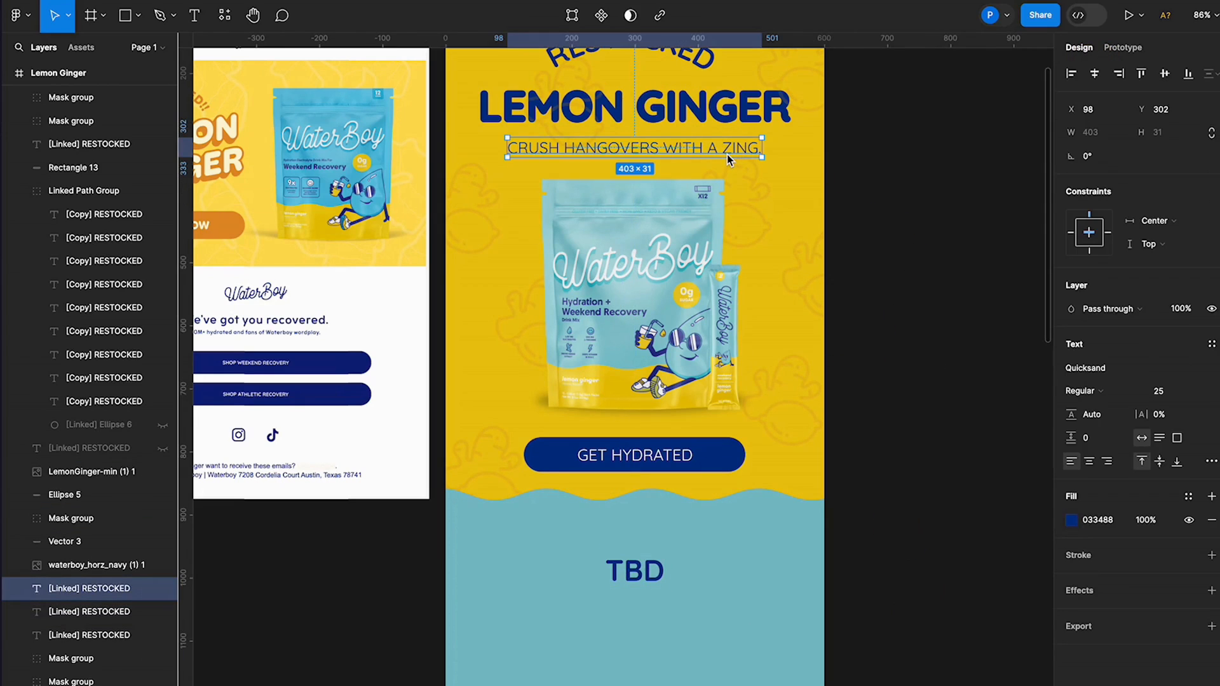
drag(634, 147, 634, 605)
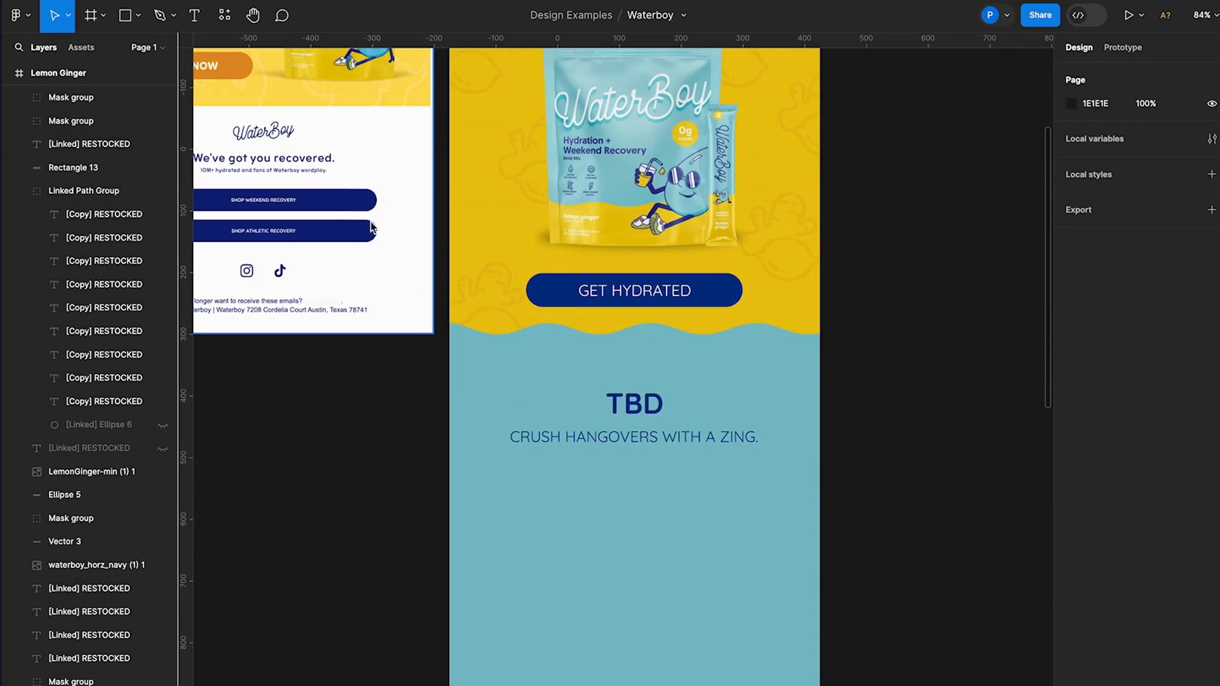
click(125, 15)
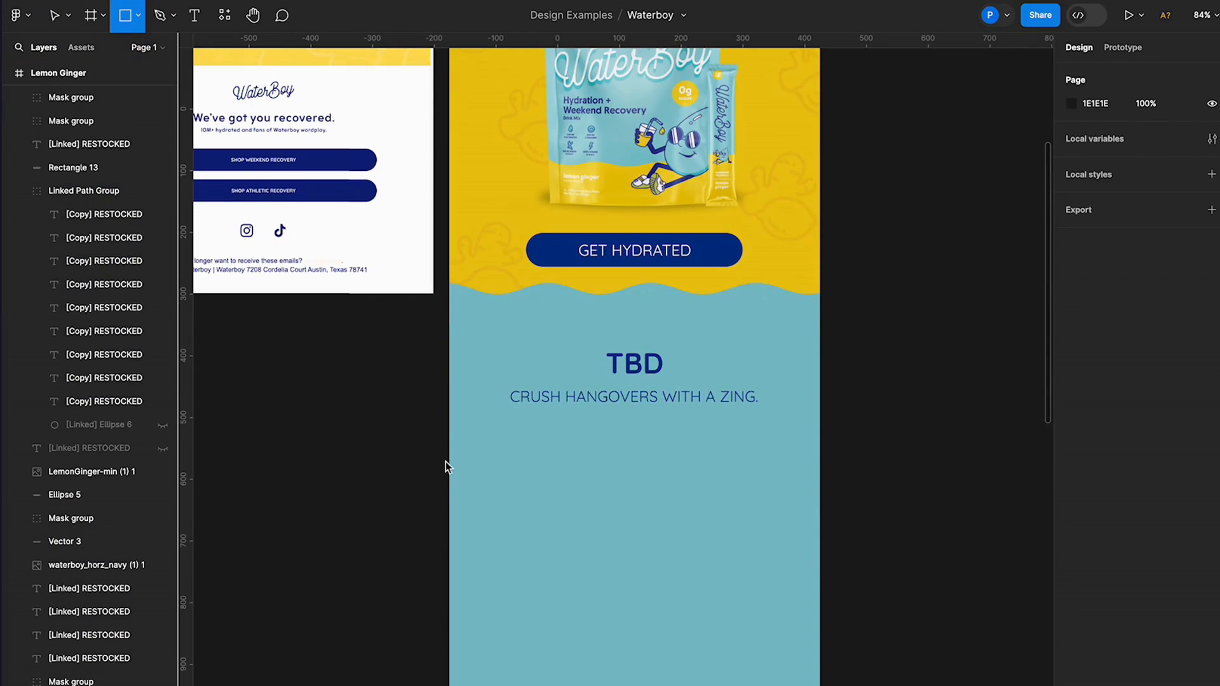
mouse_move(637, 474)
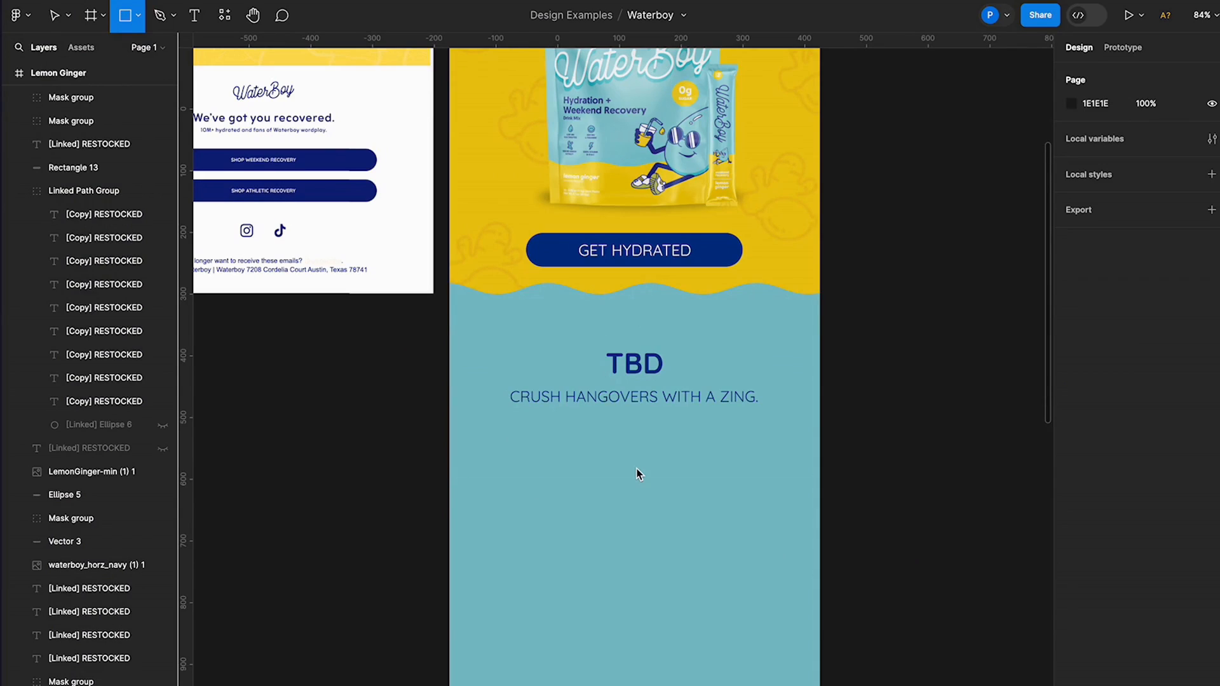
Step: Draw a 500x482 white card with radius 35 corners below the tagline, plus a narrow rounded rectangle on its left
scroll(down, 3)
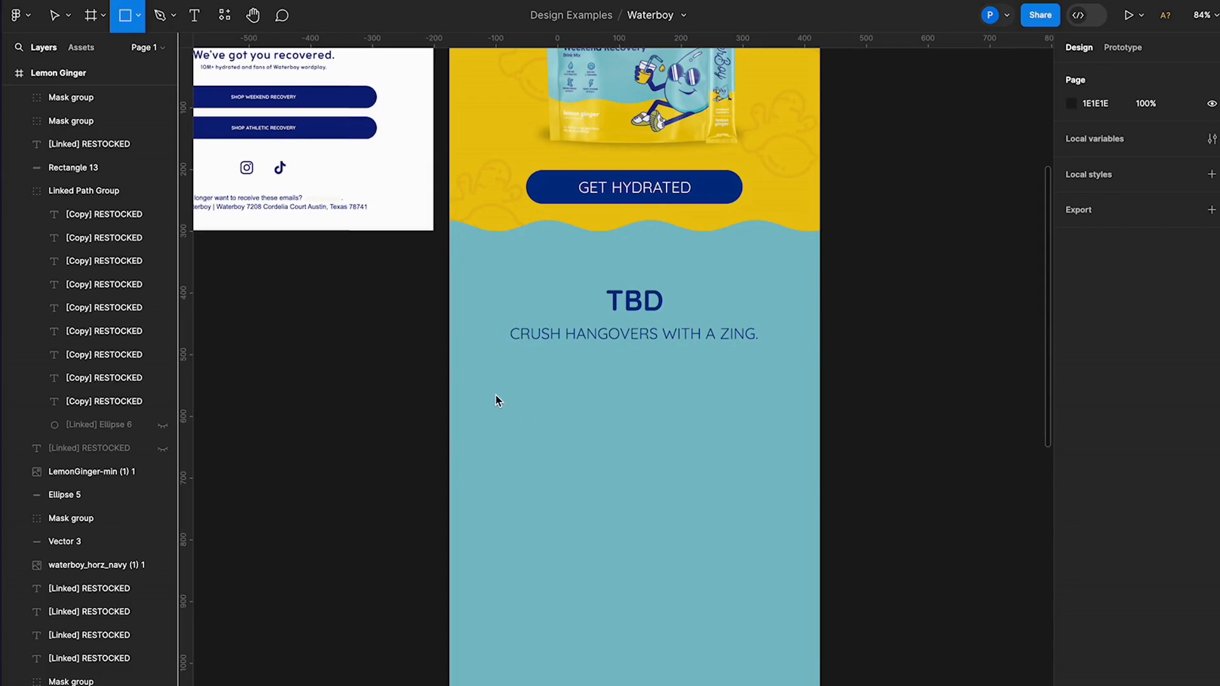
drag(481, 382, 782, 668)
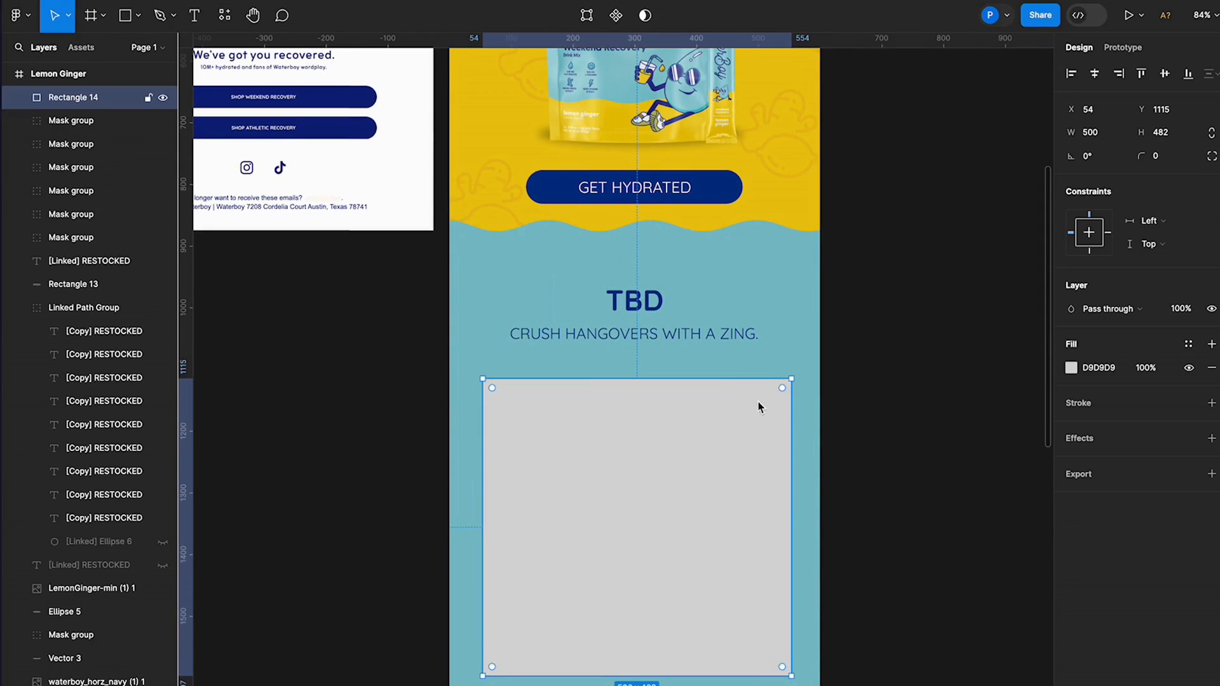
drag(784, 387, 770, 400)
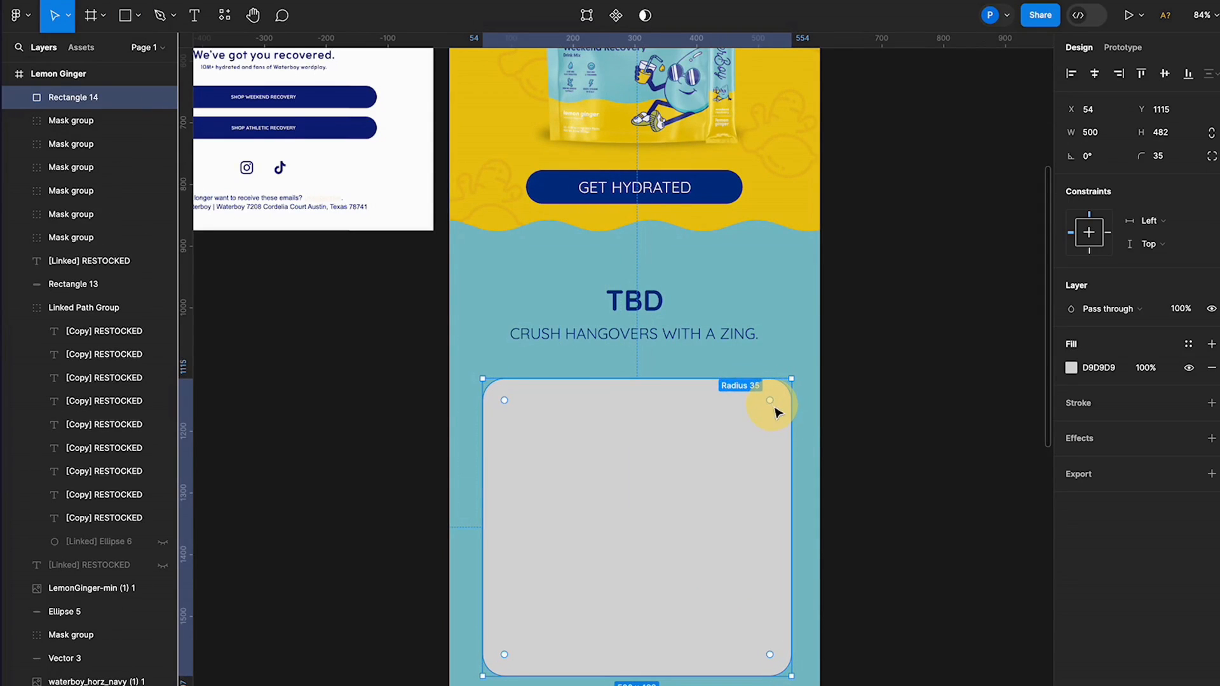
click(1070, 367)
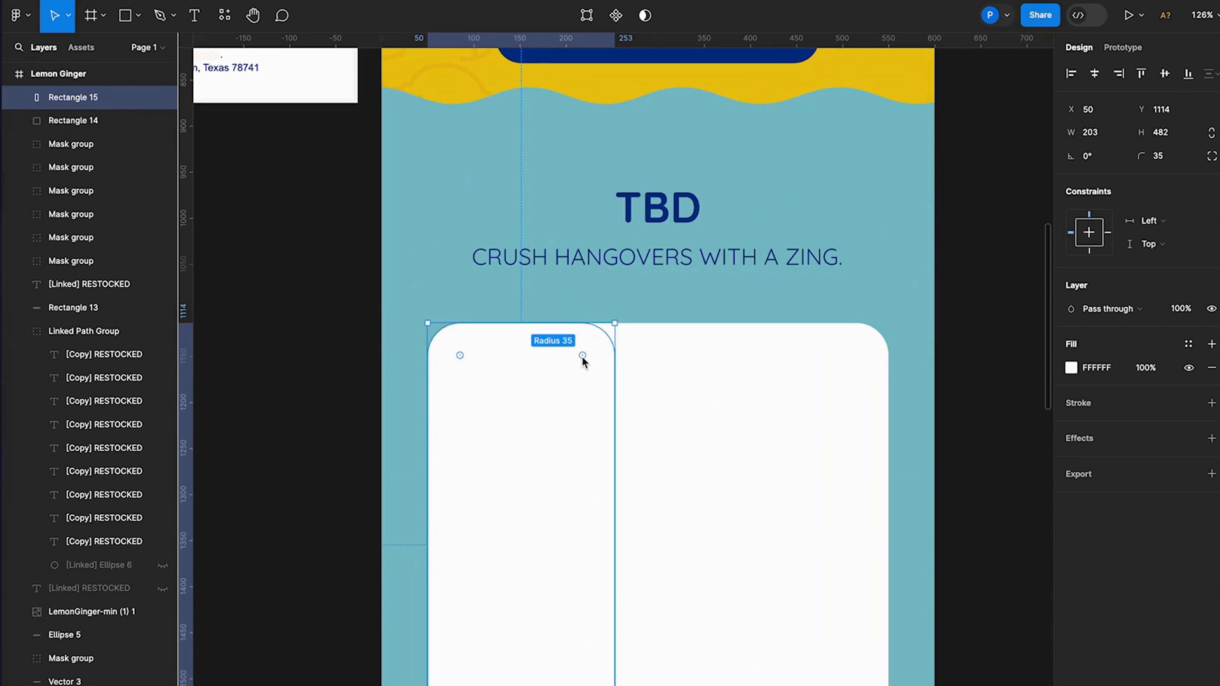
drag(582, 356, 605, 332)
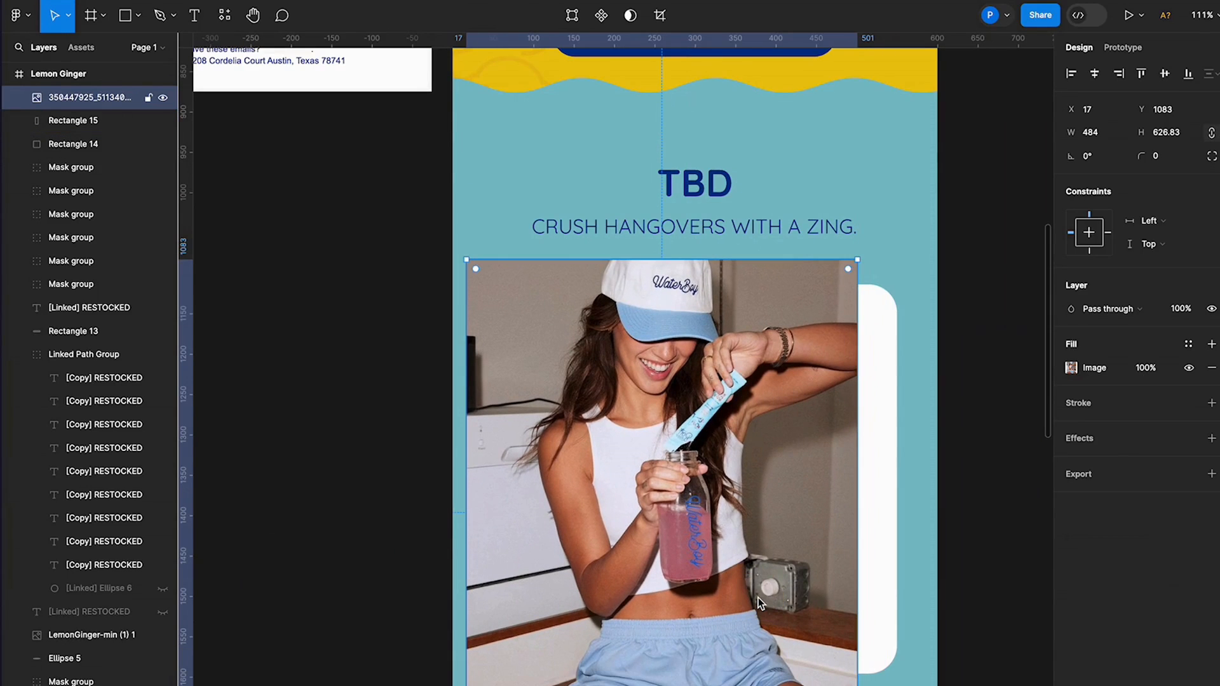
mouse_move(715, 678)
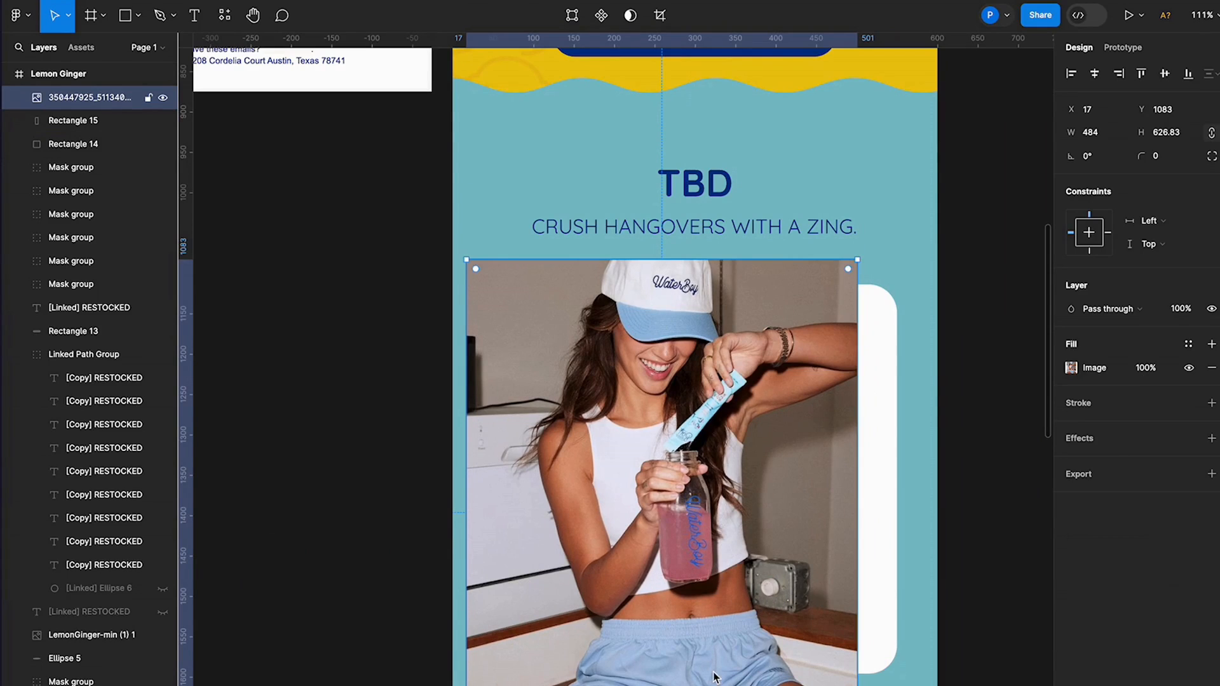
Step: Position the lifestyle photo over the narrow left rectangle and use the shape as its mask
drag(855, 654, 770, 543)
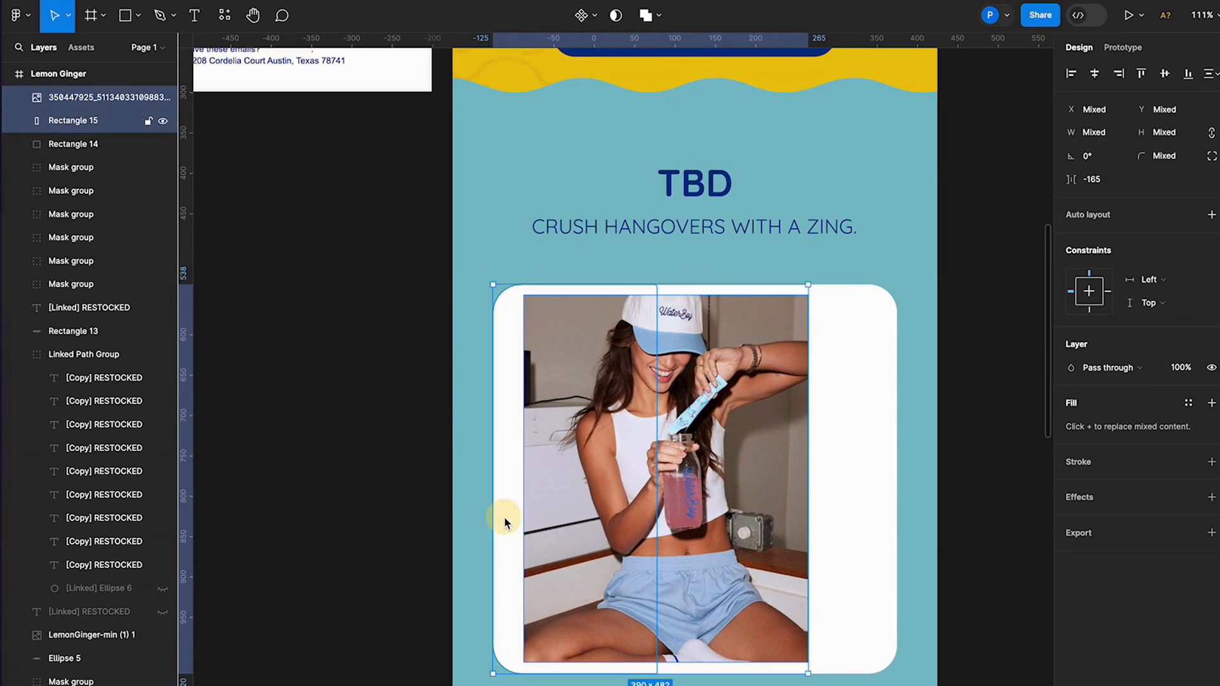
right_click(505, 523)
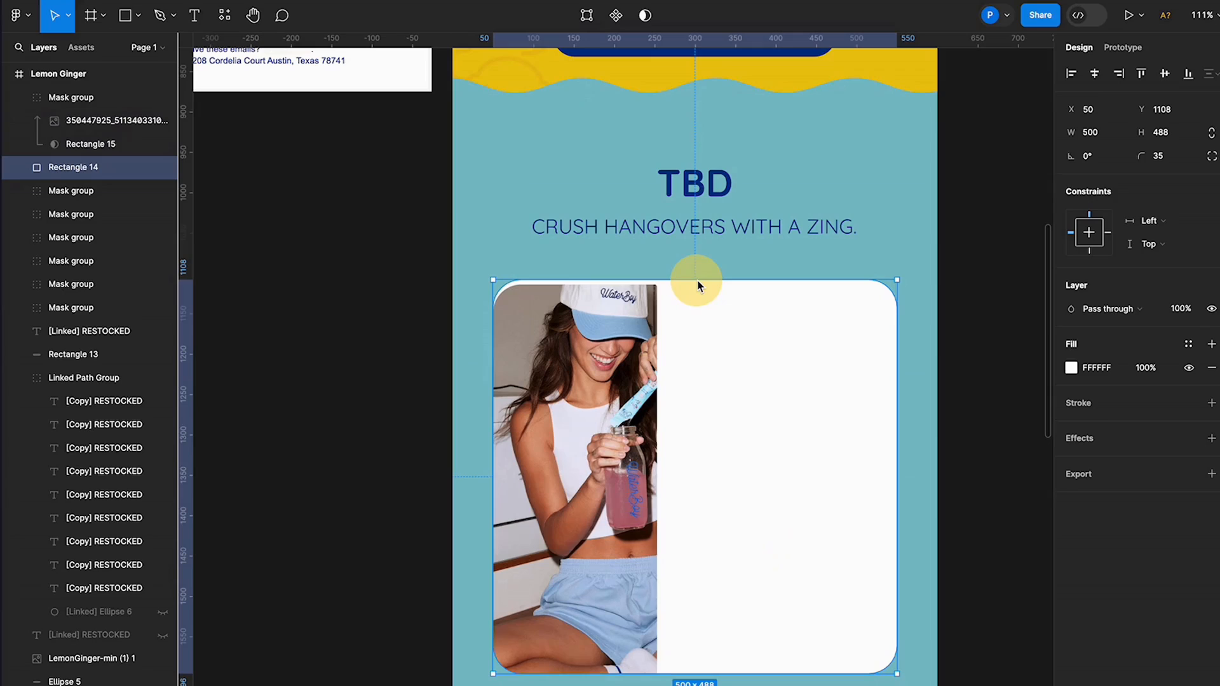
drag(696, 282, 490, 474)
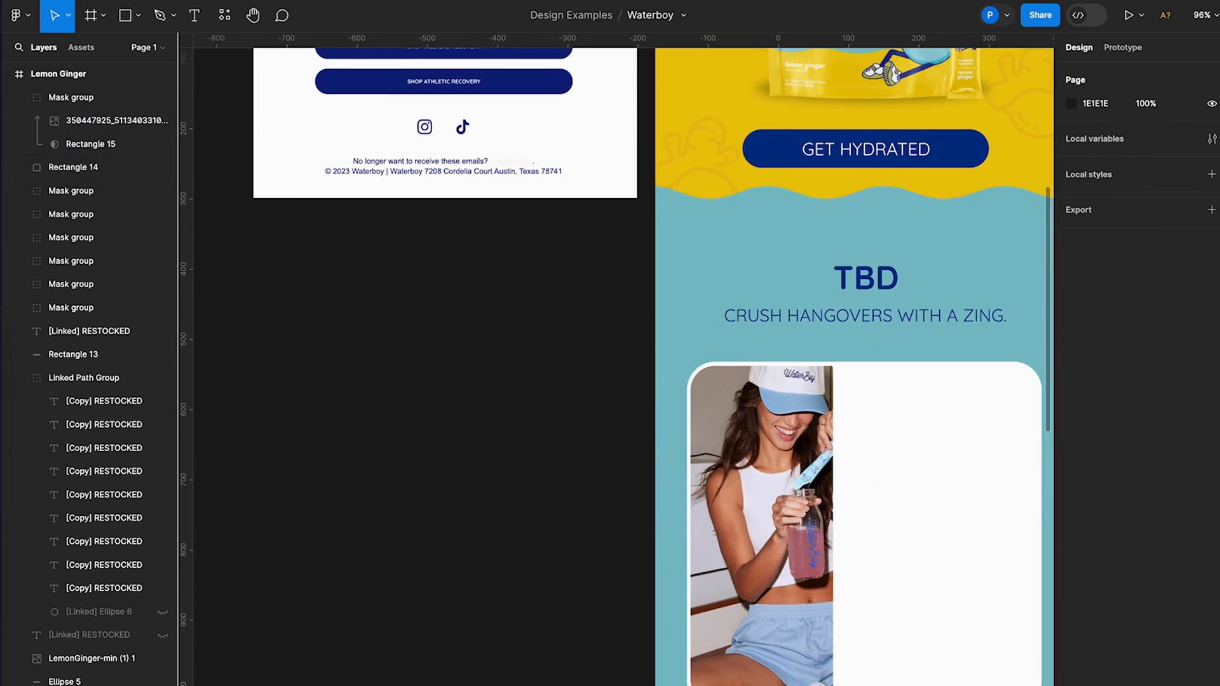
Step: Scroll the WaterBoy site to the ingredients section and select the benefit headings and descriptions to copy
scroll(right, 3)
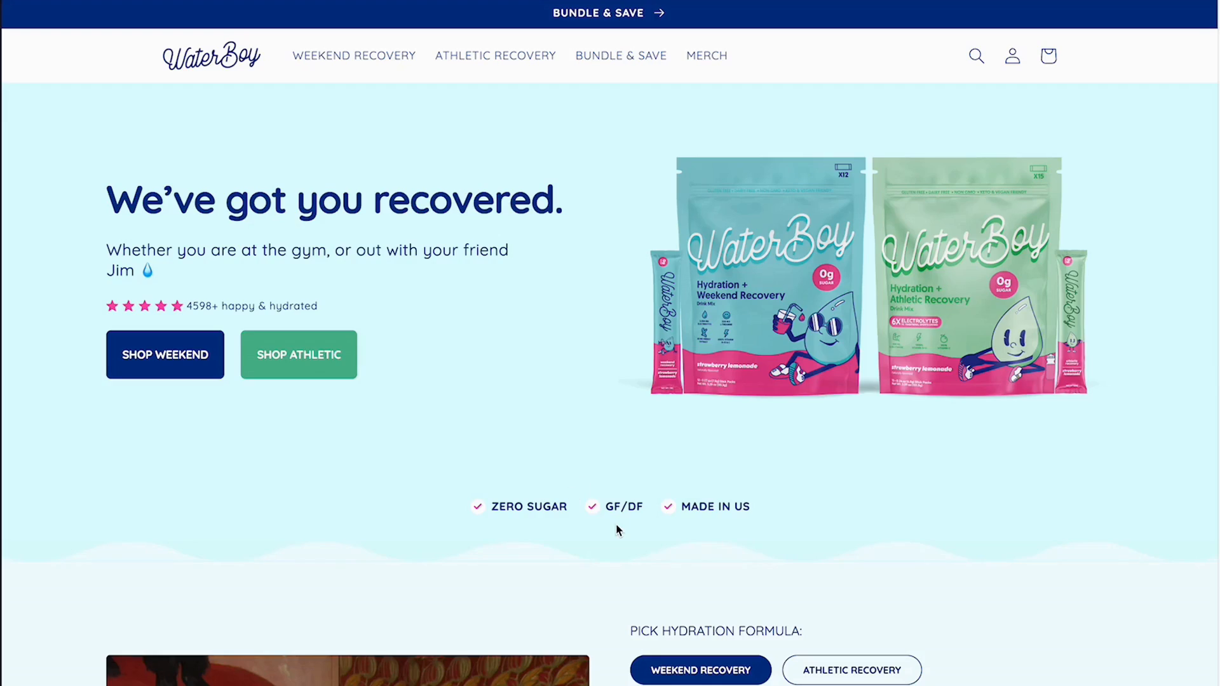
scroll(down, 3)
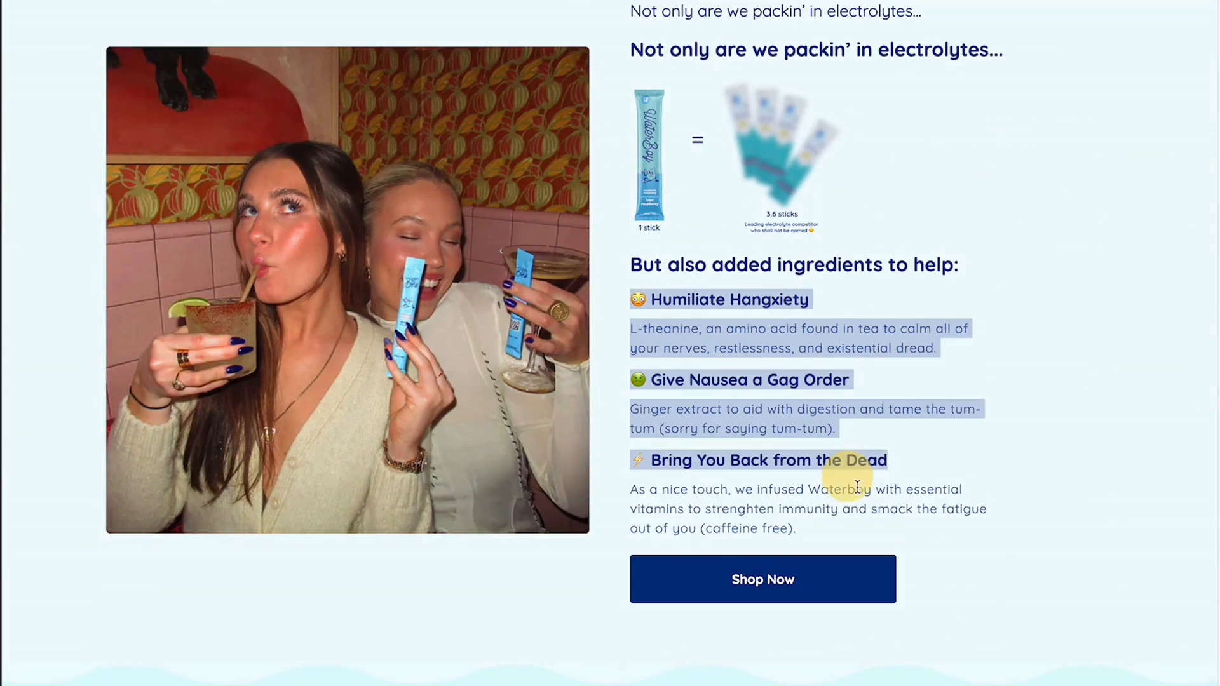
click(732, 424)
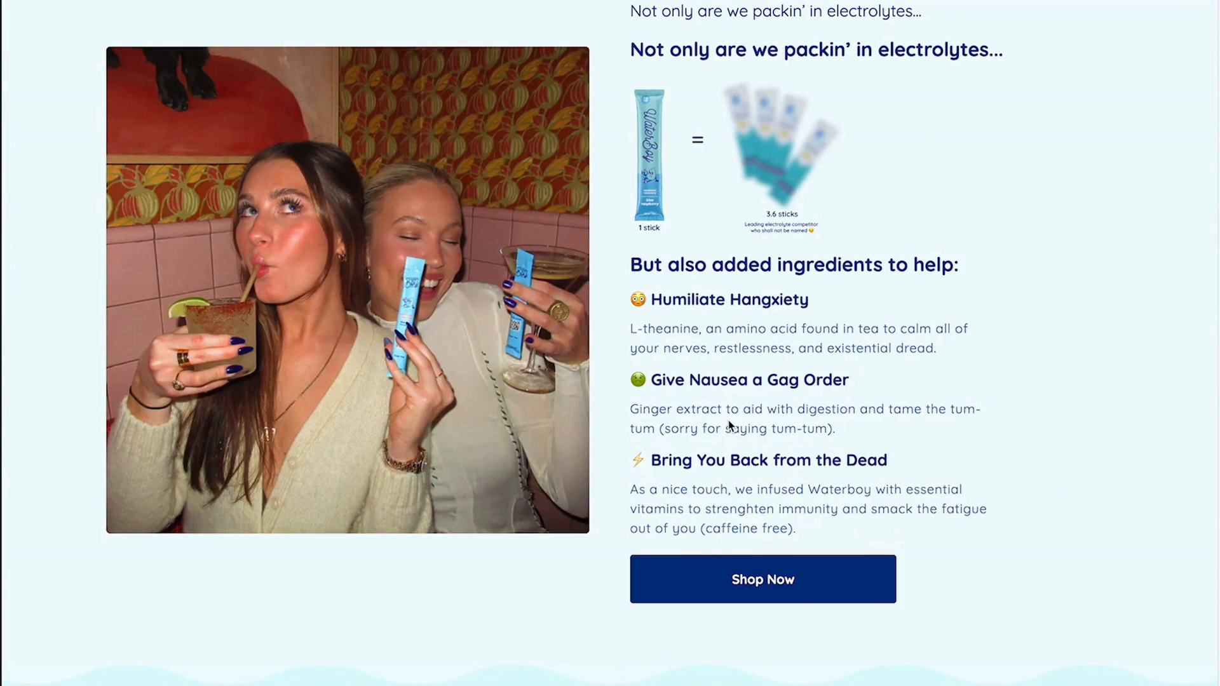
drag(645, 408, 835, 428)
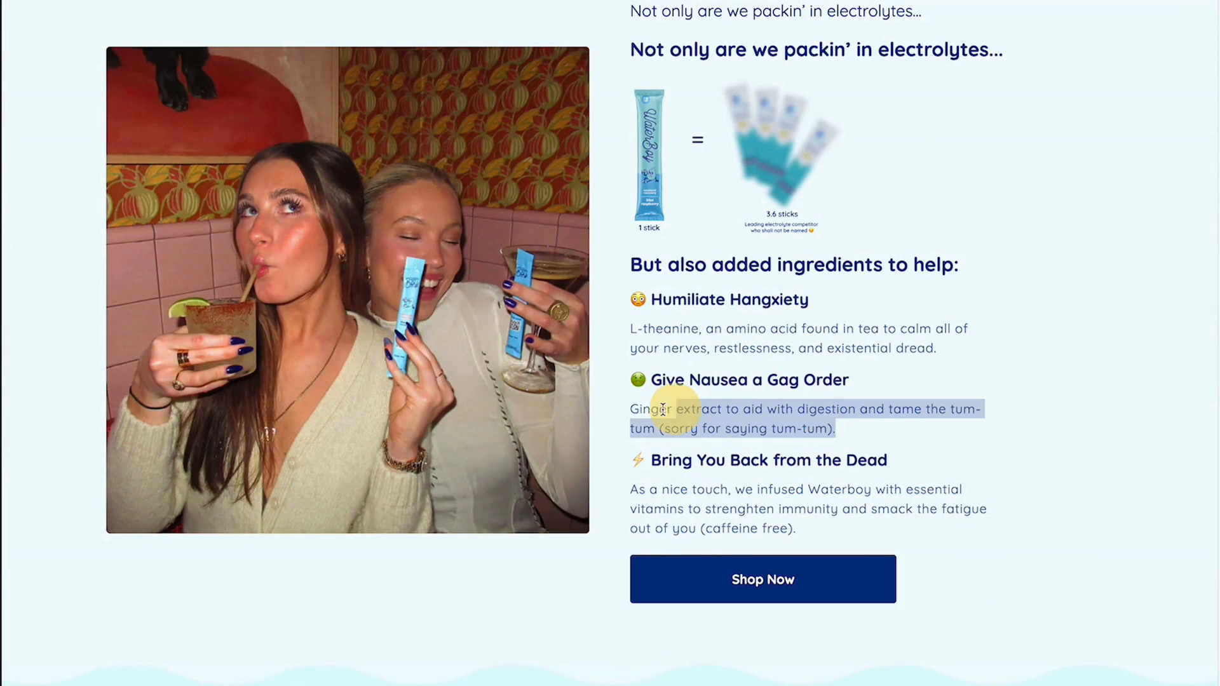
drag(660, 408, 631, 300)
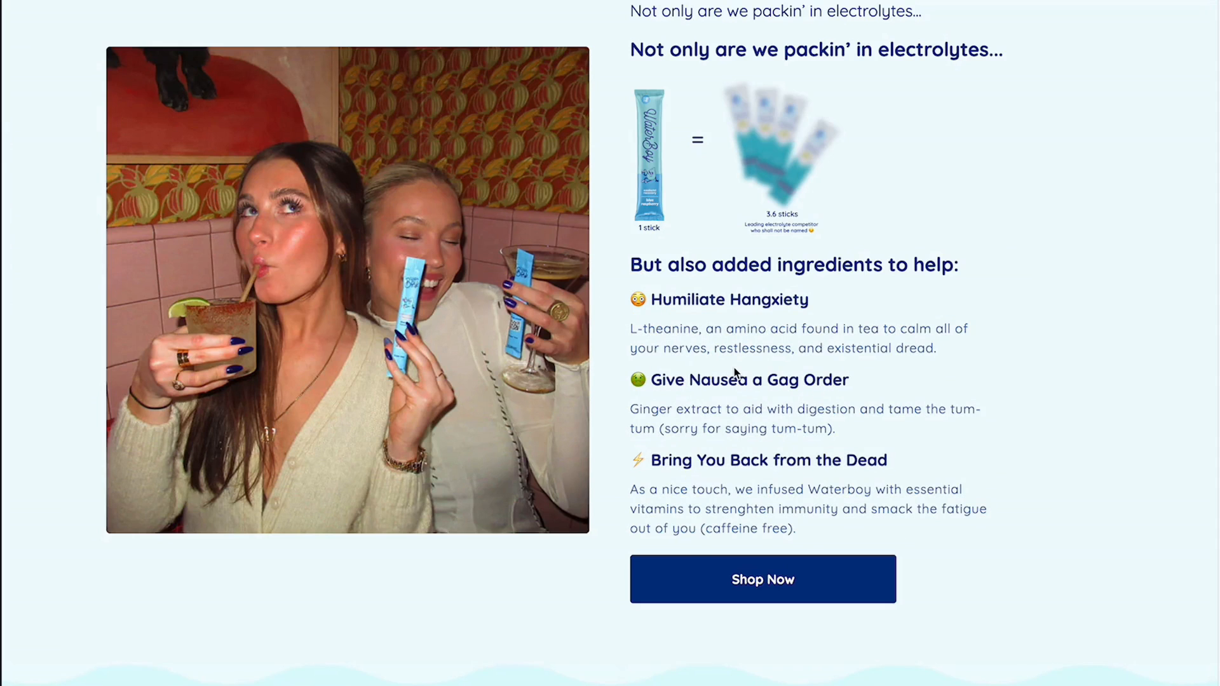
scroll(down, 3)
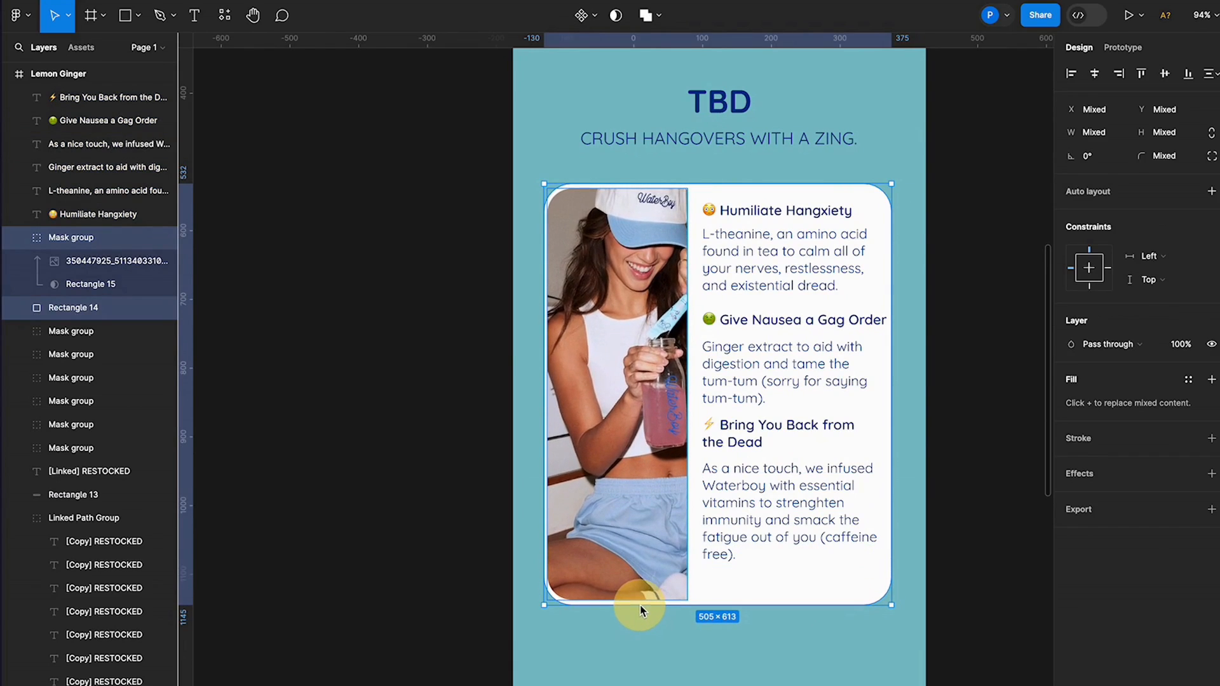
Step: Resize the benefits card and masked photo to fit the three ingredient blurbs
drag(640, 605, 639, 587)
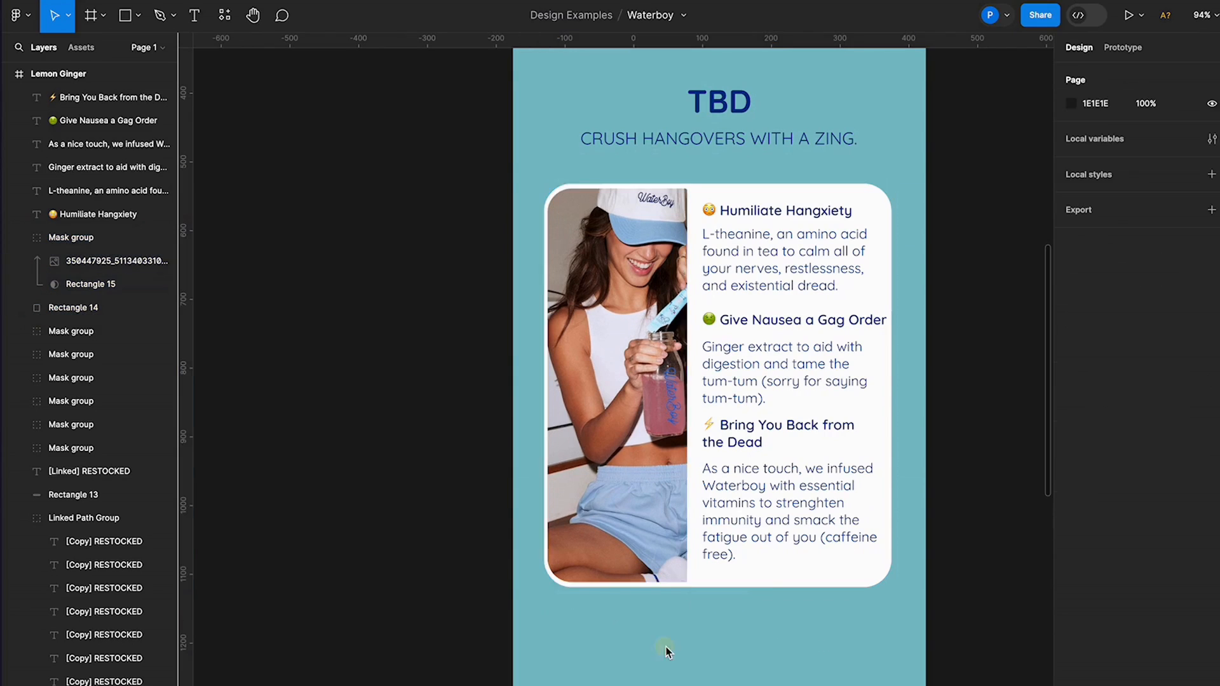
click(629, 494)
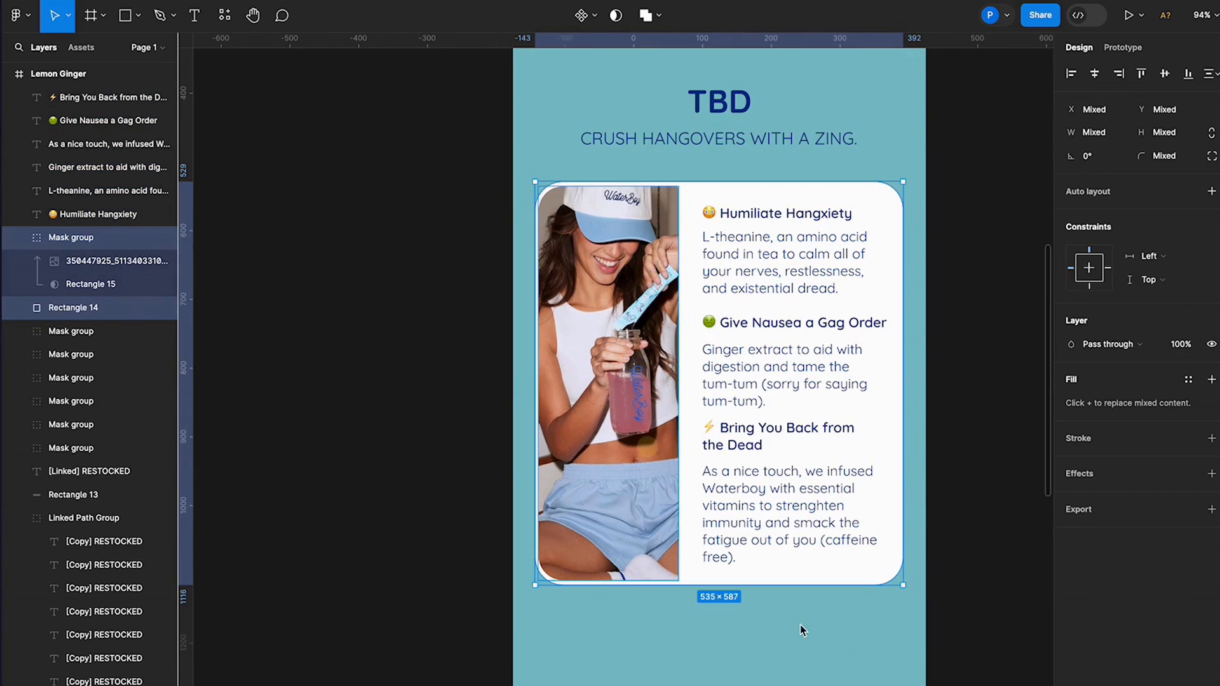
click(814, 631)
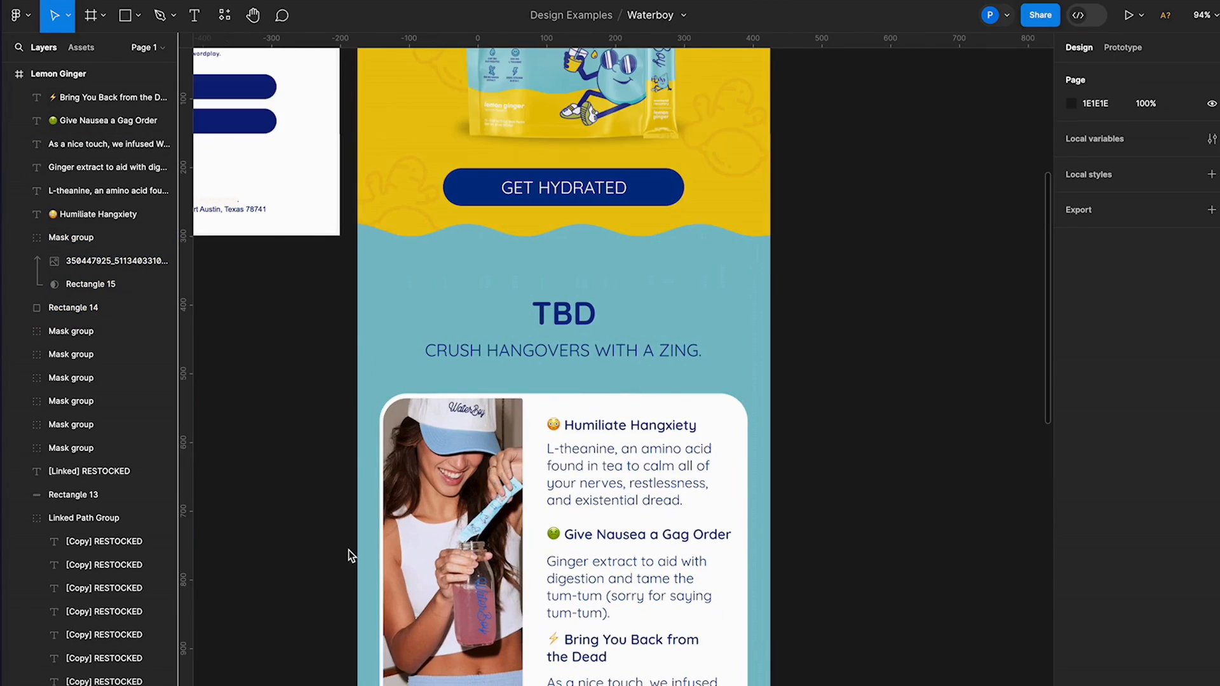
Step: Place the mascot with 10 cal and 0g of Sugar badges above the TBD heading
scroll(down, 3)
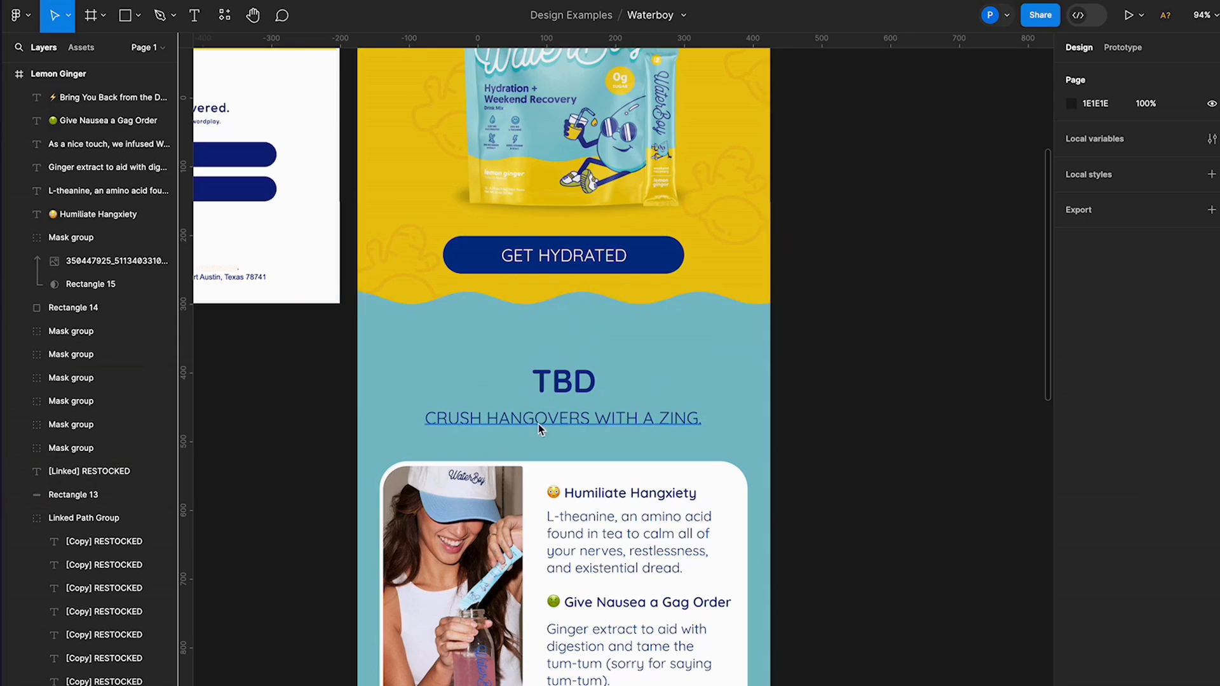
scroll(down, 3)
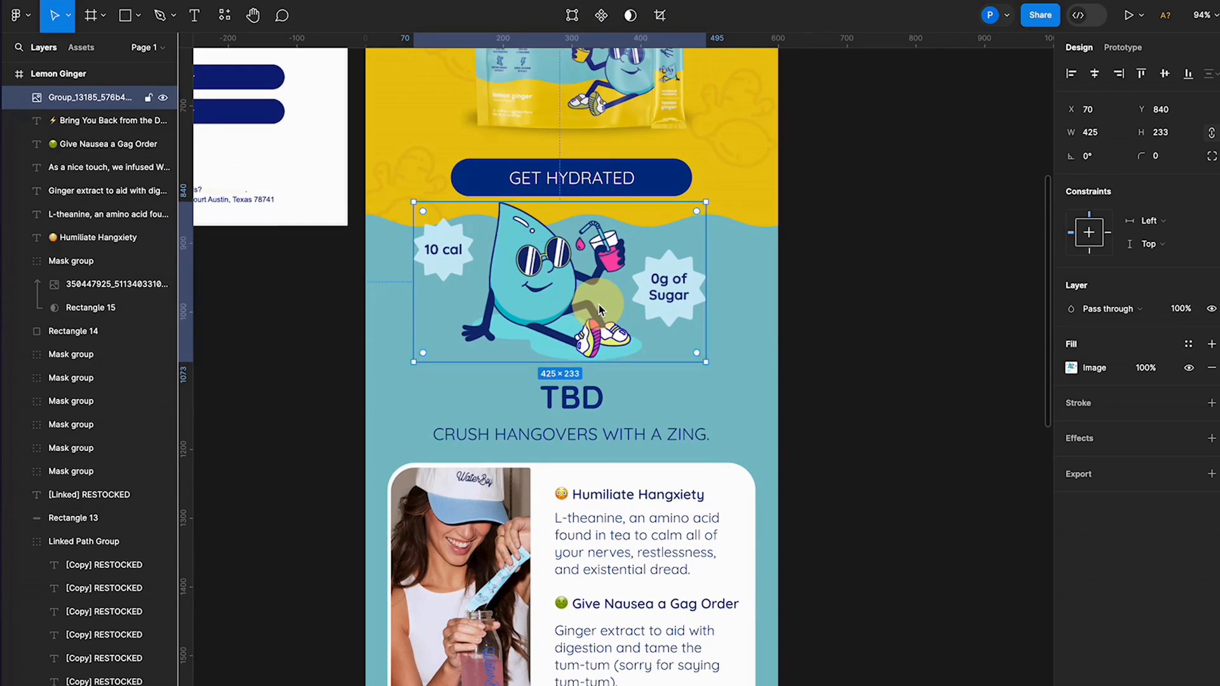
click(848, 377)
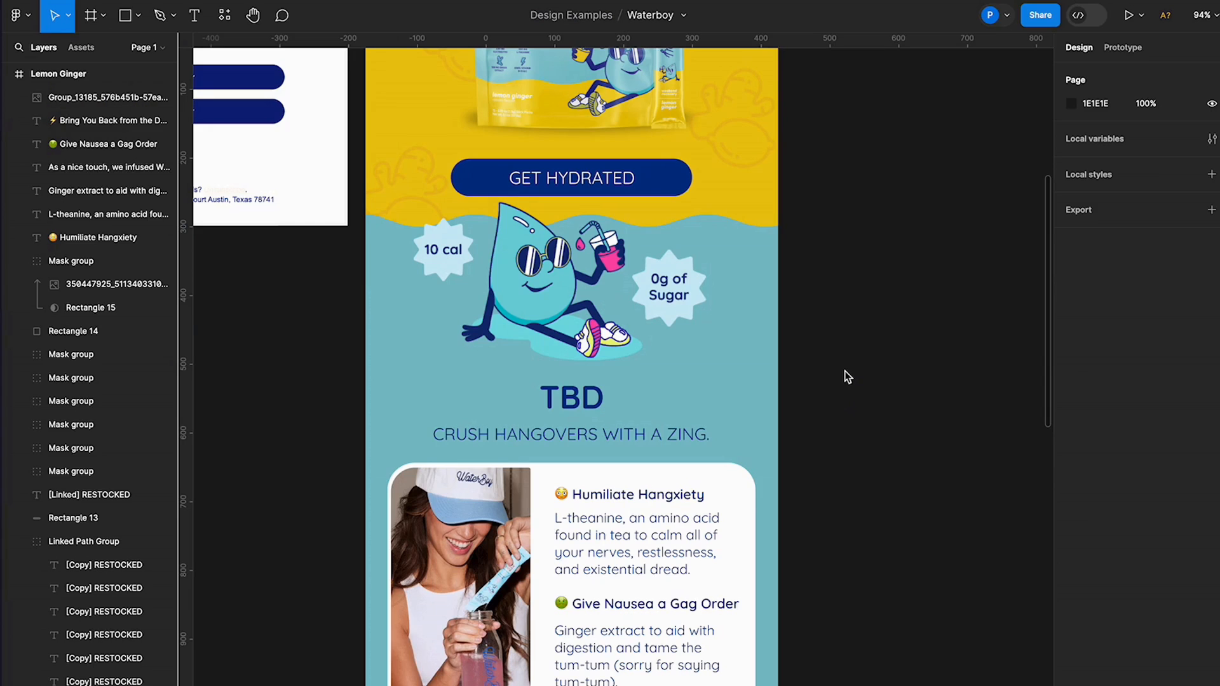
Step: Replace TBD and the tagline with the white We've got you recovered. heading and subtext
click(569, 280)
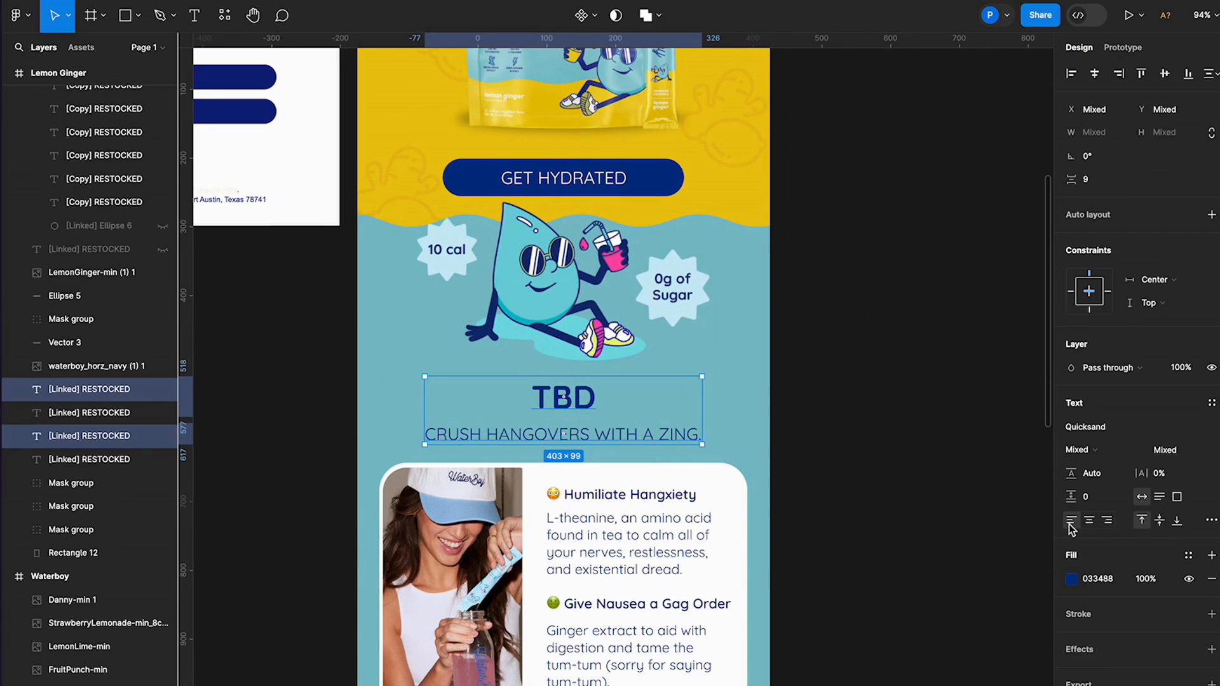
click(1082, 580)
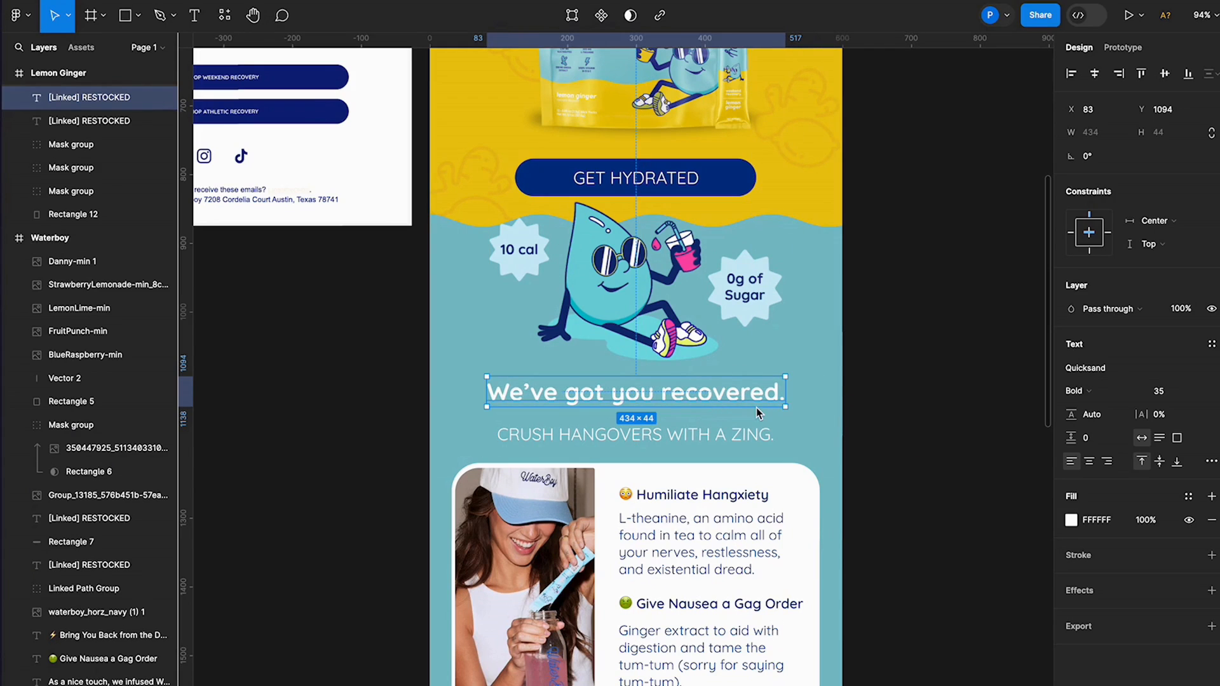
click(567, 435)
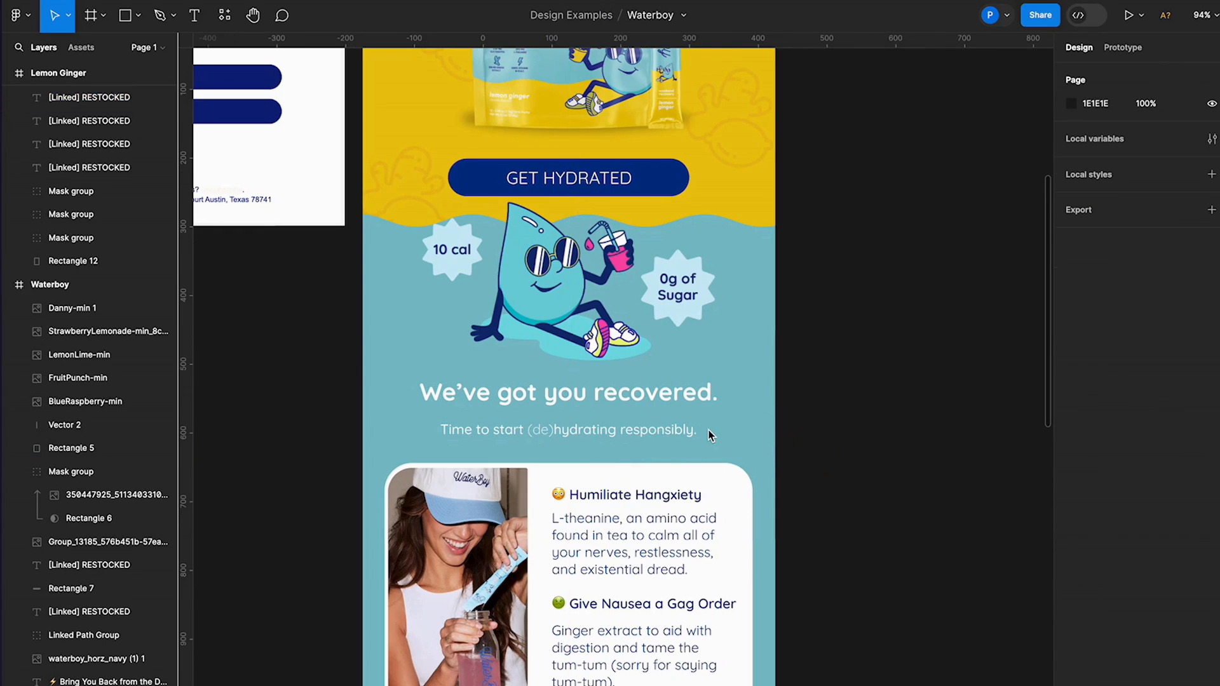
mouse_move(776, 470)
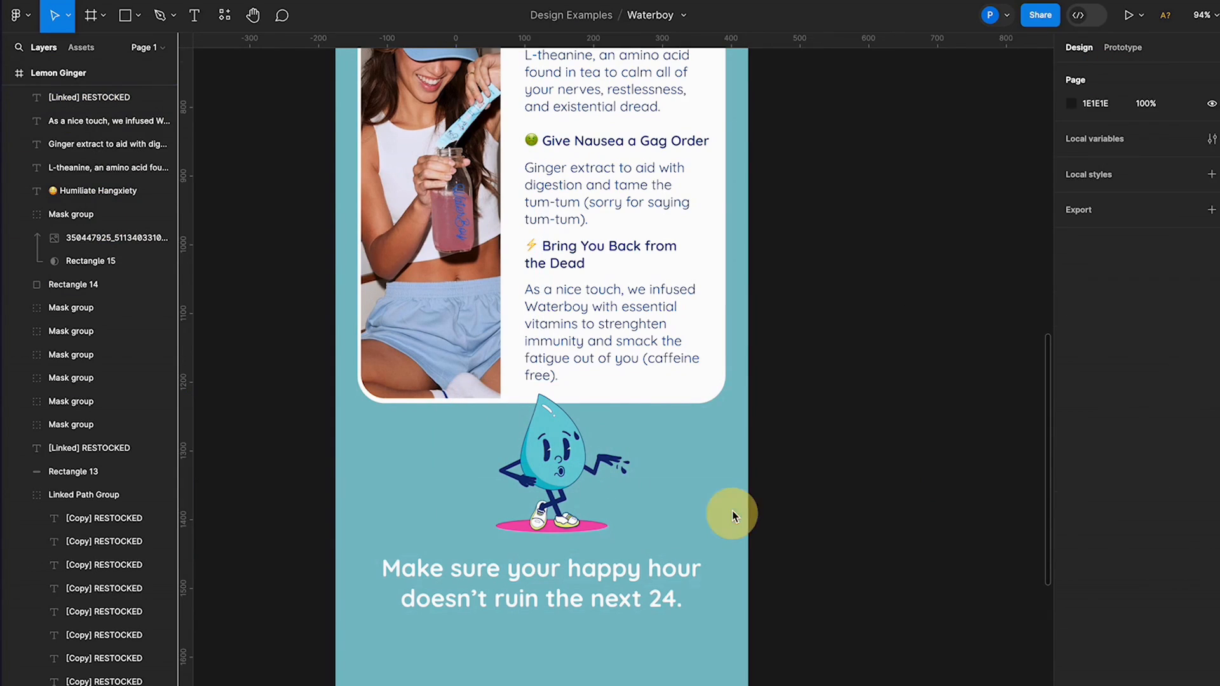
click(554, 466)
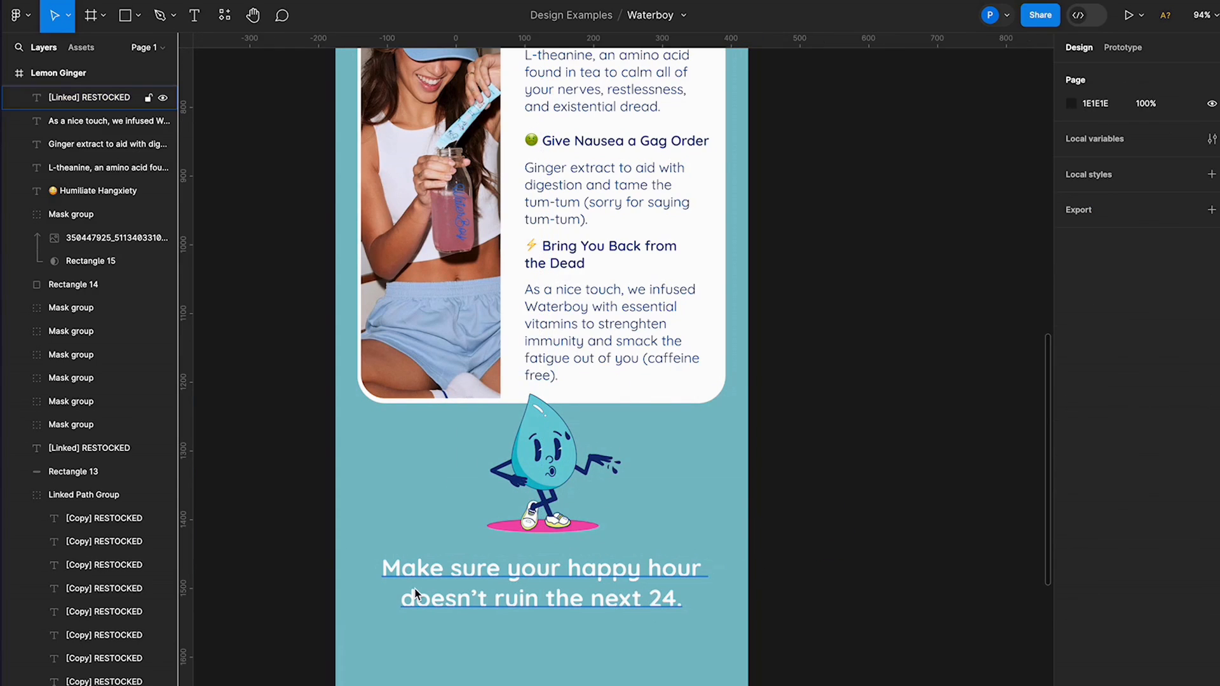
mouse_move(417, 590)
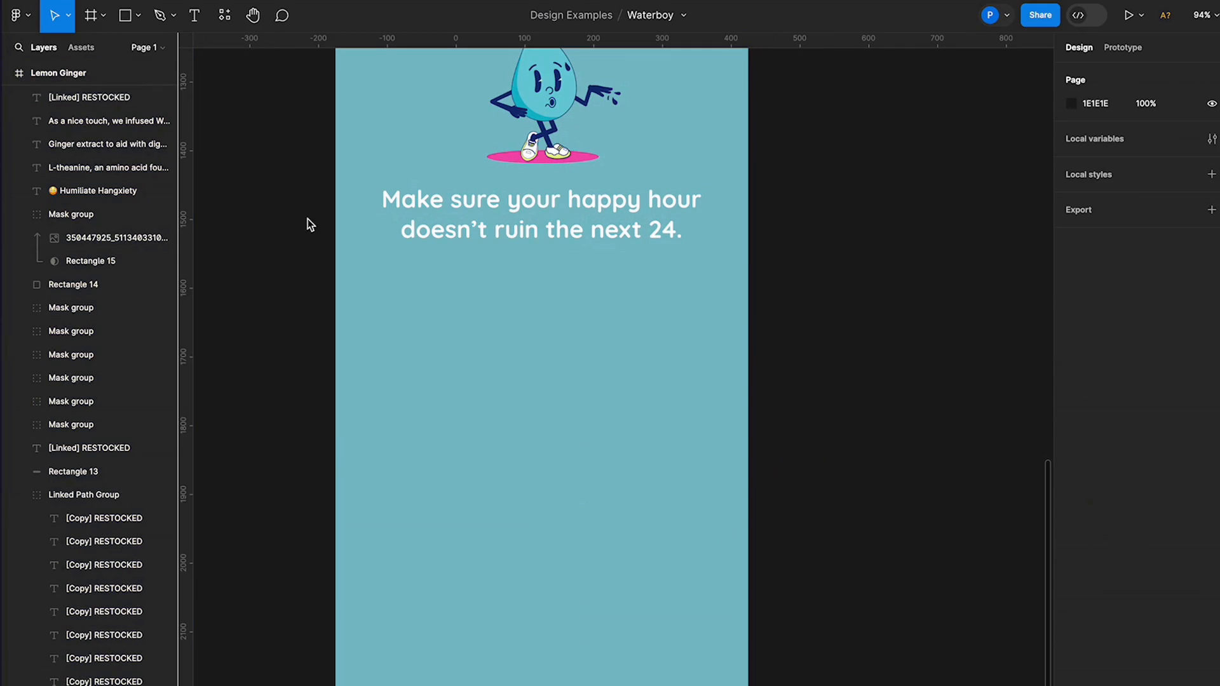
Step: Draw a white rounded card rectangle below the happy-hour headline
click(143, 15)
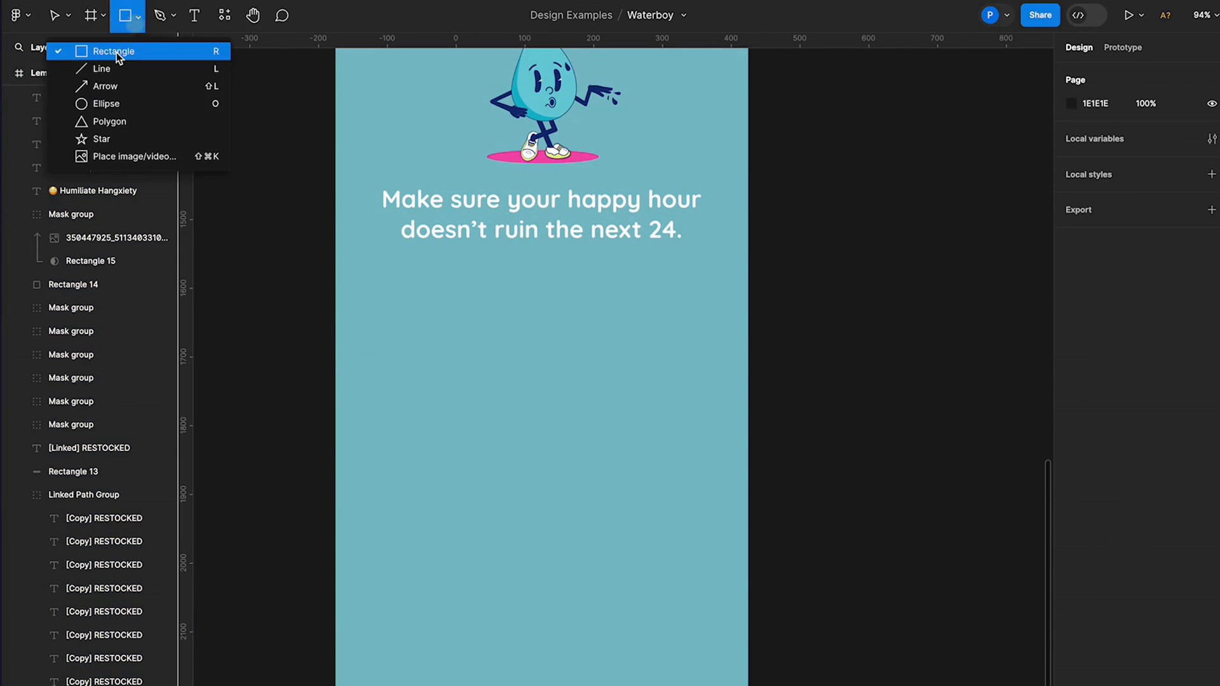
drag(377, 279, 511, 443)
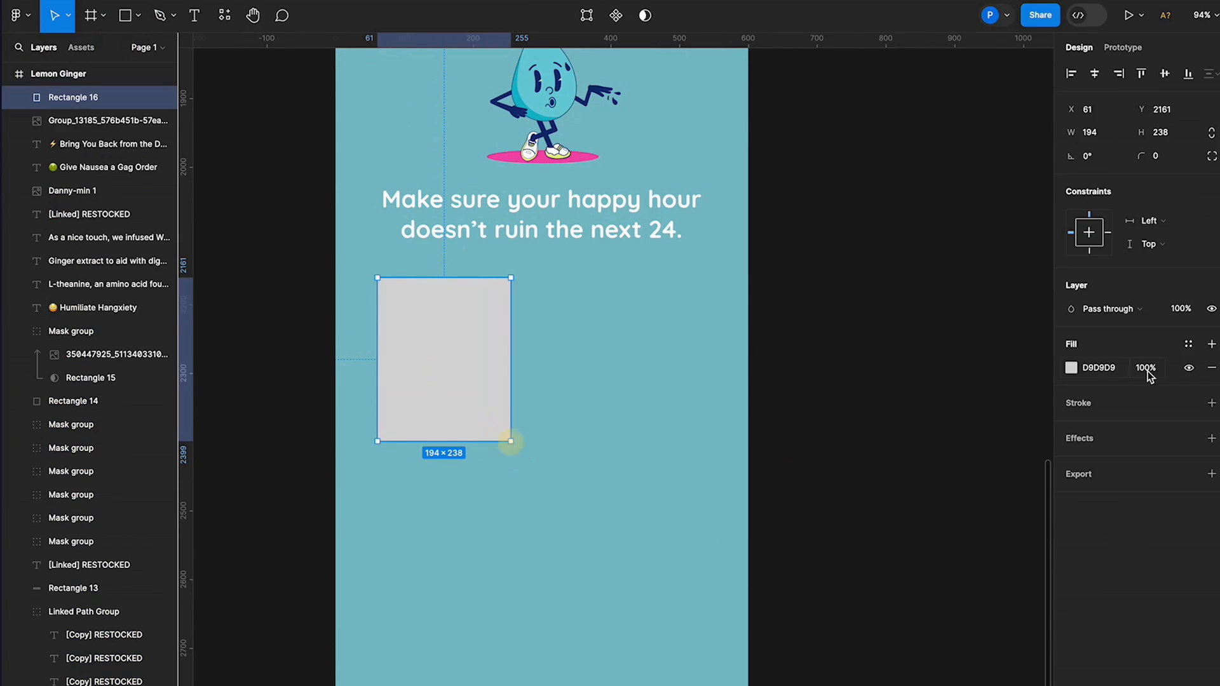
click(1072, 367)
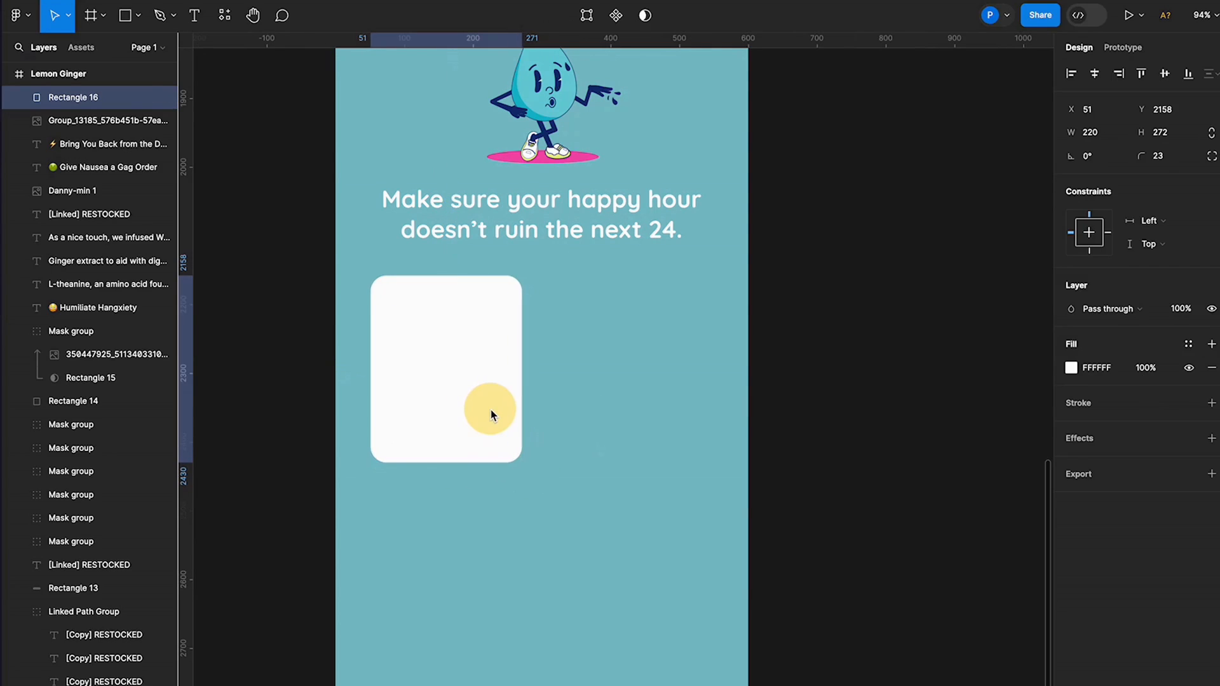
Step: Duplicate the card into a 2x2 grid and move the GET HYDRATED button beneath it
drag(491, 412, 641, 408)
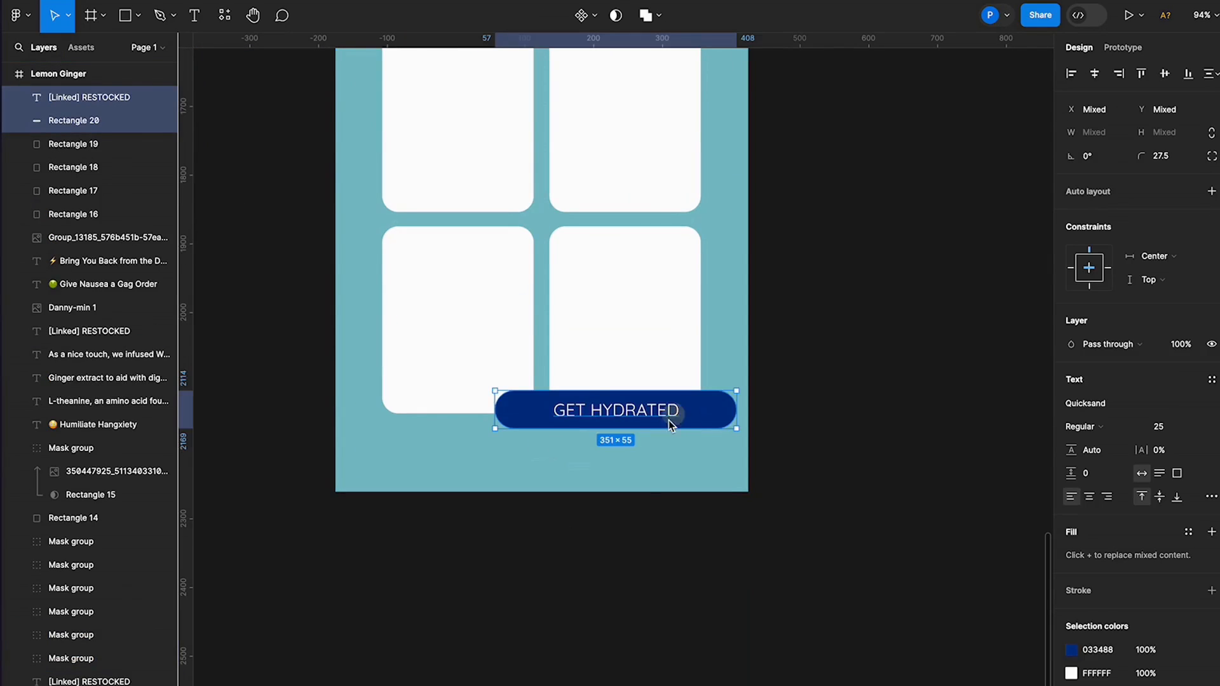
drag(672, 410, 605, 451)
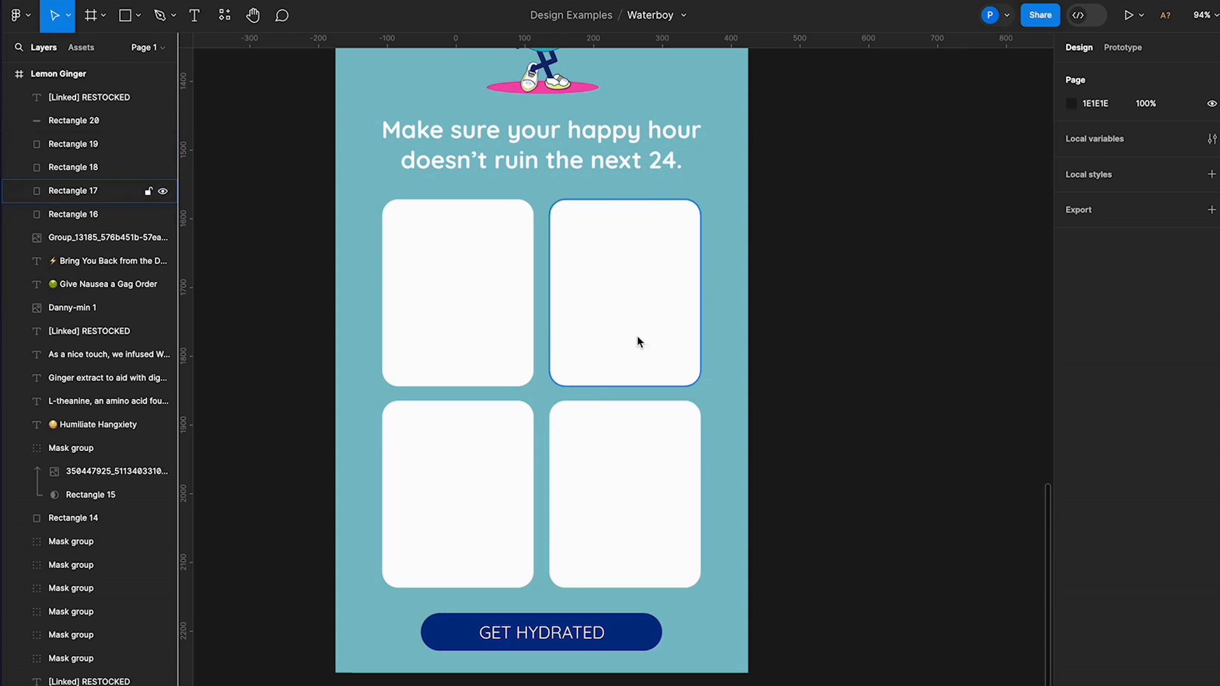
click(782, 591)
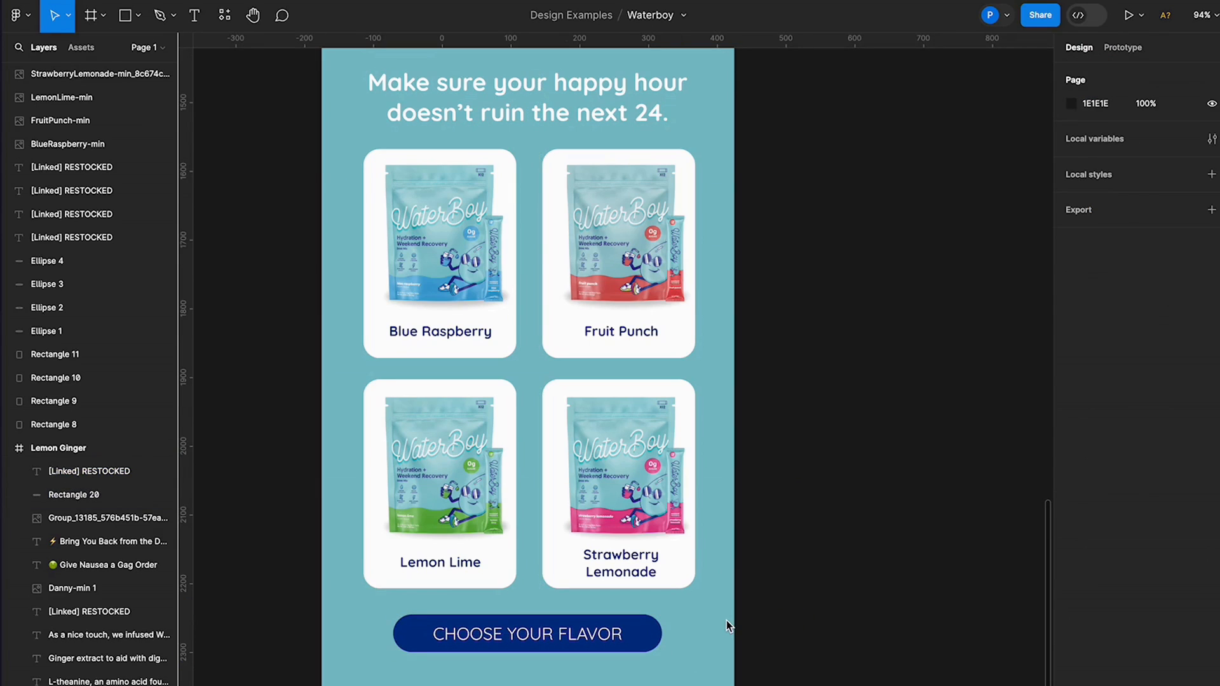
Step: Scroll to review the email with the four flavor pouches and CHOOSE YOUR FLAVOR button
scroll(down, 3)
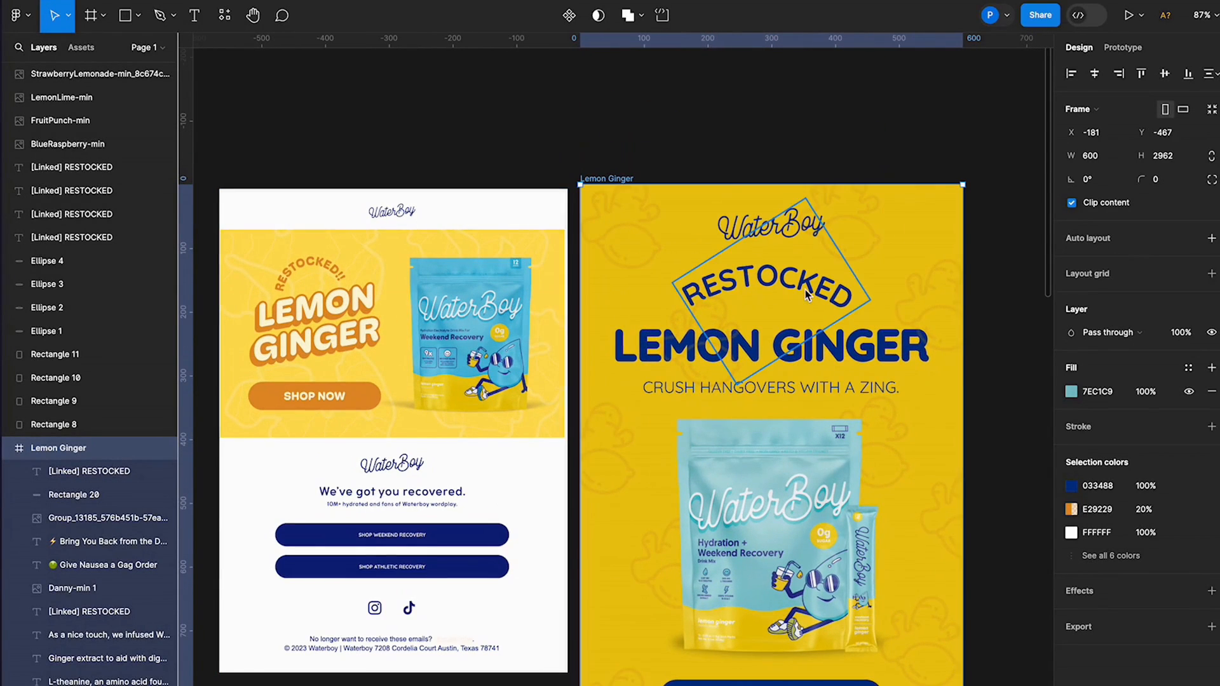
click(1128, 15)
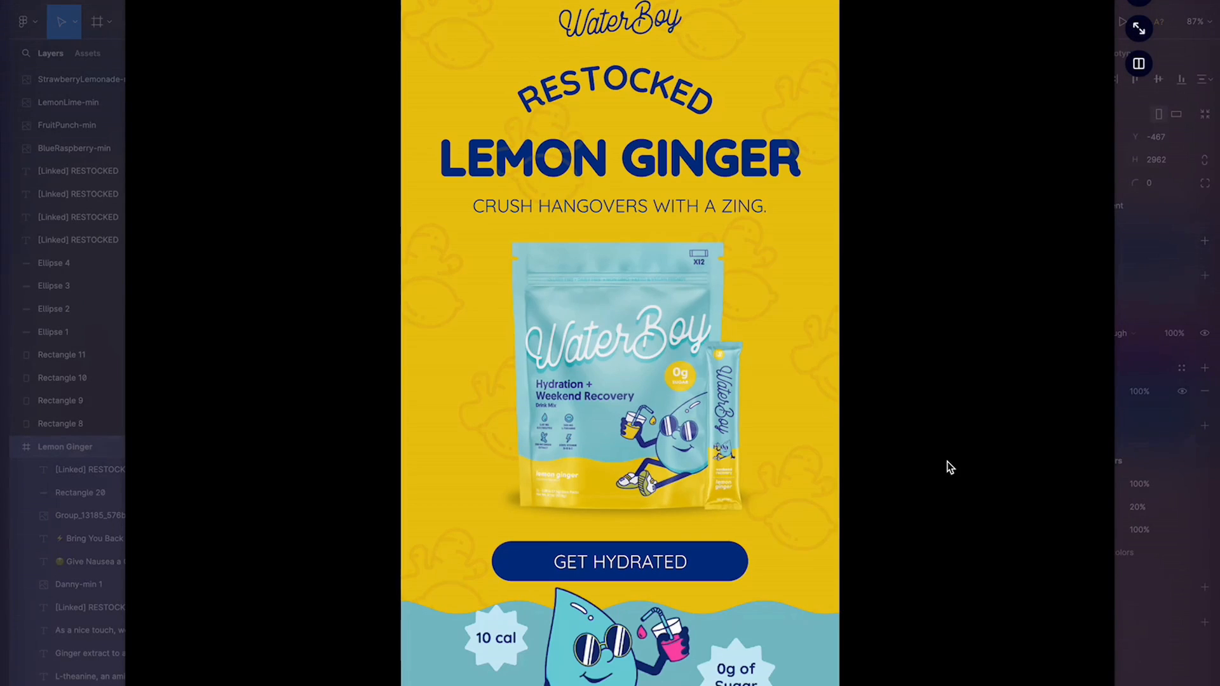
scroll(down, 3)
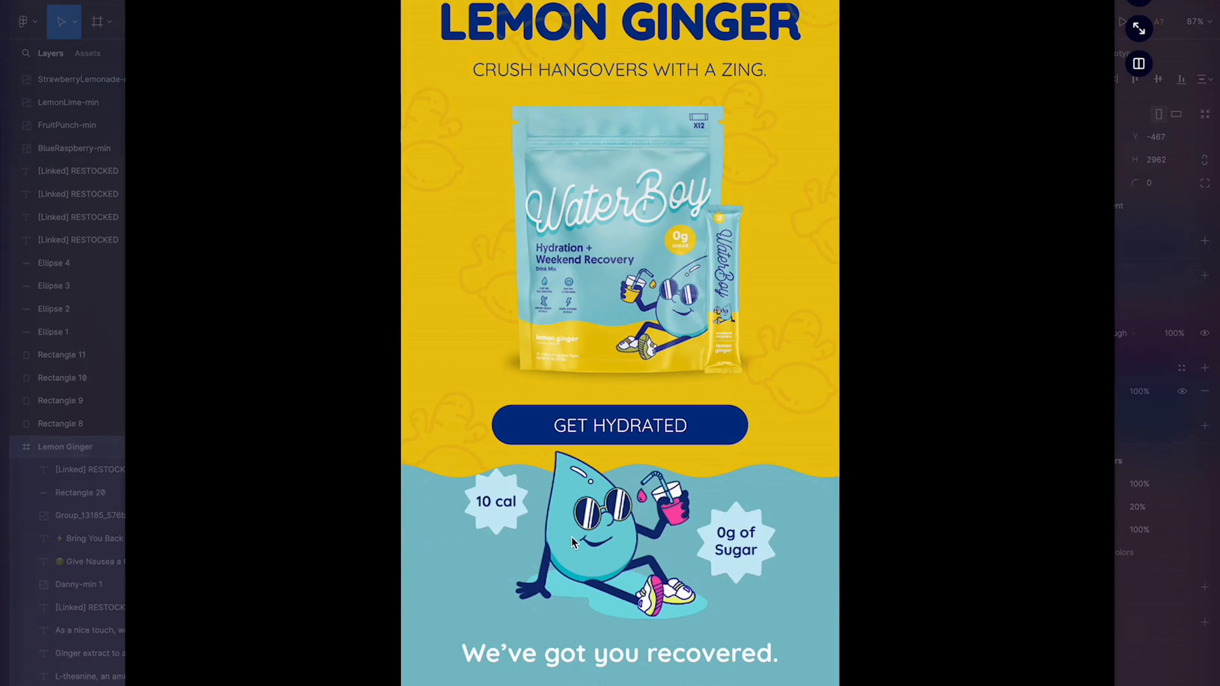
mouse_move(637, 297)
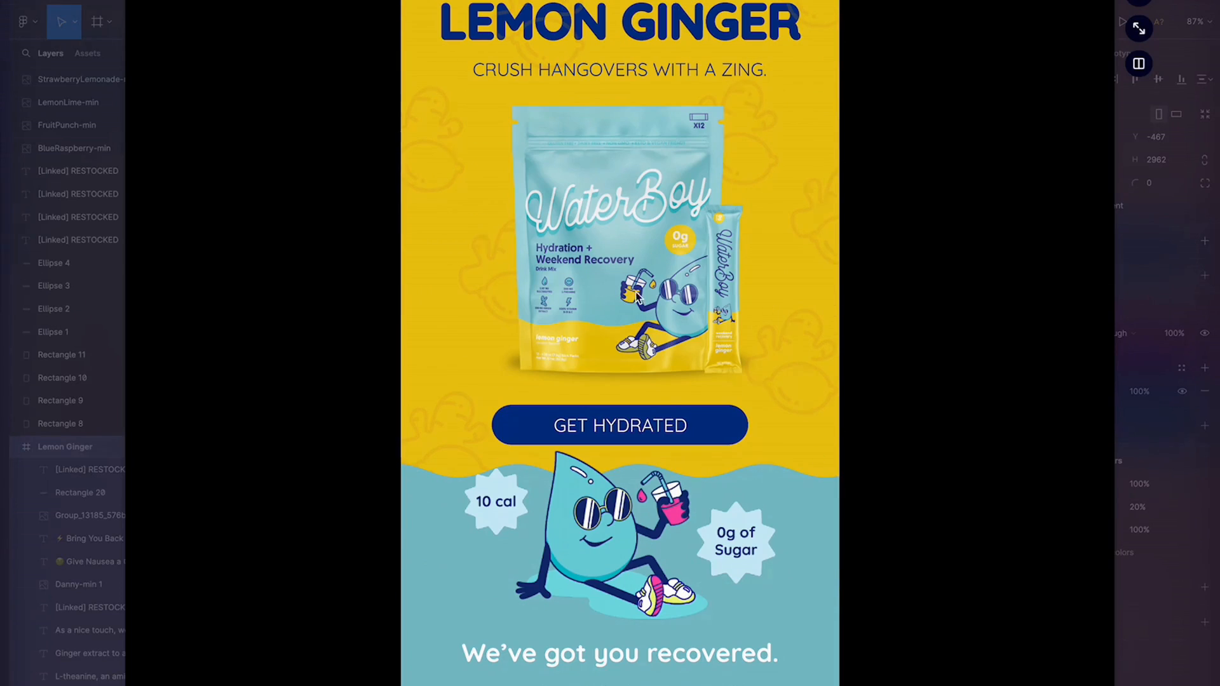
mouse_move(674, 552)
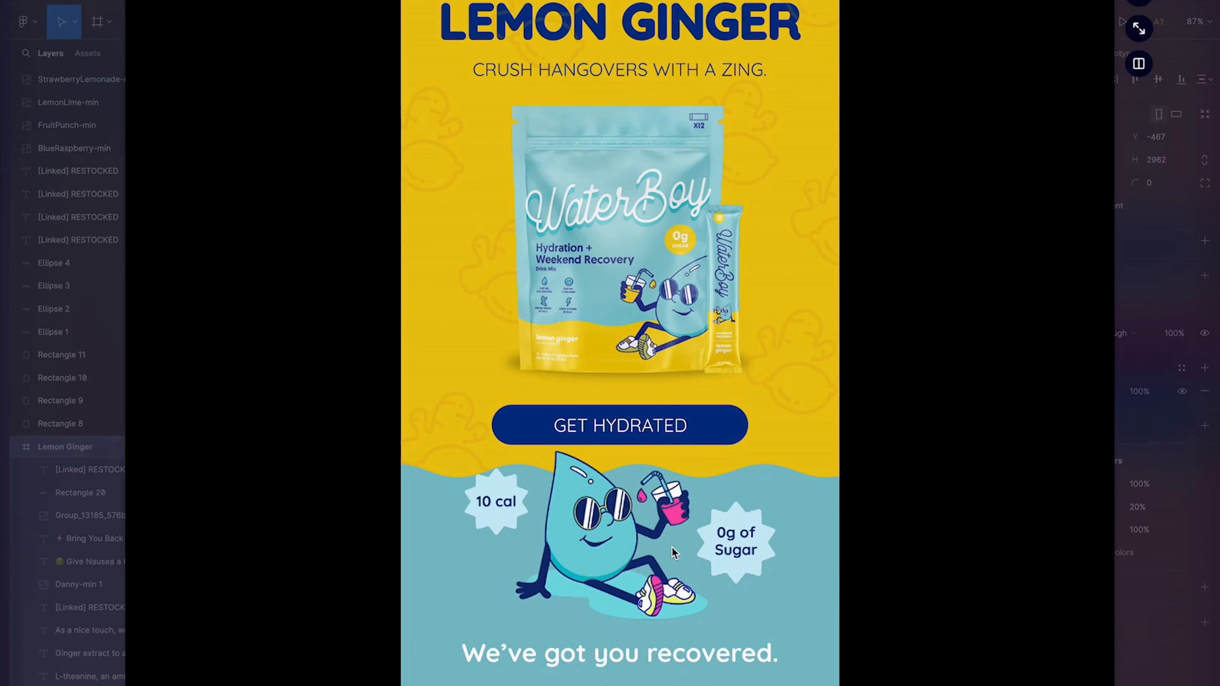
scroll(down, 3)
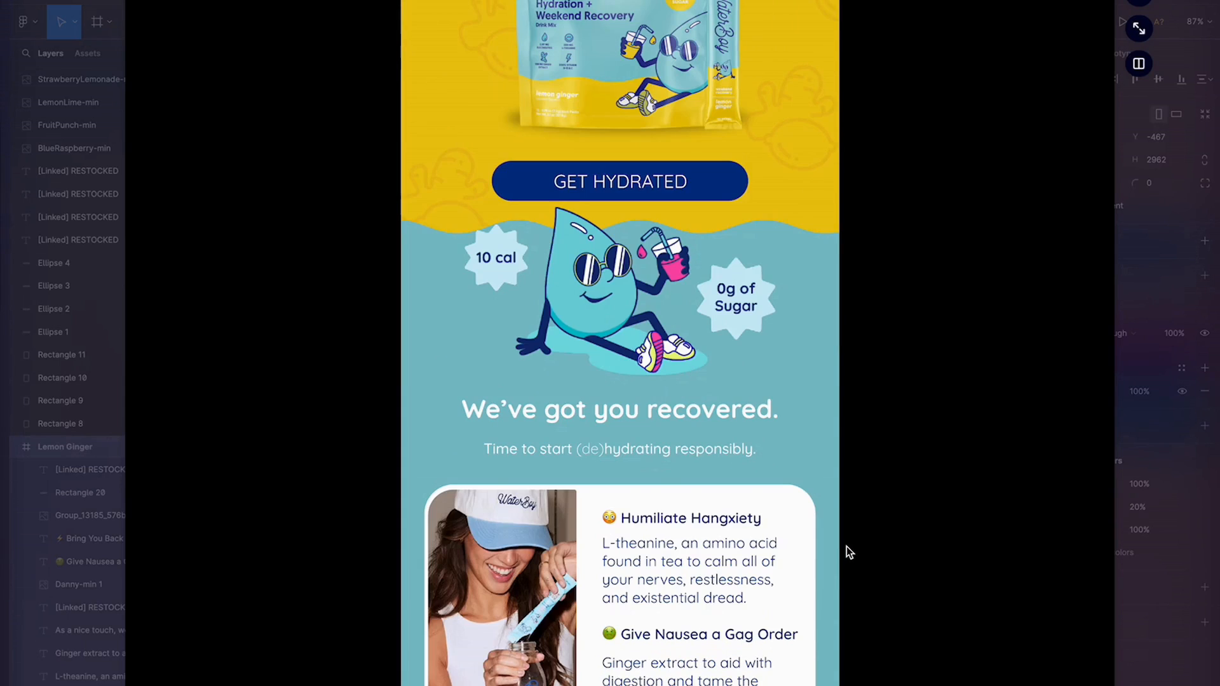
scroll(down, 3)
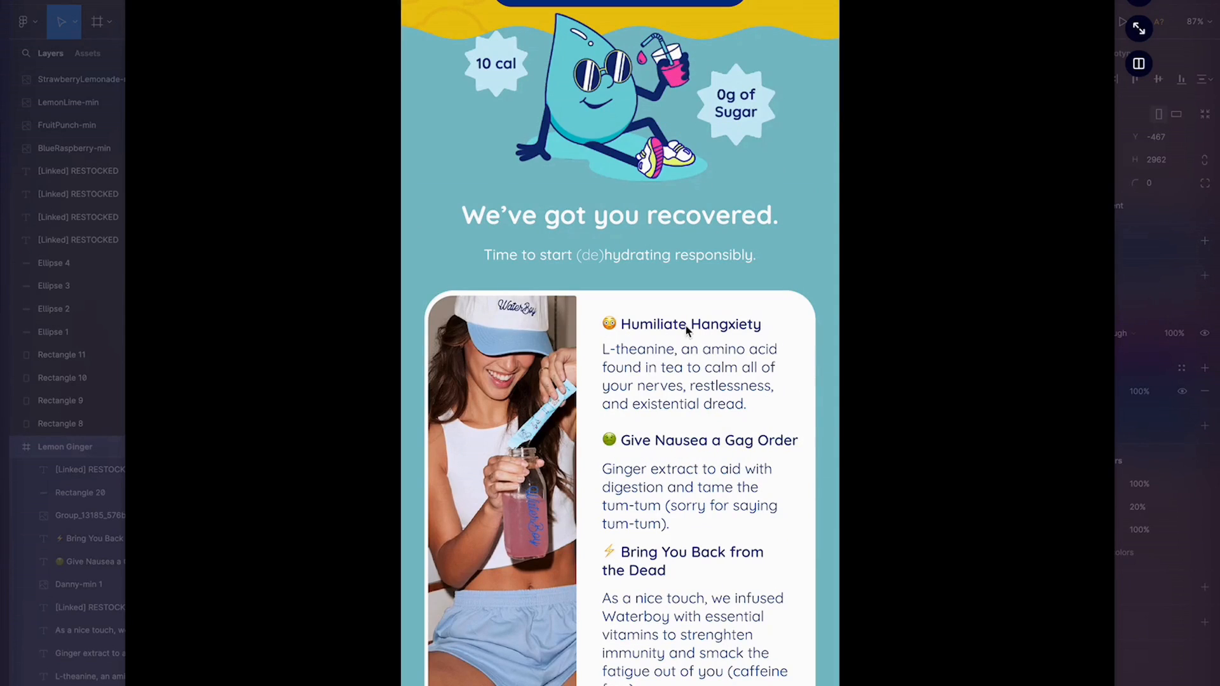
mouse_move(483, 602)
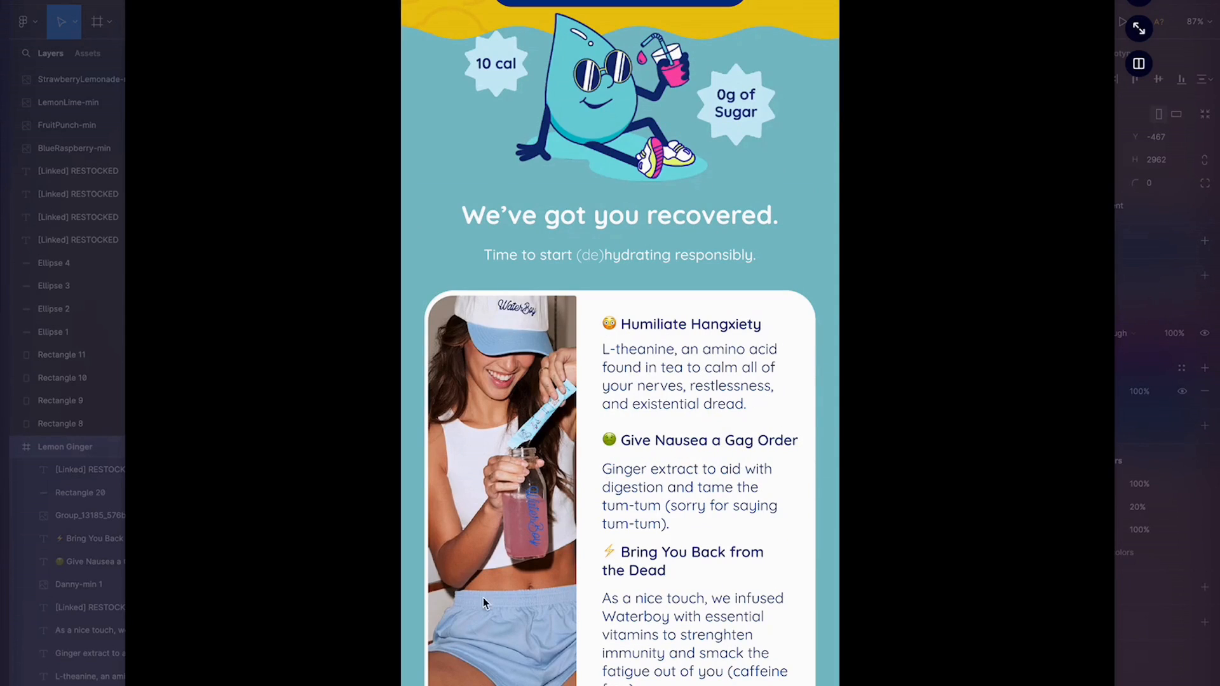
mouse_move(535, 554)
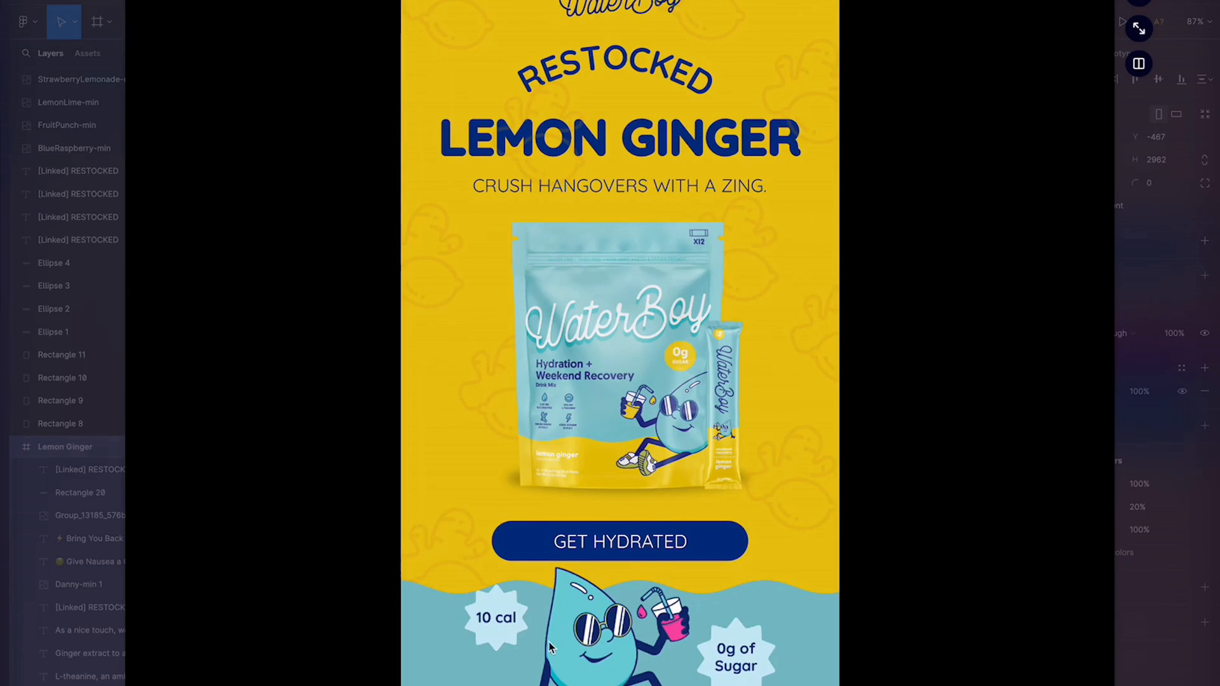
scroll(down, 3)
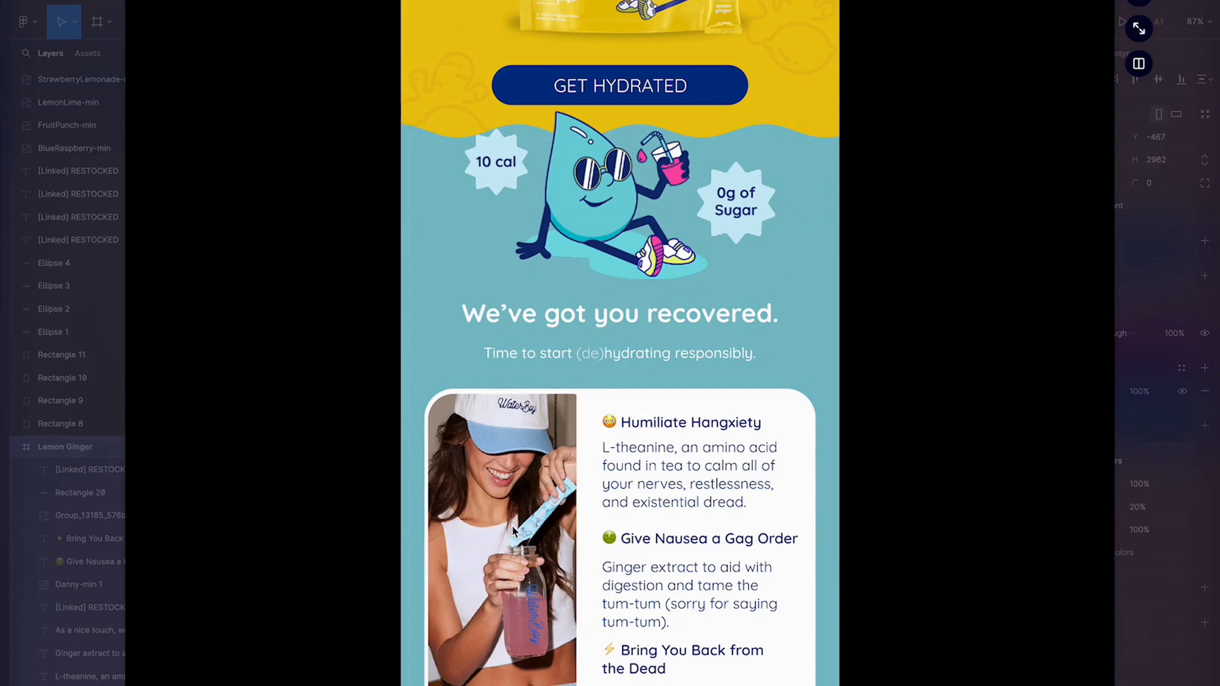
scroll(down, 3)
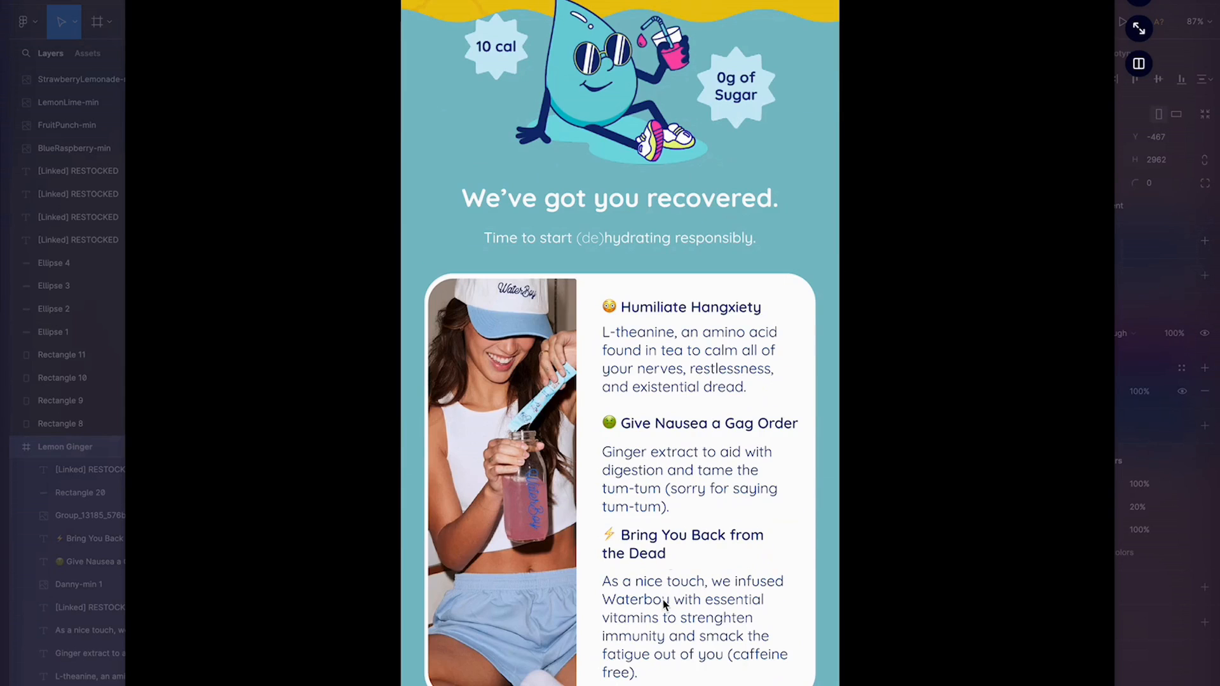
scroll(down, 3)
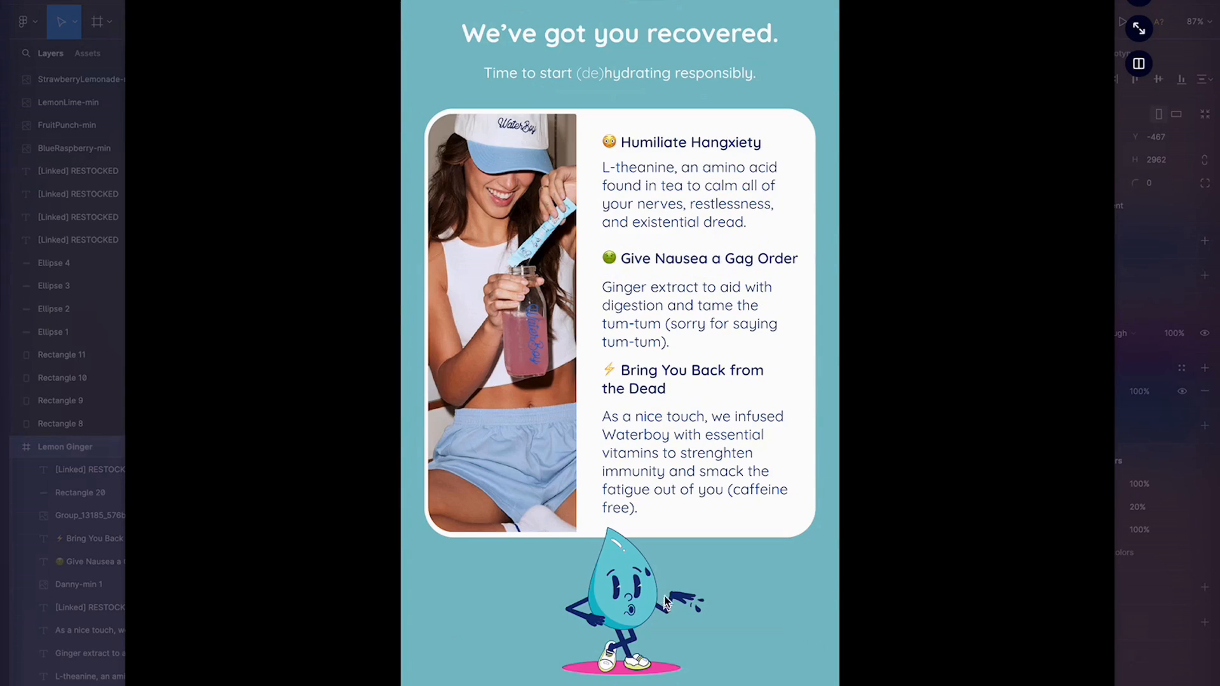
scroll(down, 3)
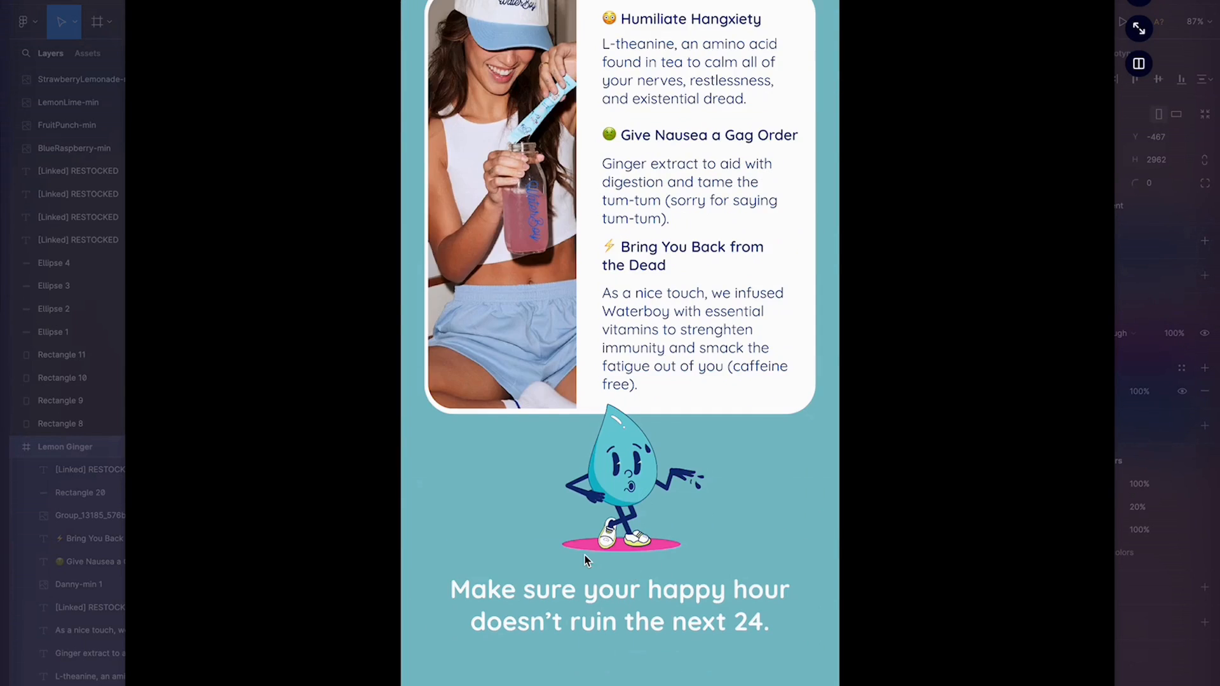
scroll(down, 3)
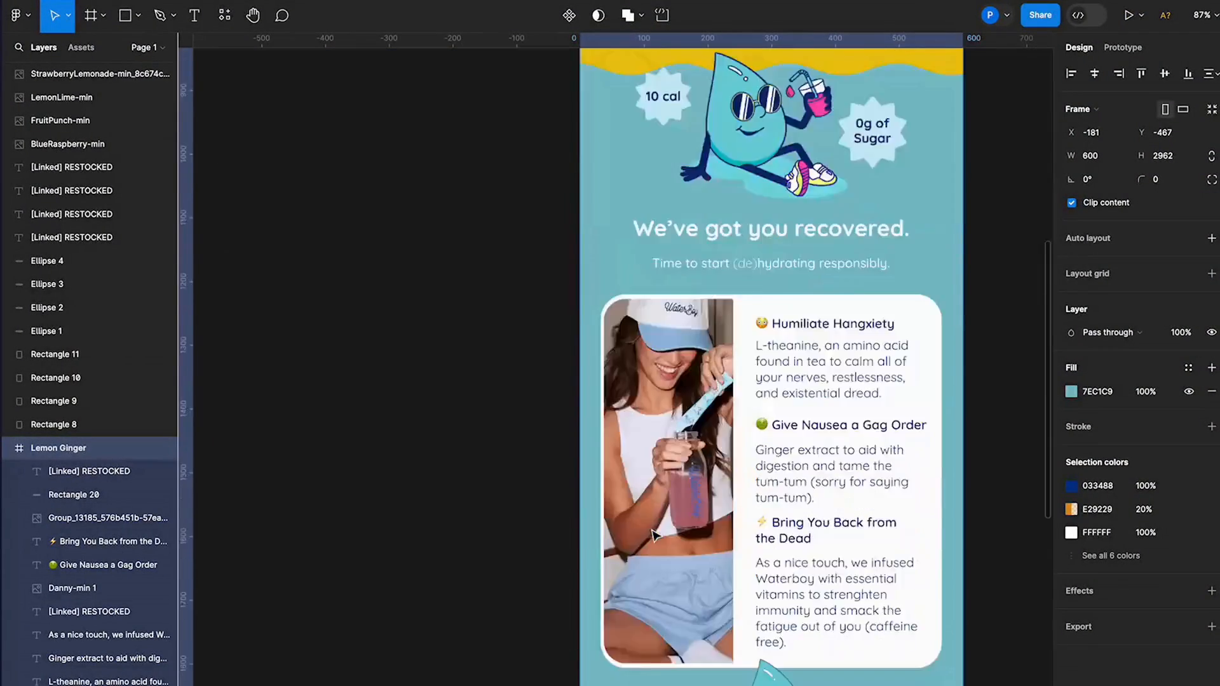
scroll(down, 3)
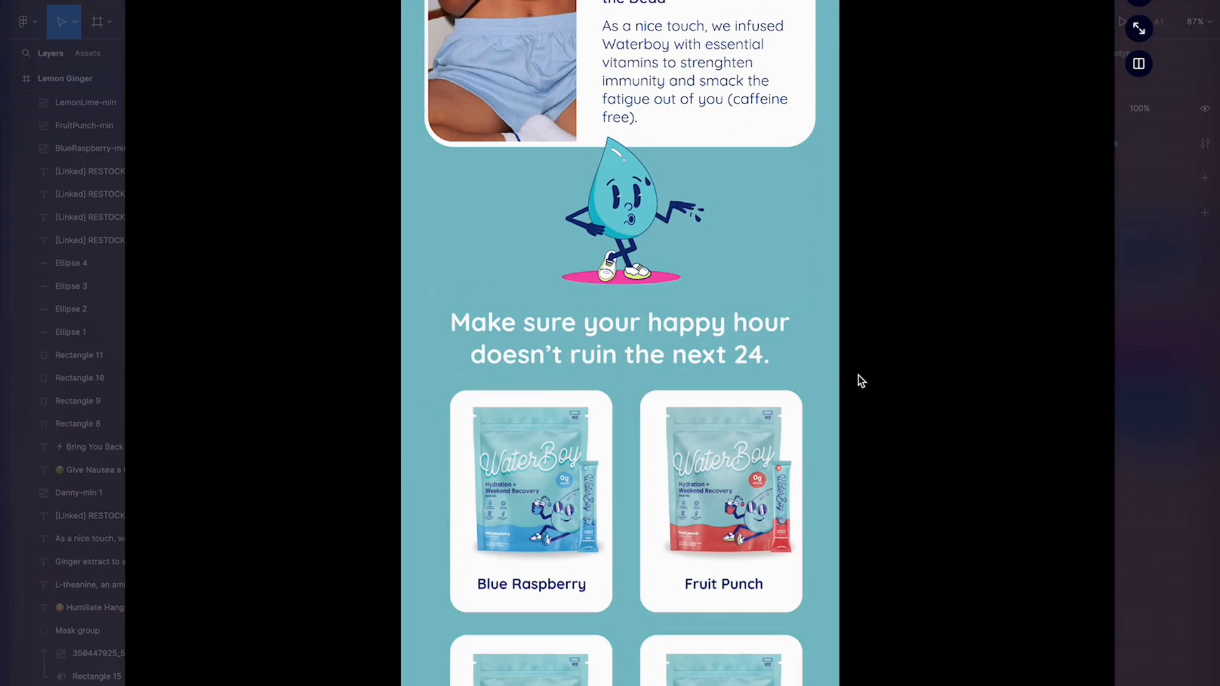
scroll(down, 3)
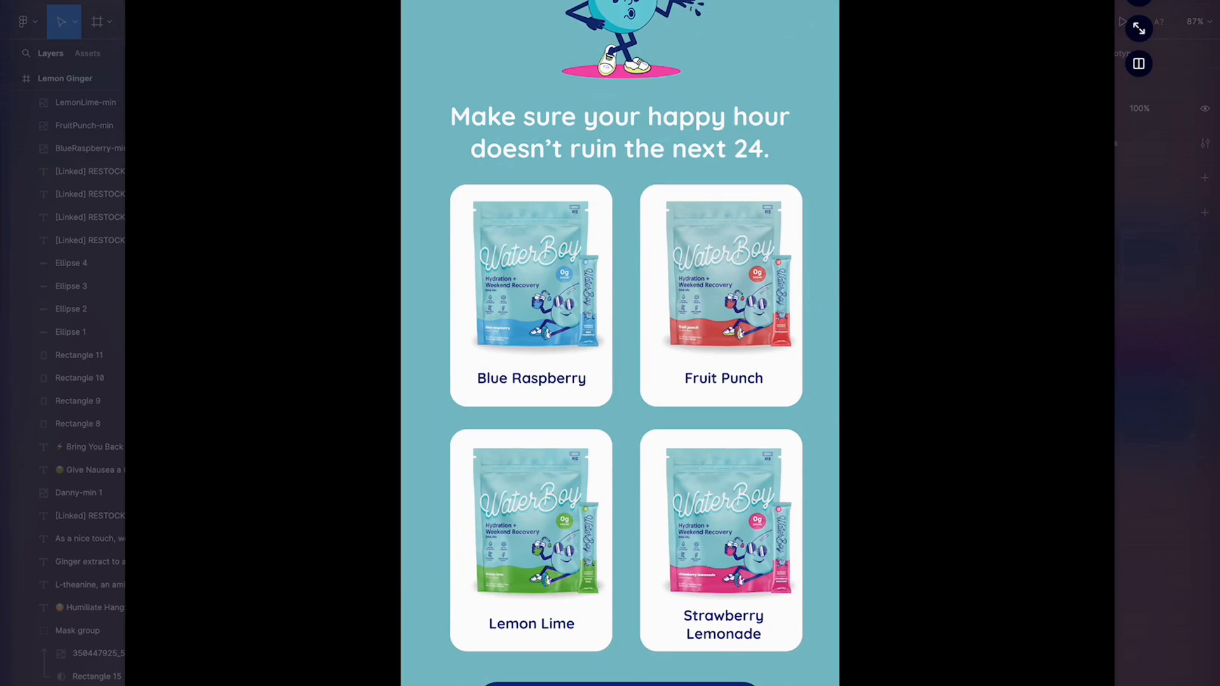
scroll(down, 3)
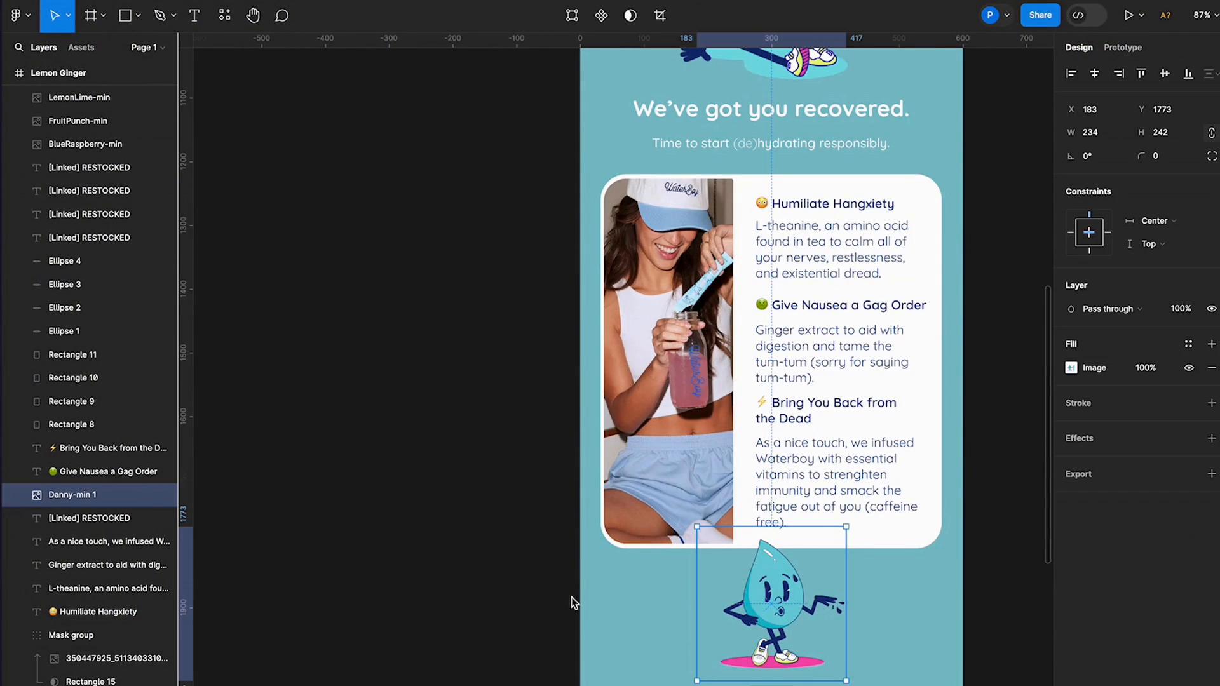
click(557, 602)
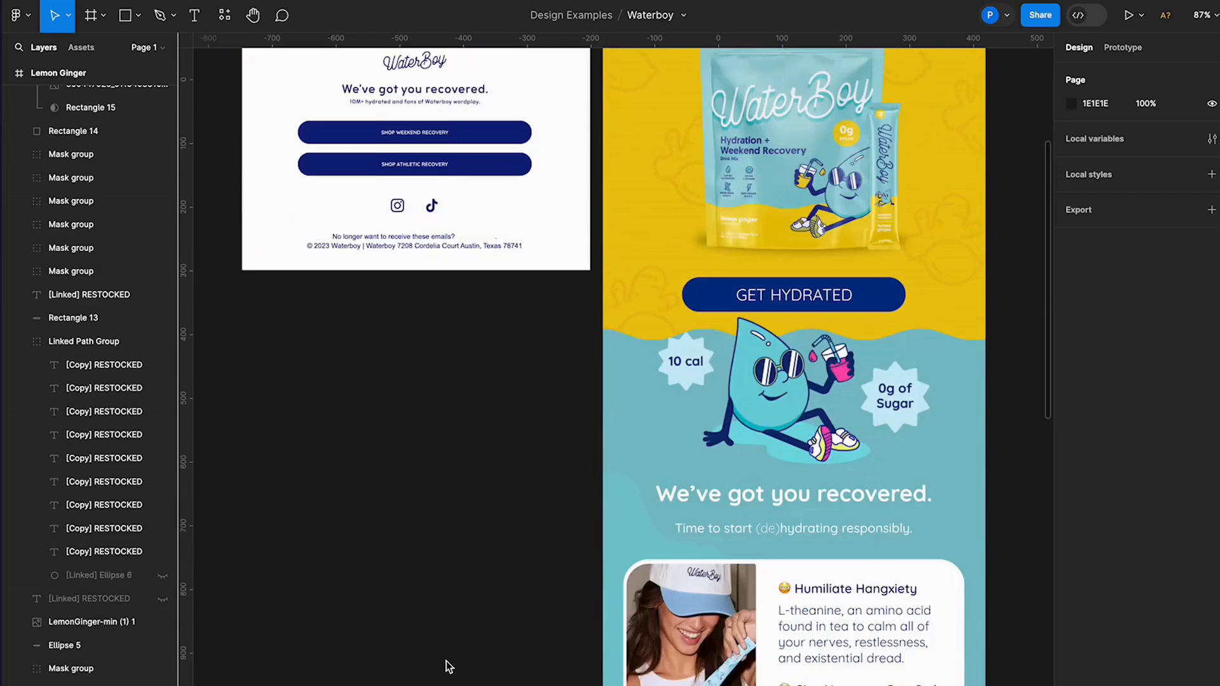
scroll(down, 3)
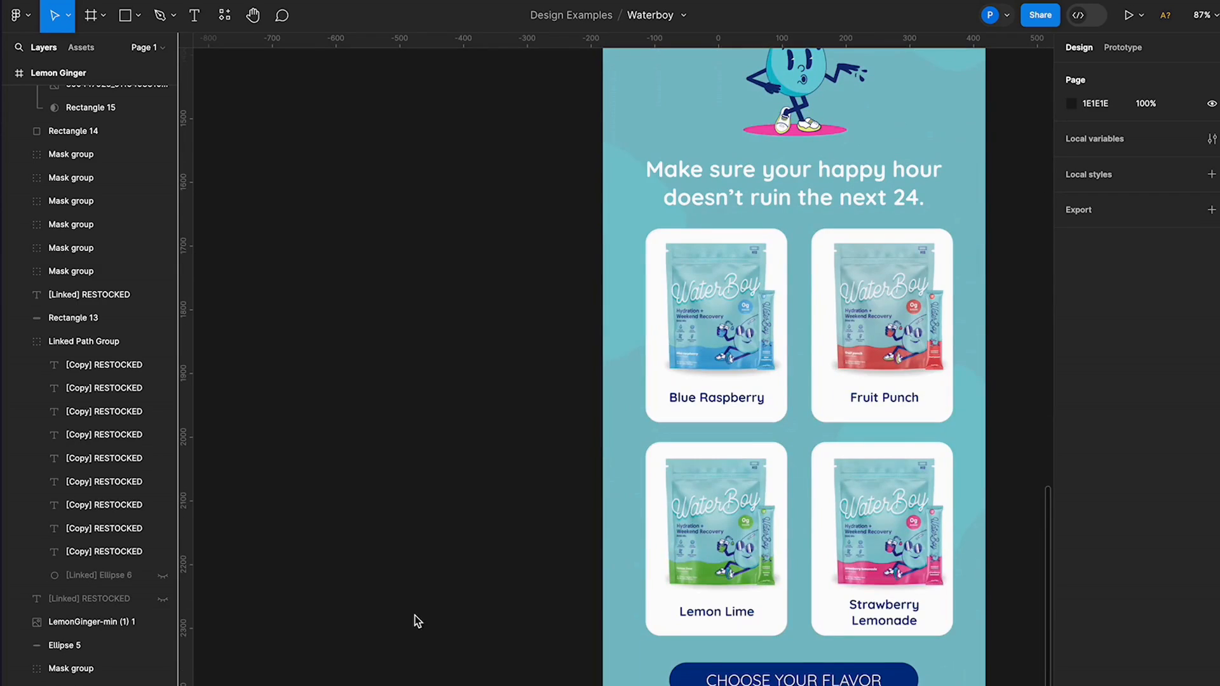